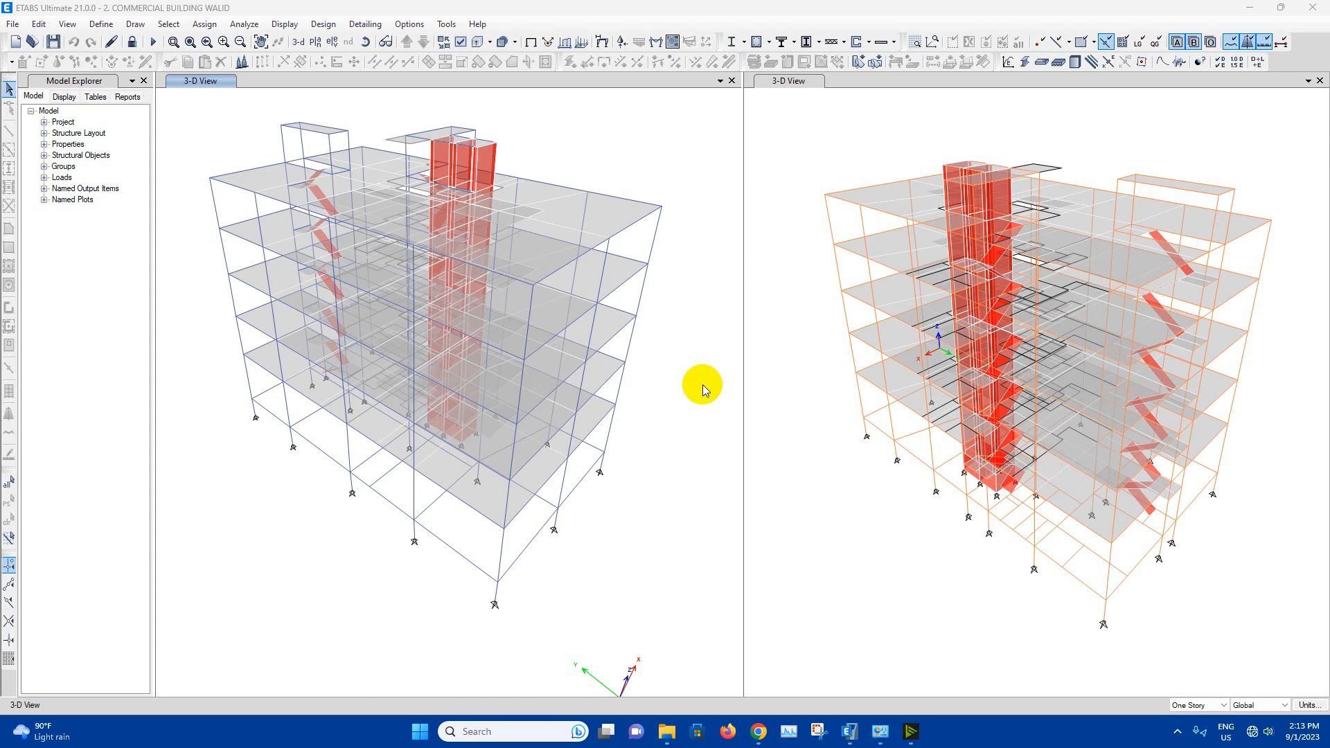
mouse_move(597, 168)
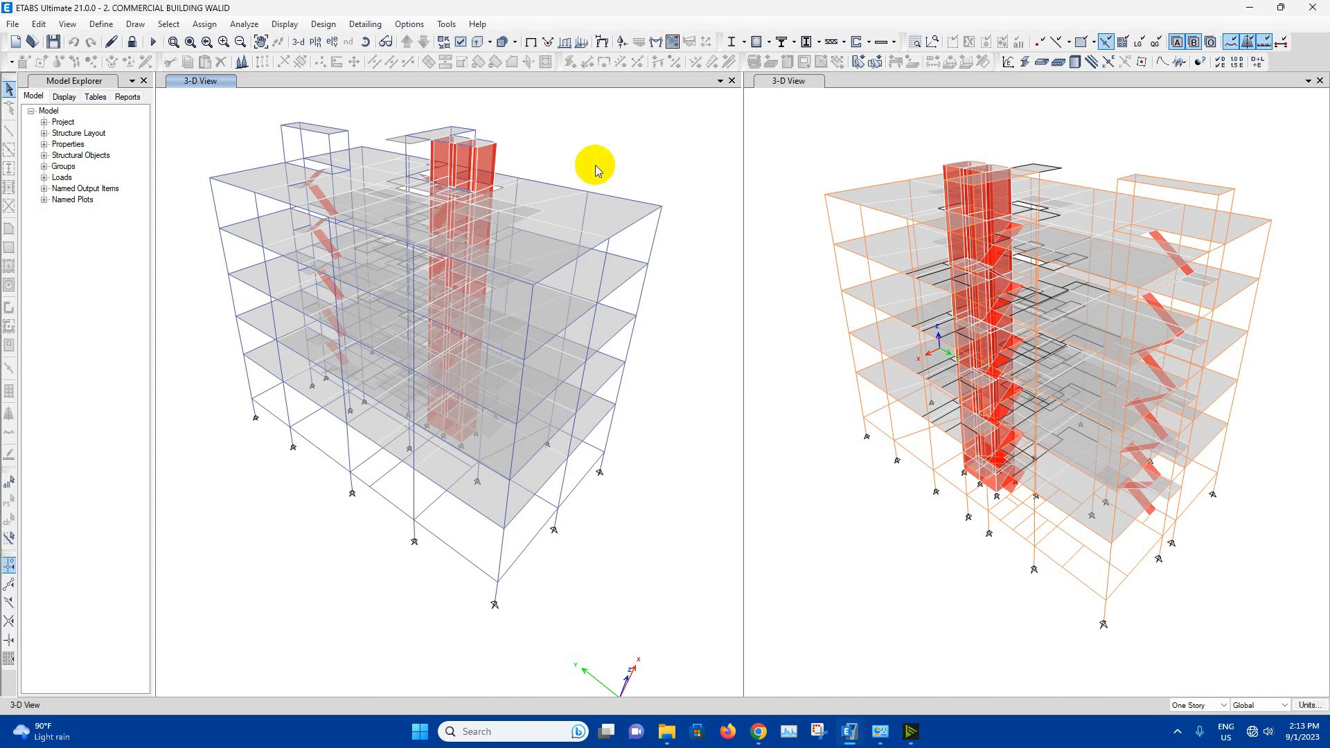
mouse_move(602, 222)
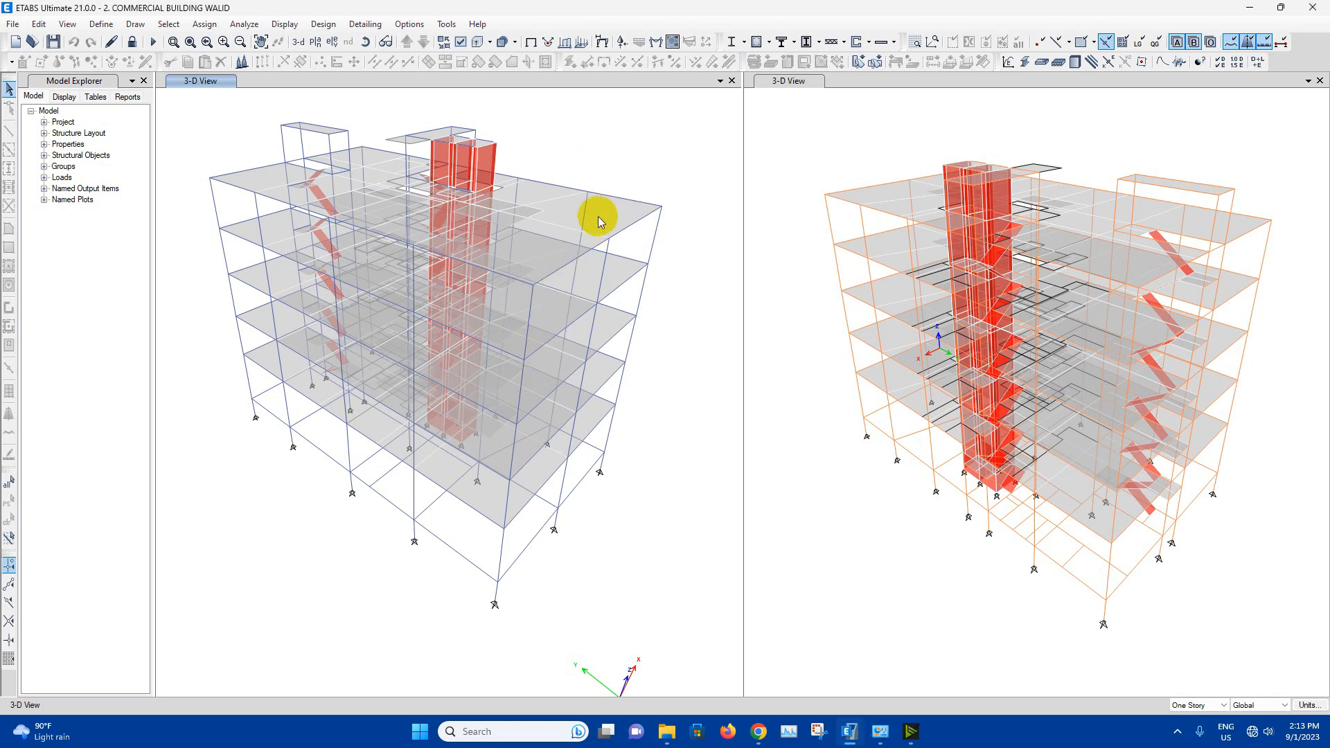
mouse_move(212, 132)
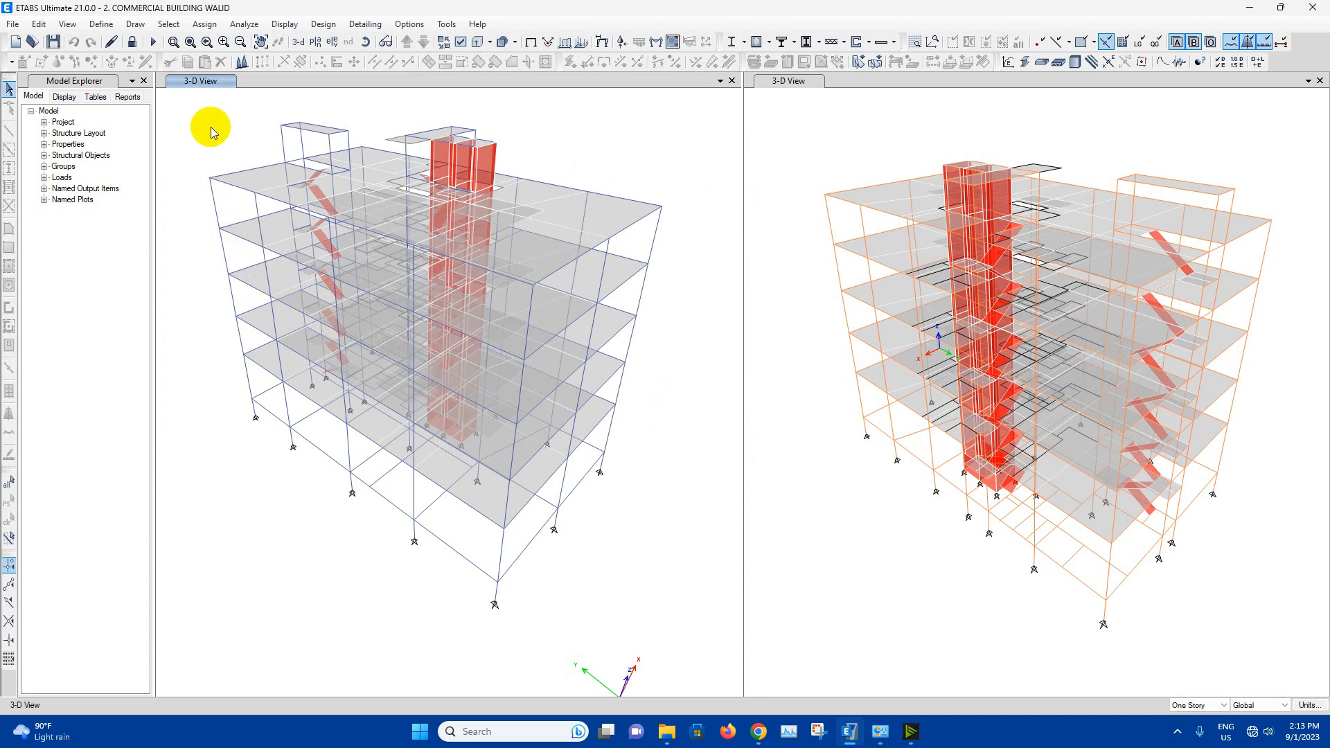
mouse_move(249, 137)
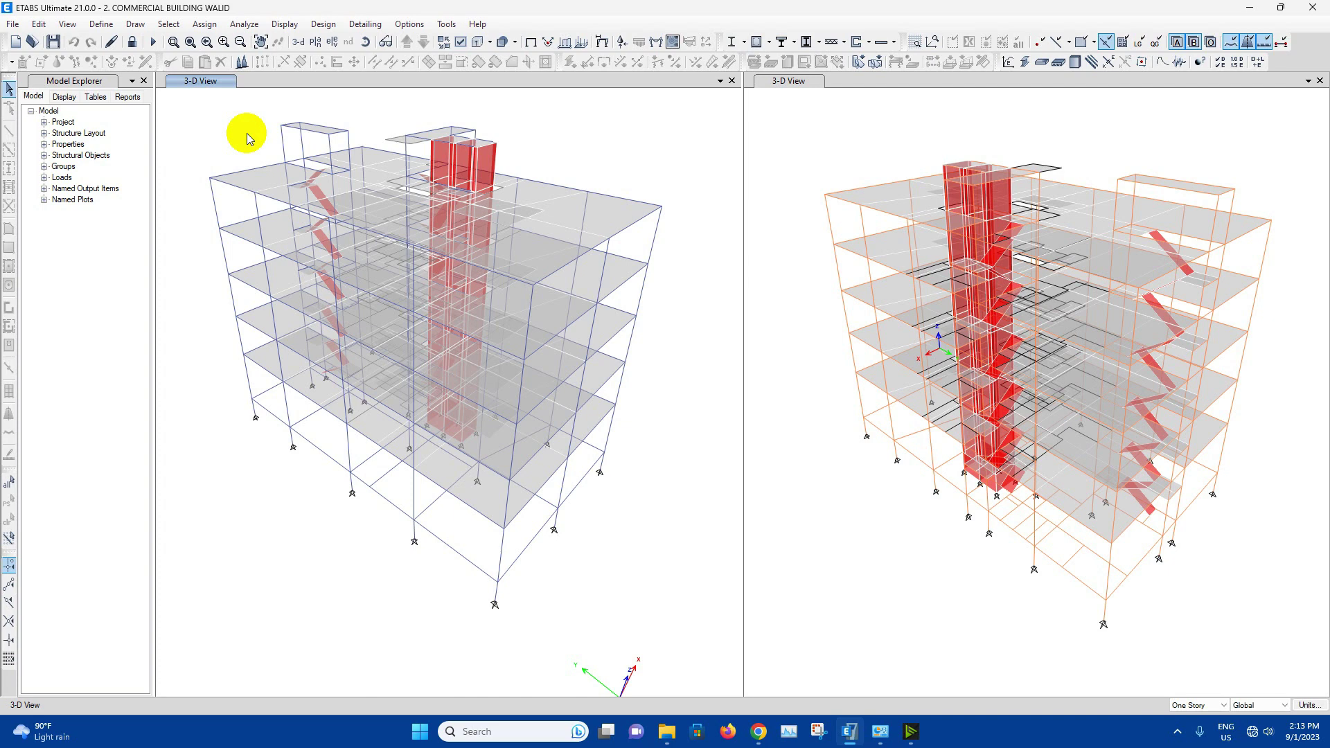
mouse_move(596, 172)
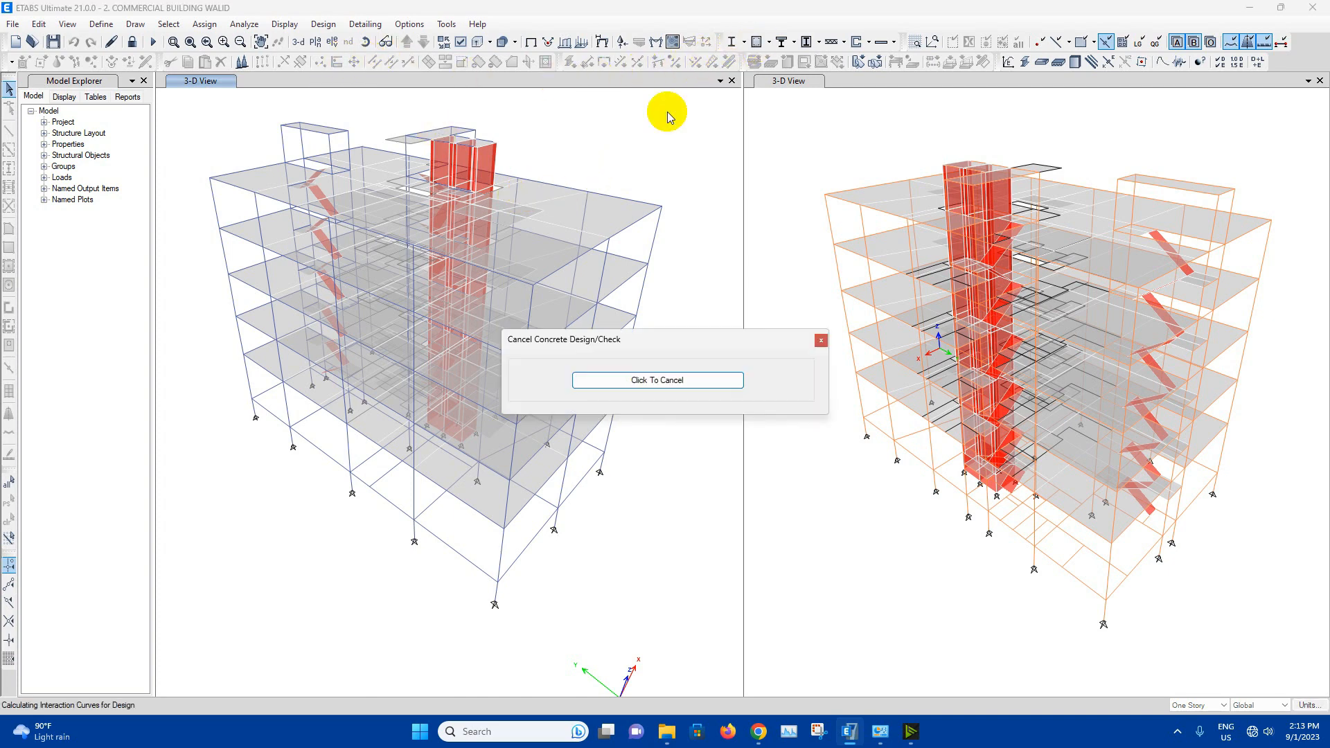
mouse_move(627, 148)
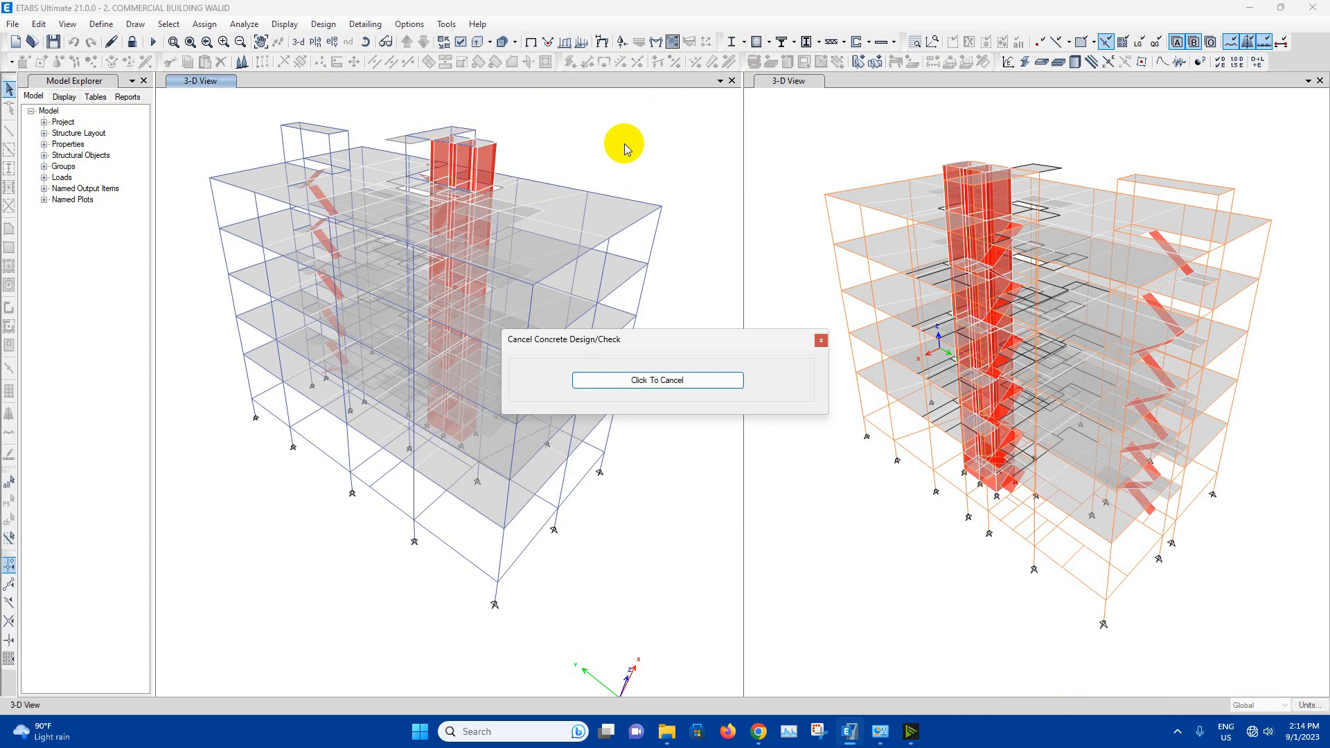
Run the ETABS concrete frame design check and save the model changes.
click(658, 380)
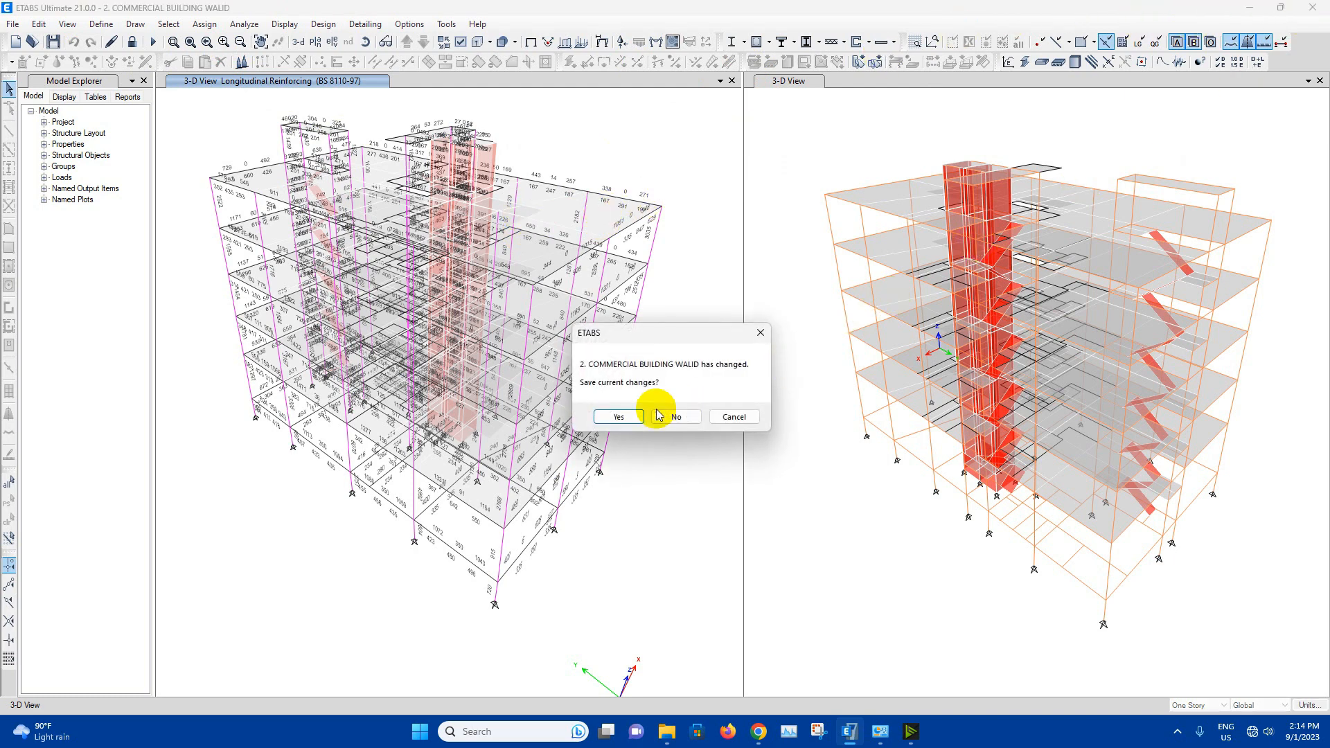
click(676, 416)
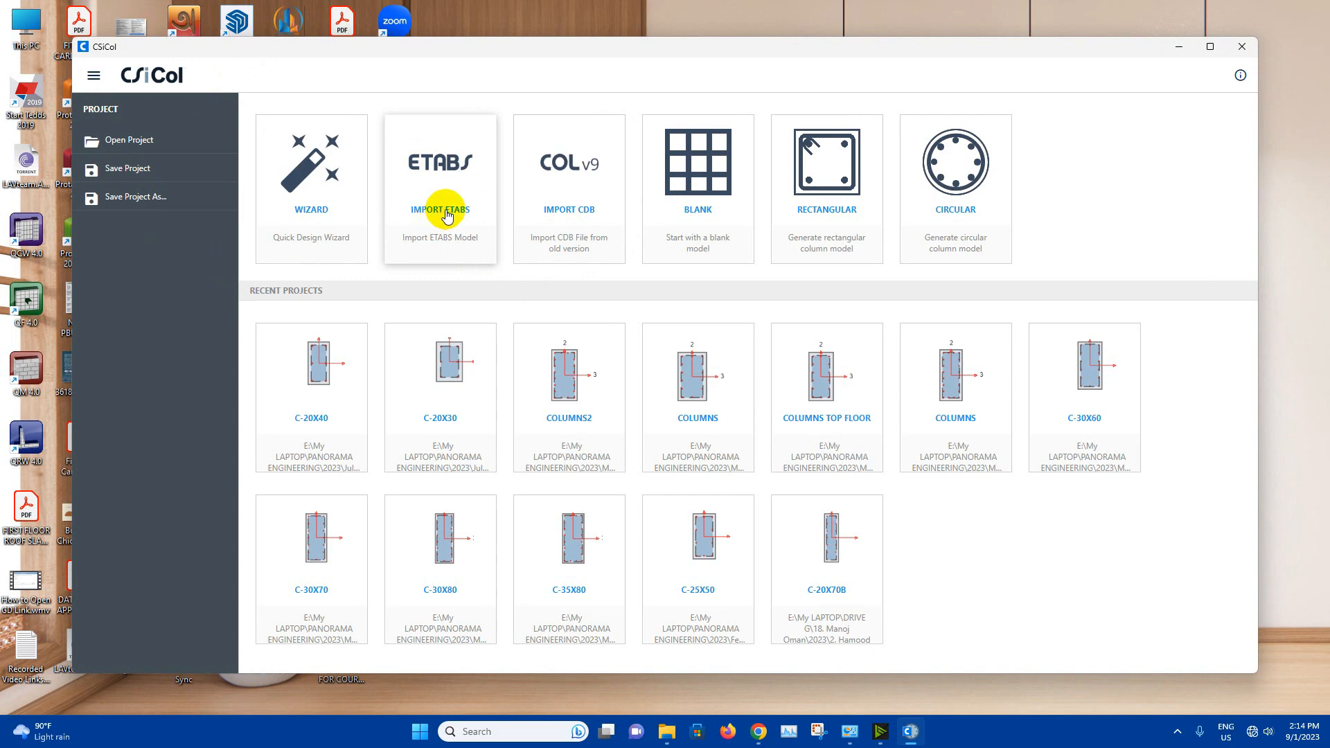
Import the COMMERCIAL BUILDING WALID ETABS model with all load combinations selected.
click(440, 214)
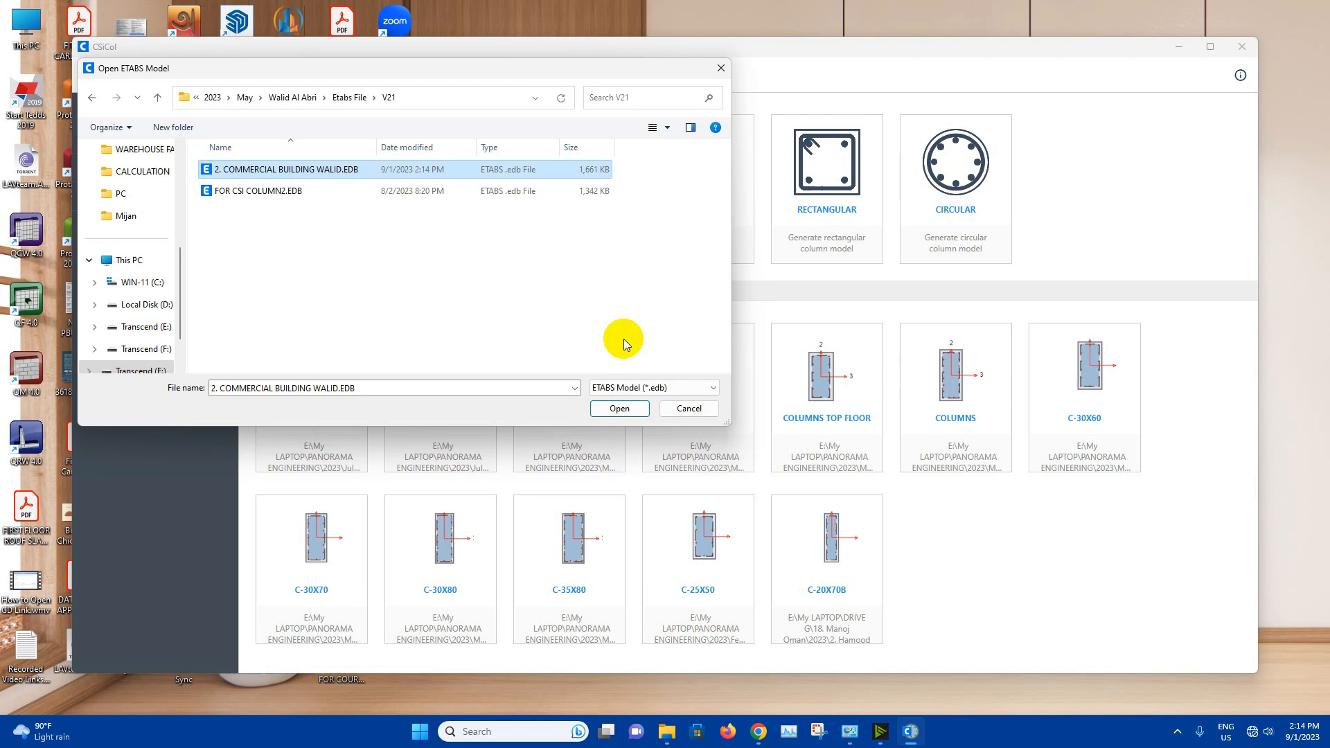
click(619, 408)
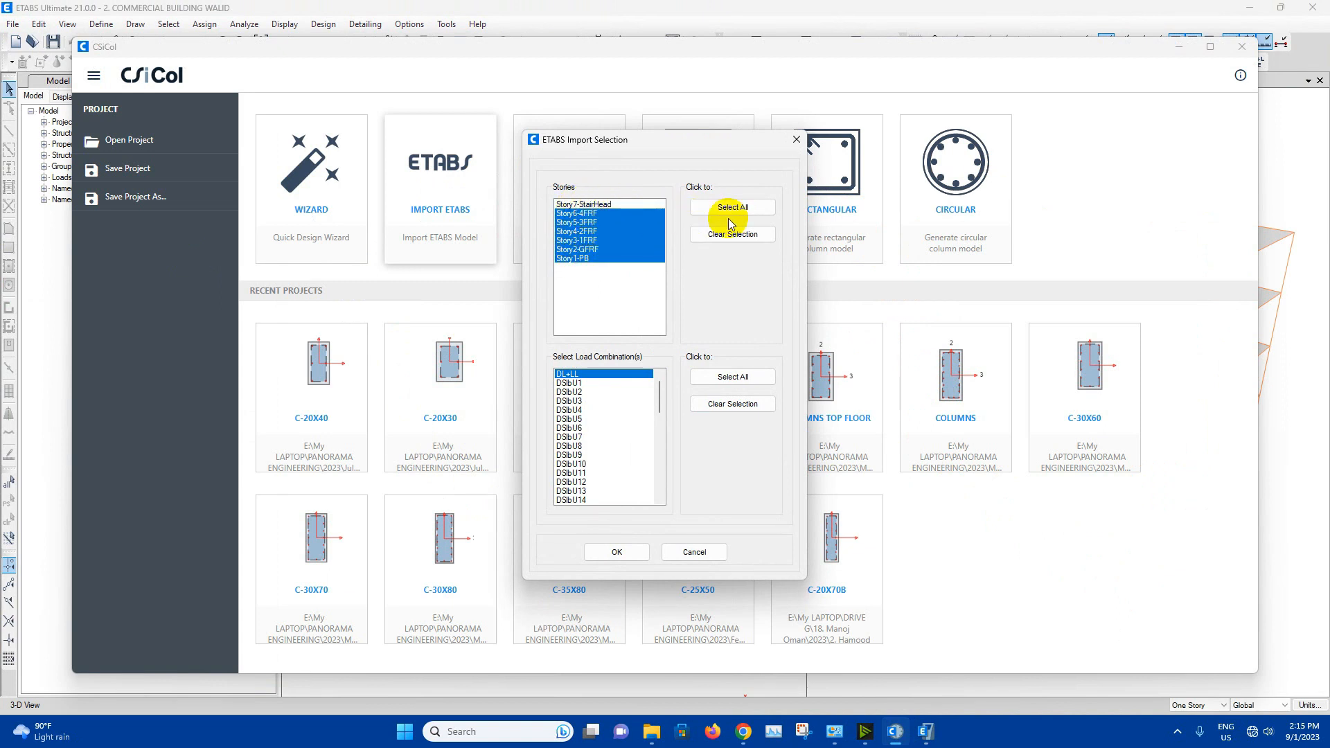
mouse_move(731, 377)
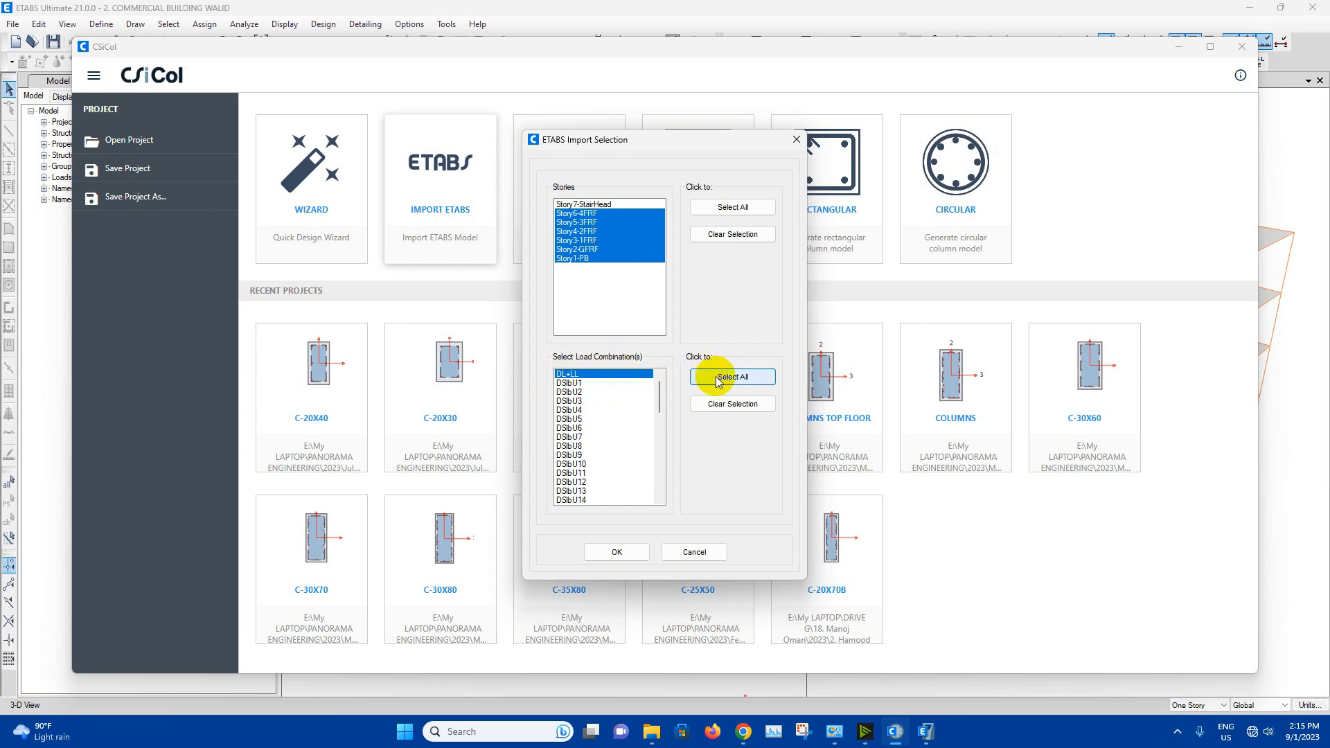
click(617, 551)
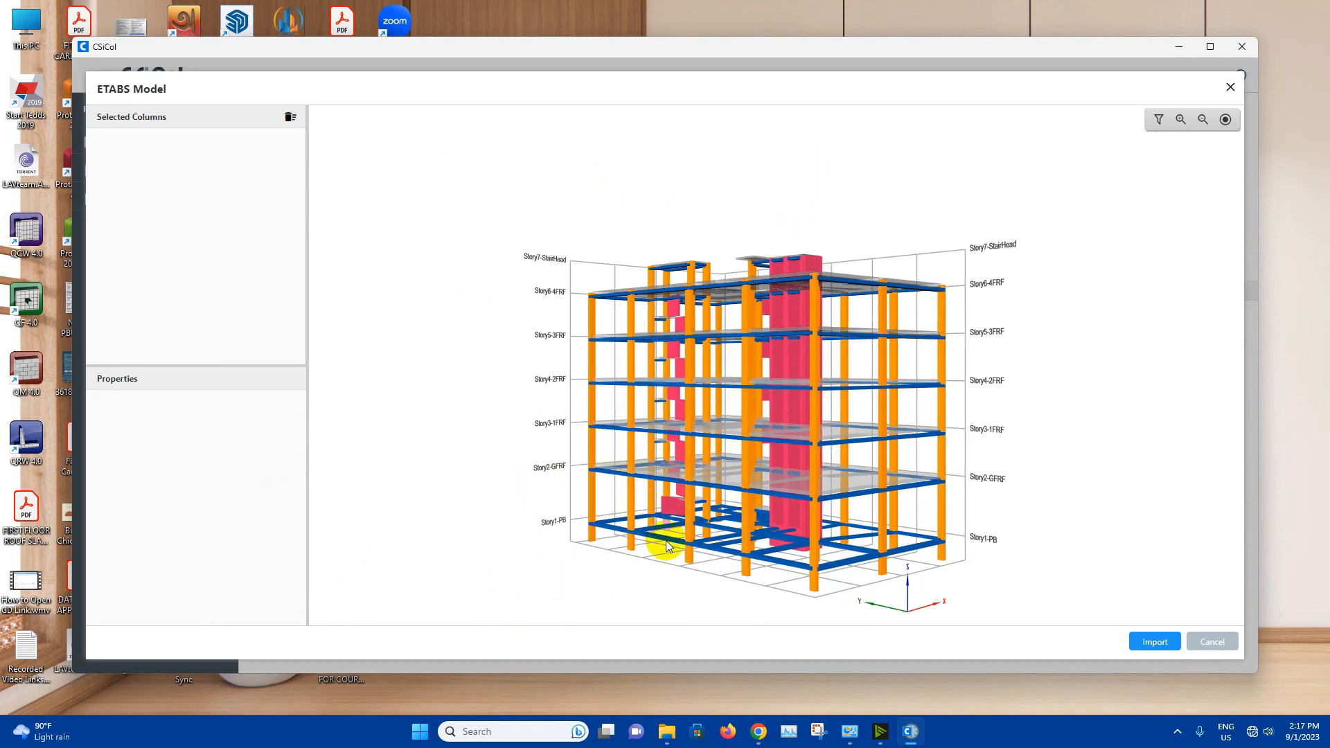
Pick ground-floor columns C1, C7, C18 and C15 from the rotated ETABS model view.
drag(666, 543, 1024, 469)
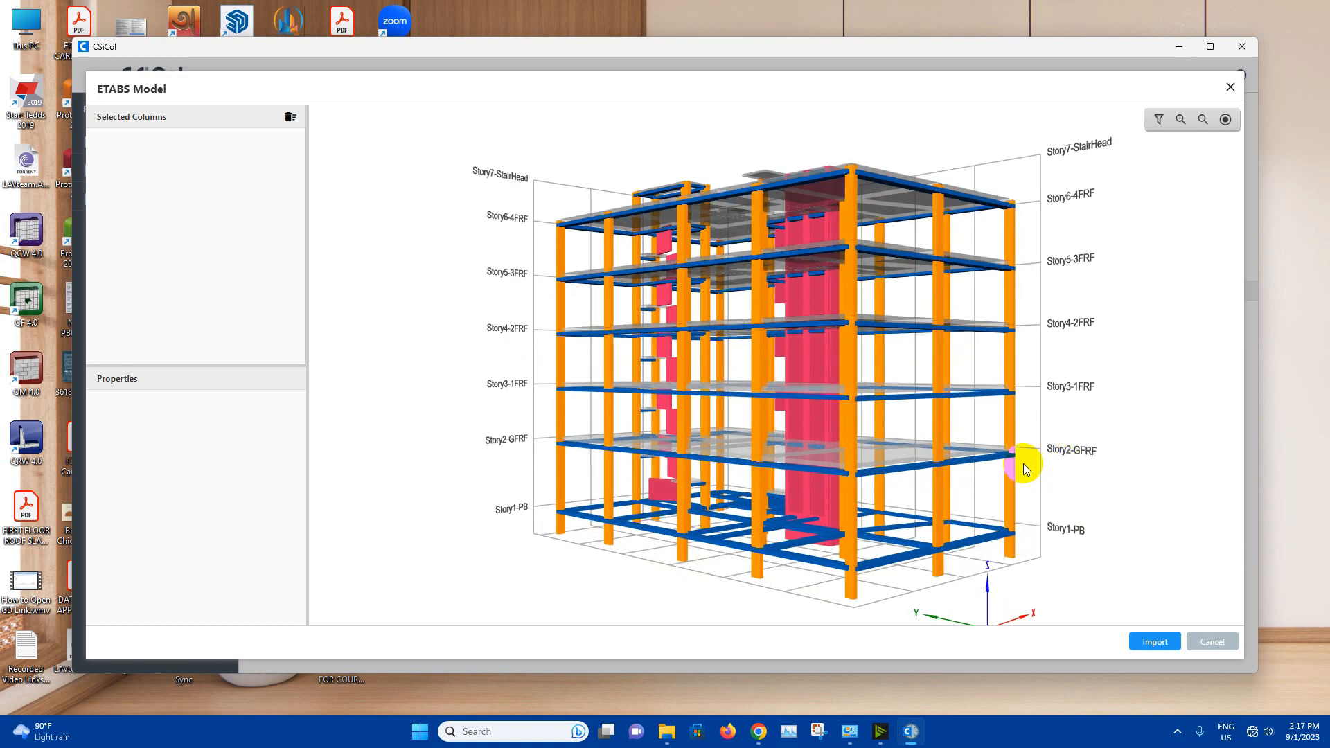
mouse_move(560, 457)
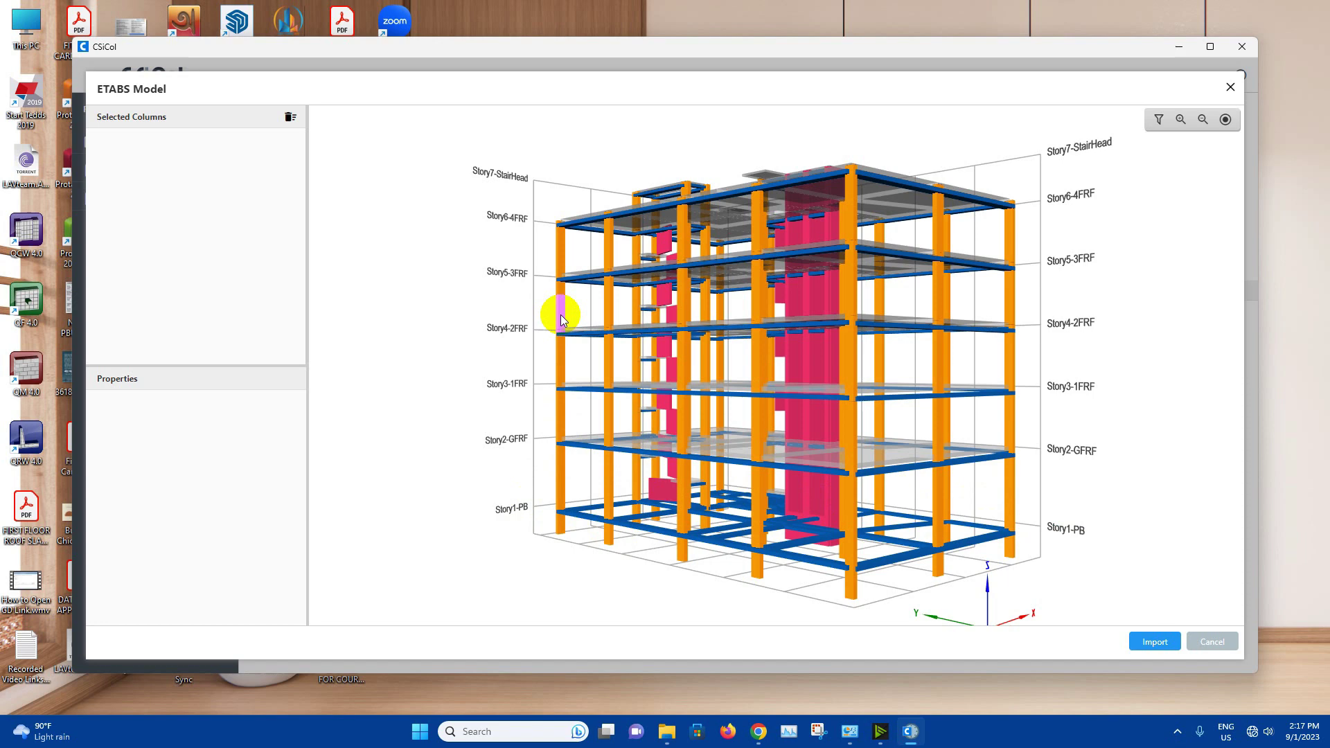
mouse_move(587, 277)
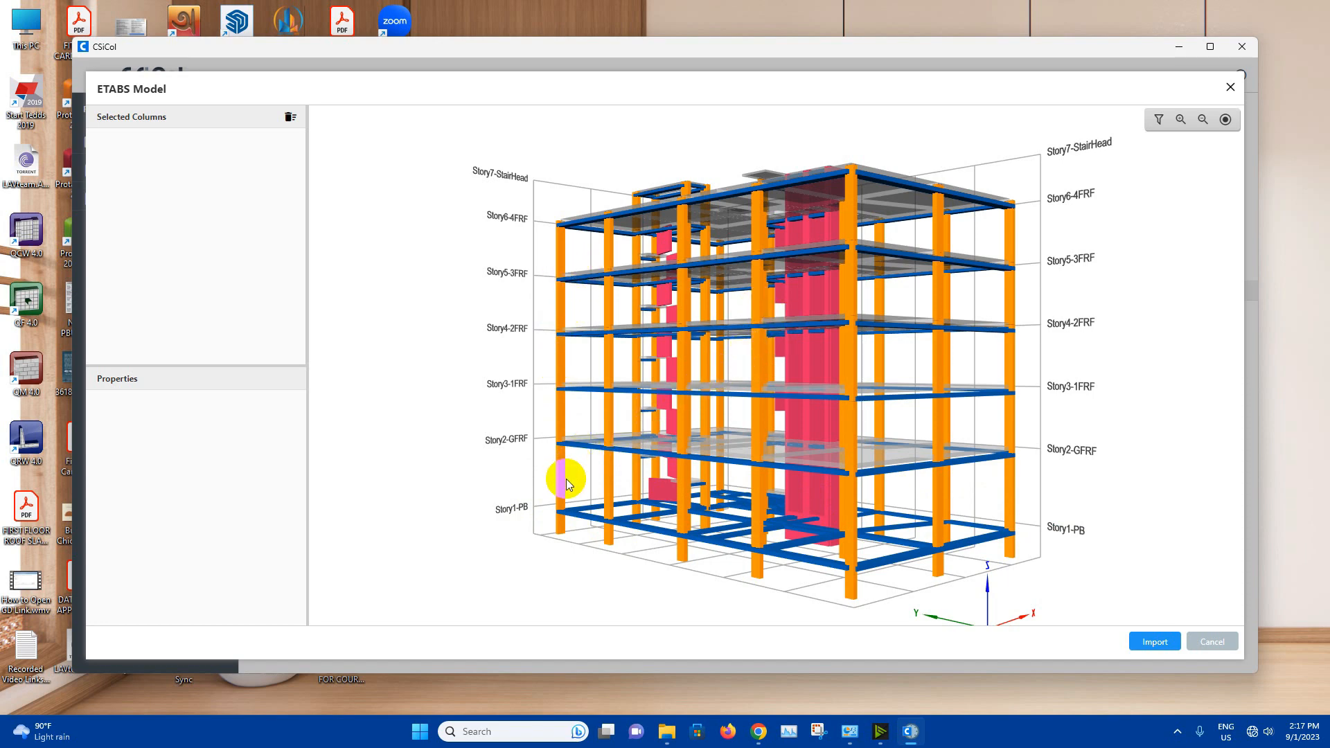
drag(568, 479, 562, 416)
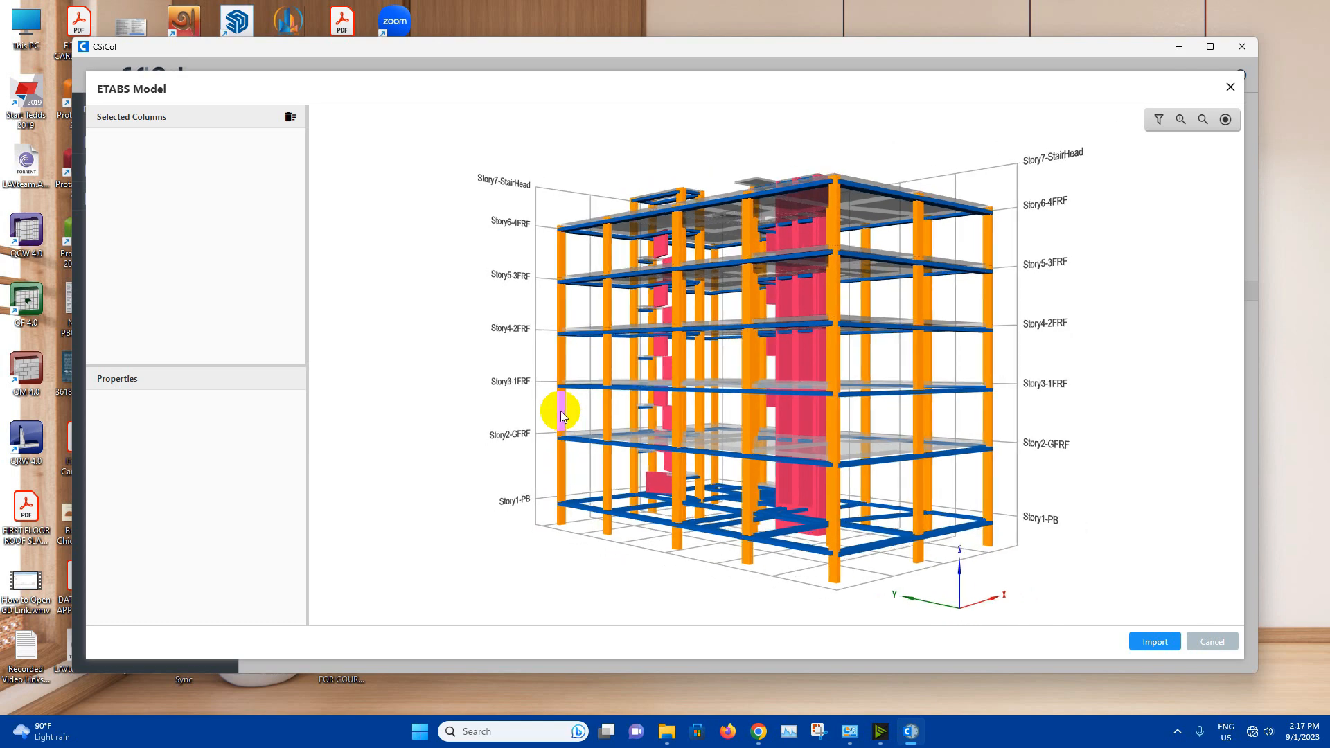
drag(560, 416, 564, 476)
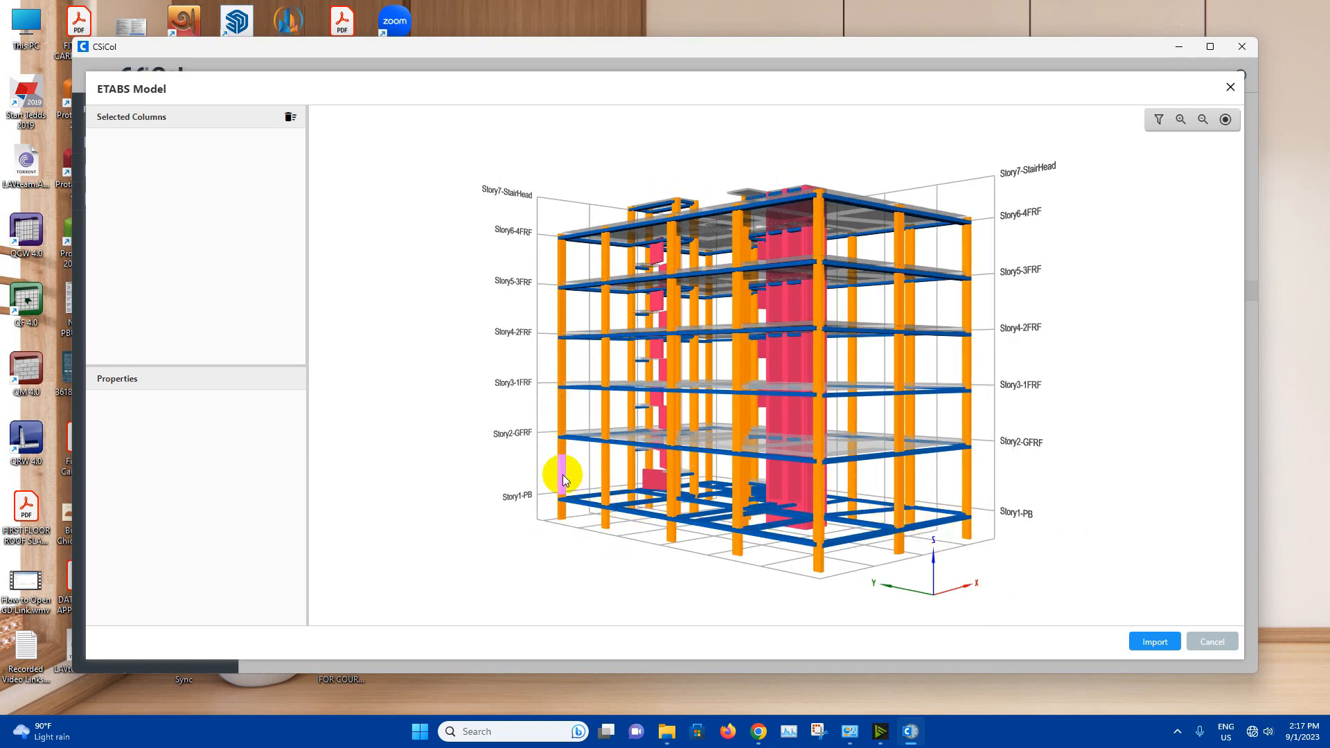
click(560, 474)
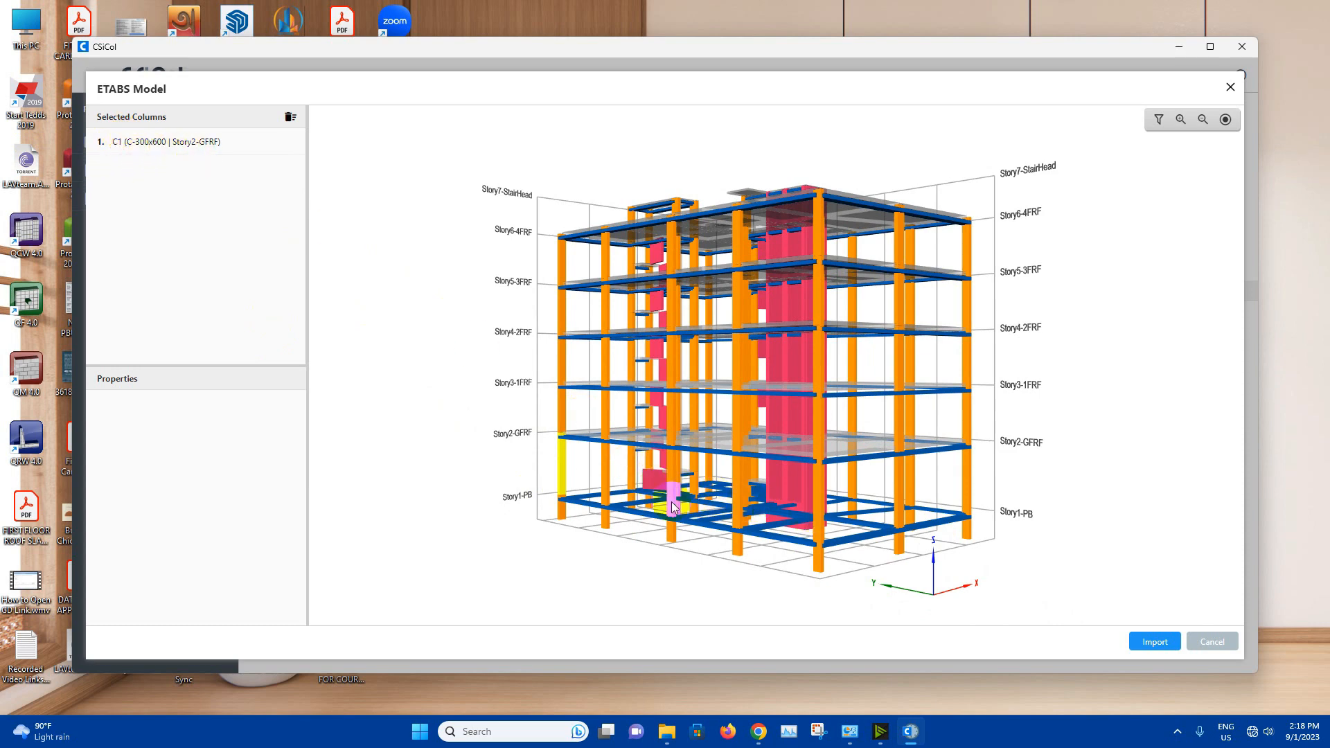
click(673, 502)
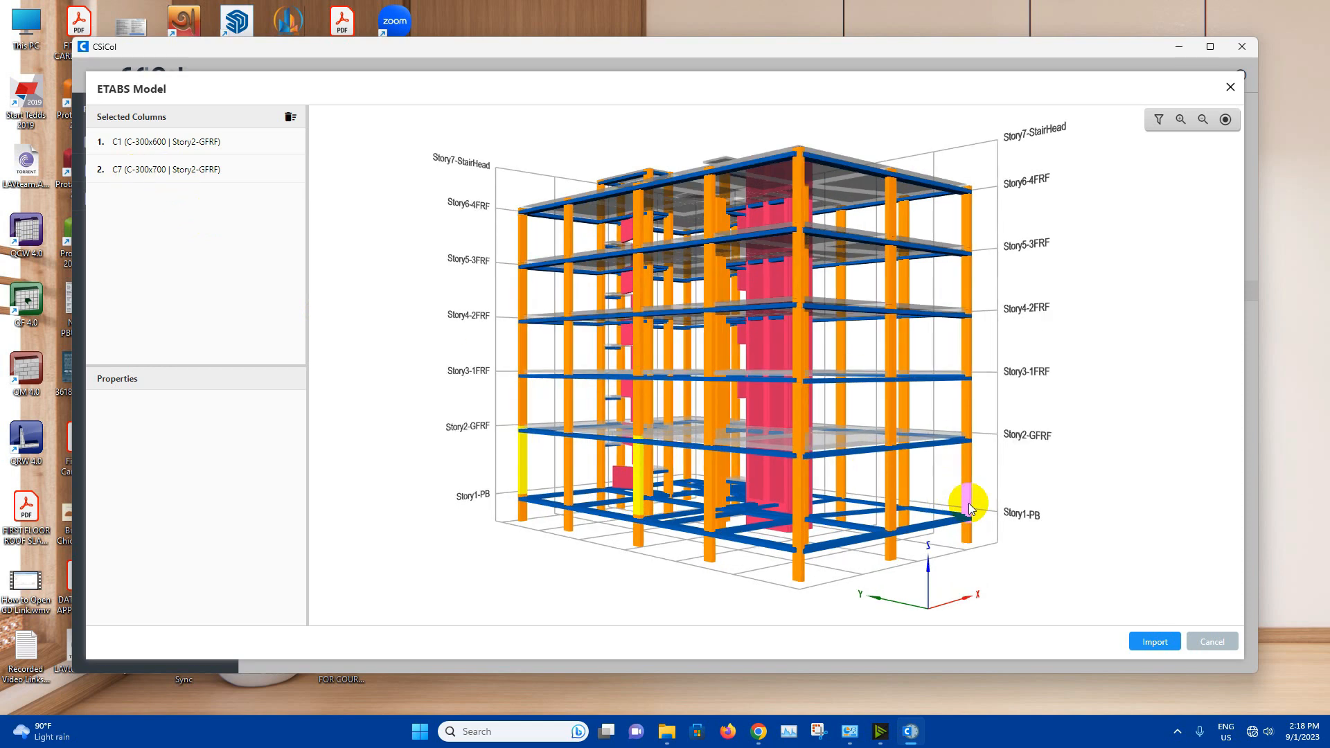
drag(970, 505, 623, 484)
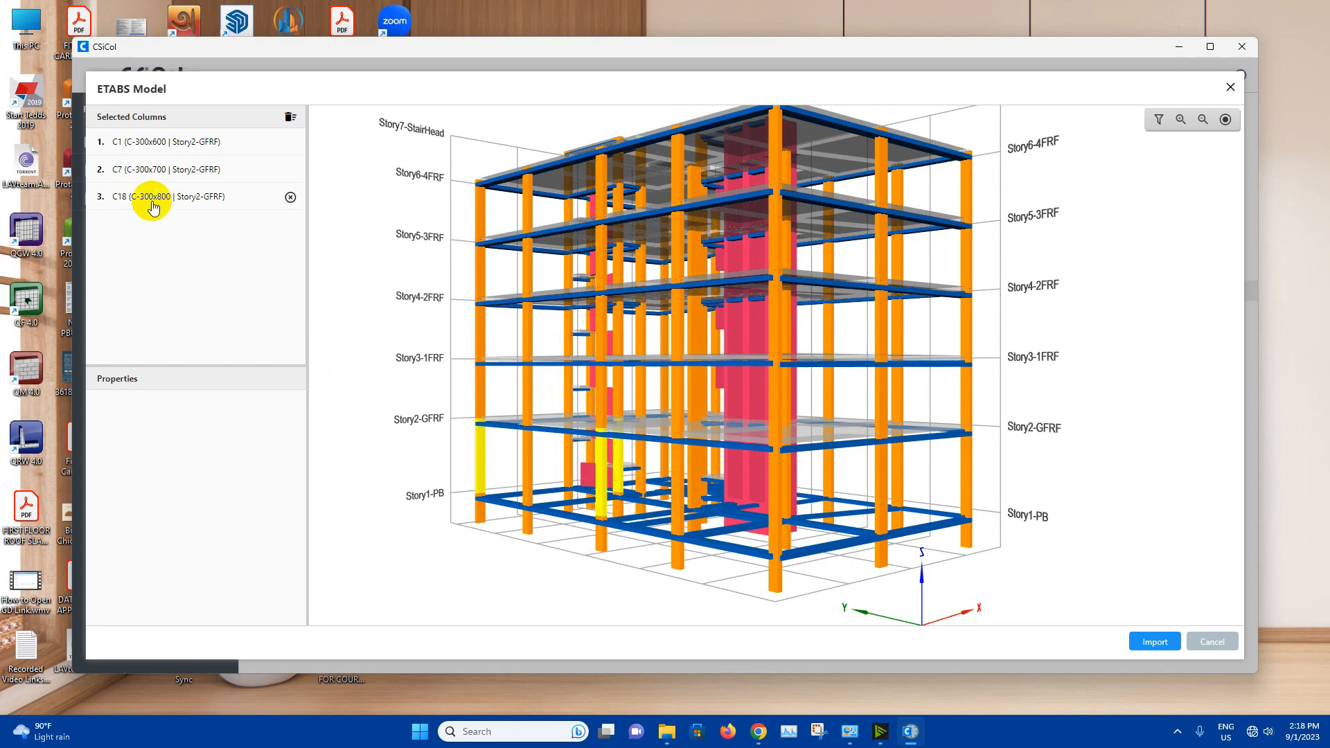
drag(154, 207, 929, 558)
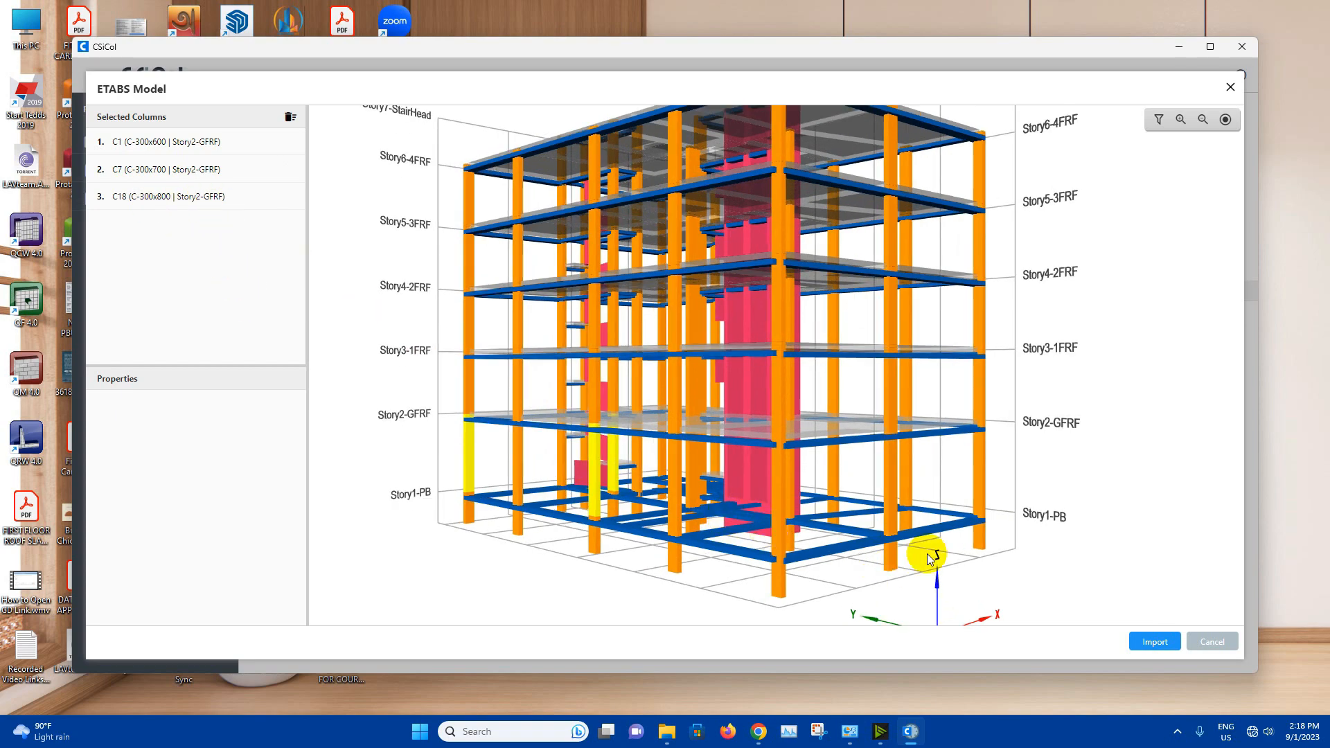
drag(929, 559, 795, 537)
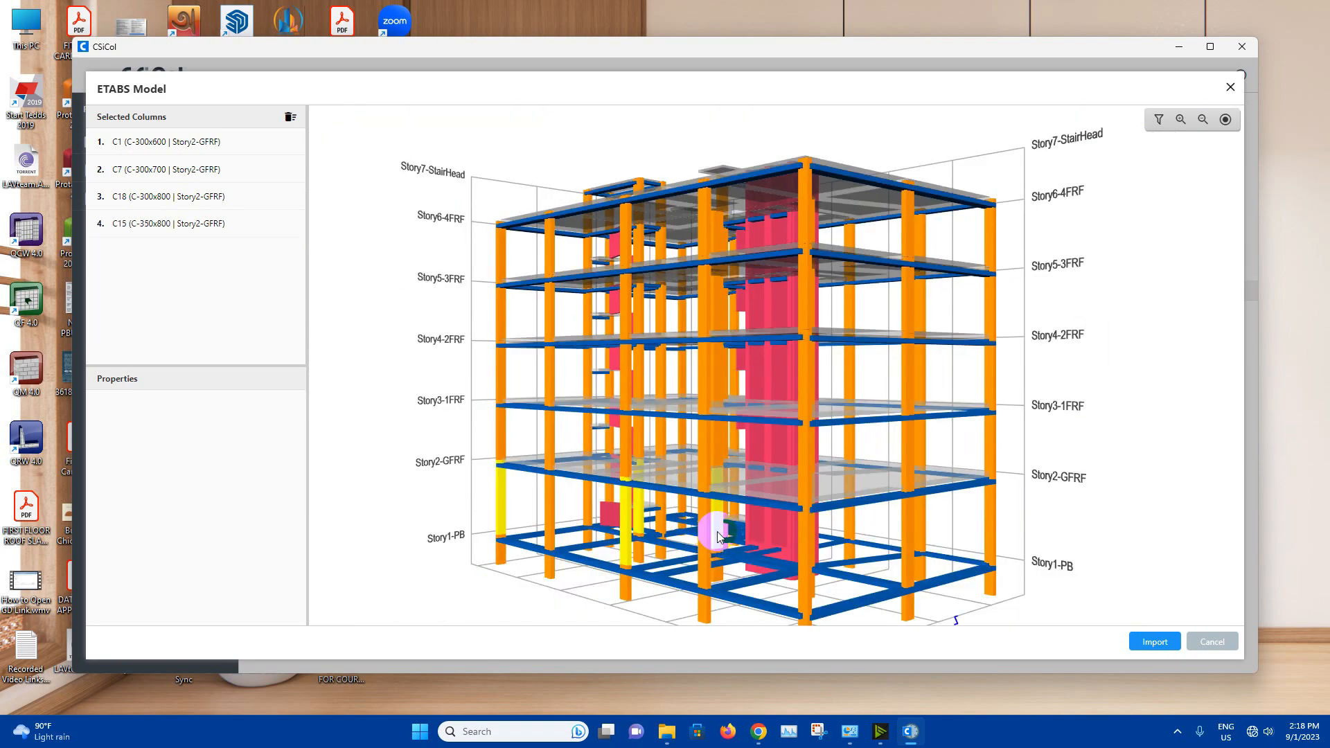
mouse_move(154, 237)
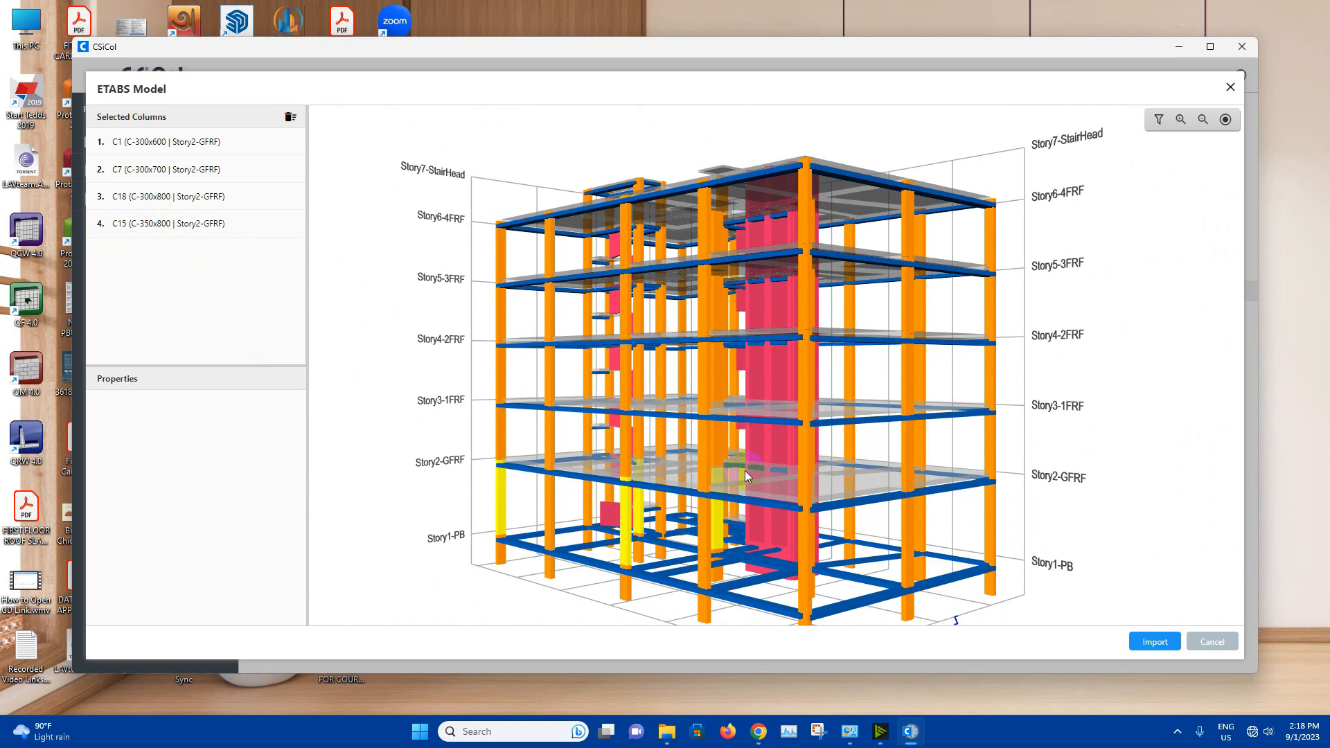
mouse_move(131, 198)
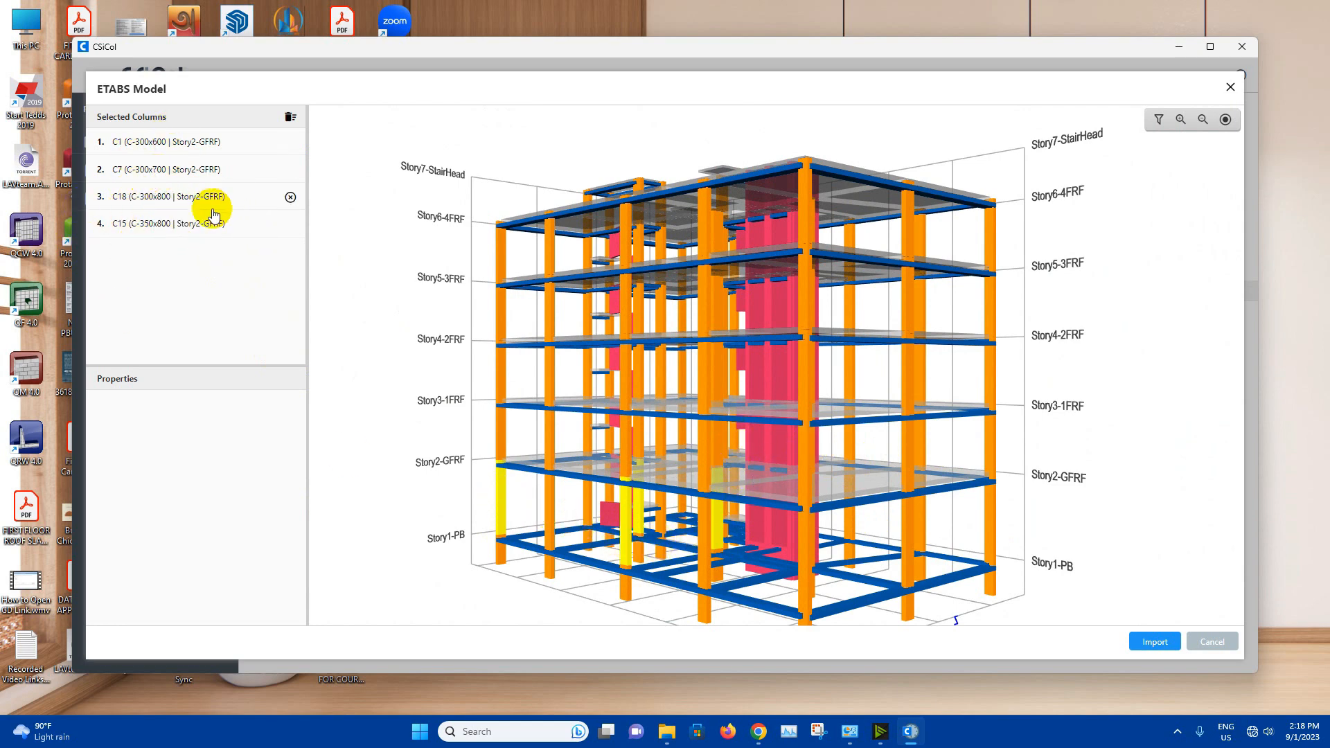
mouse_move(202, 206)
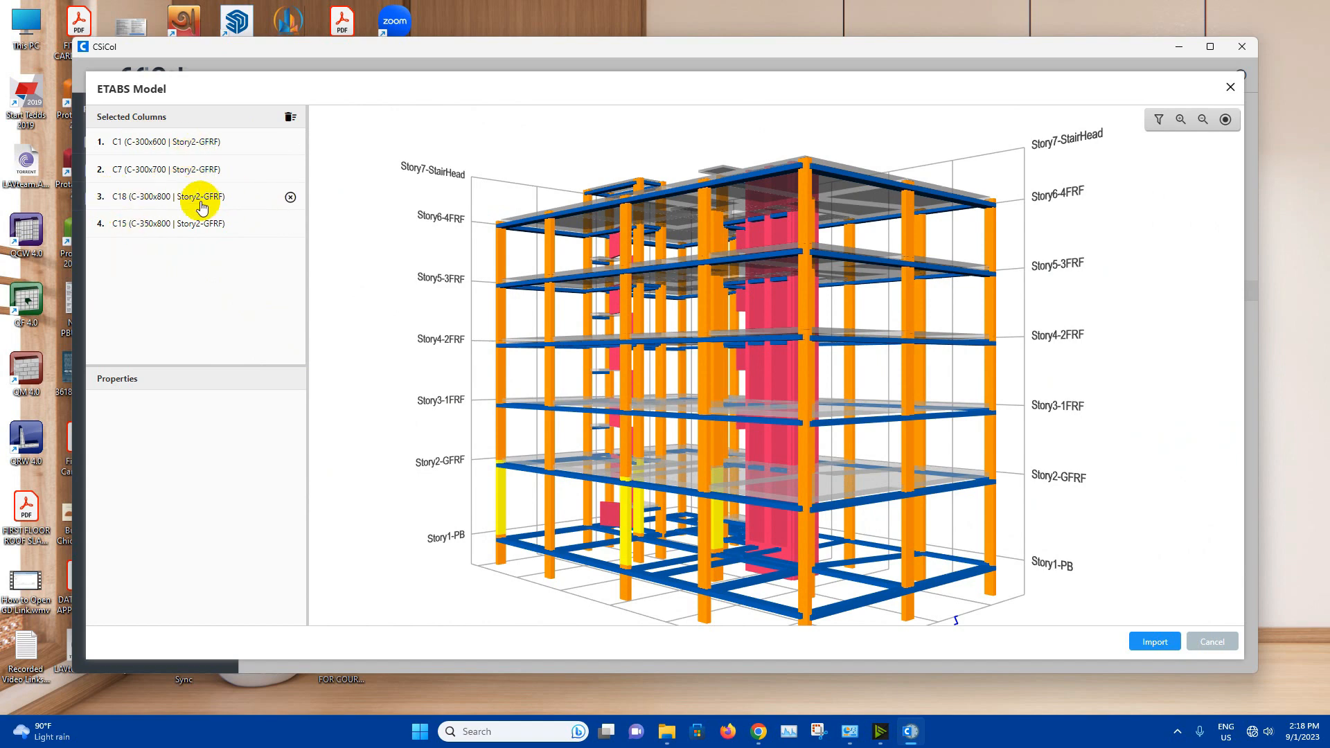
click(1154, 642)
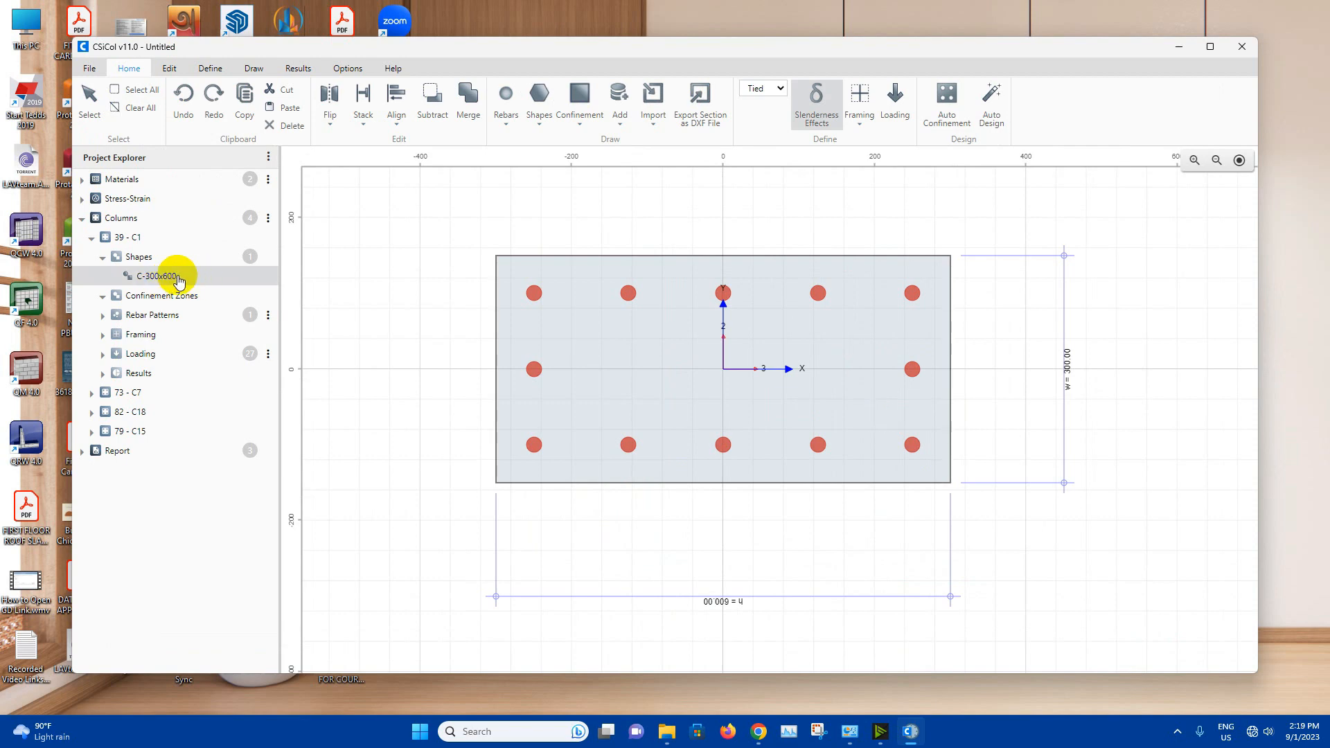
mouse_move(194, 275)
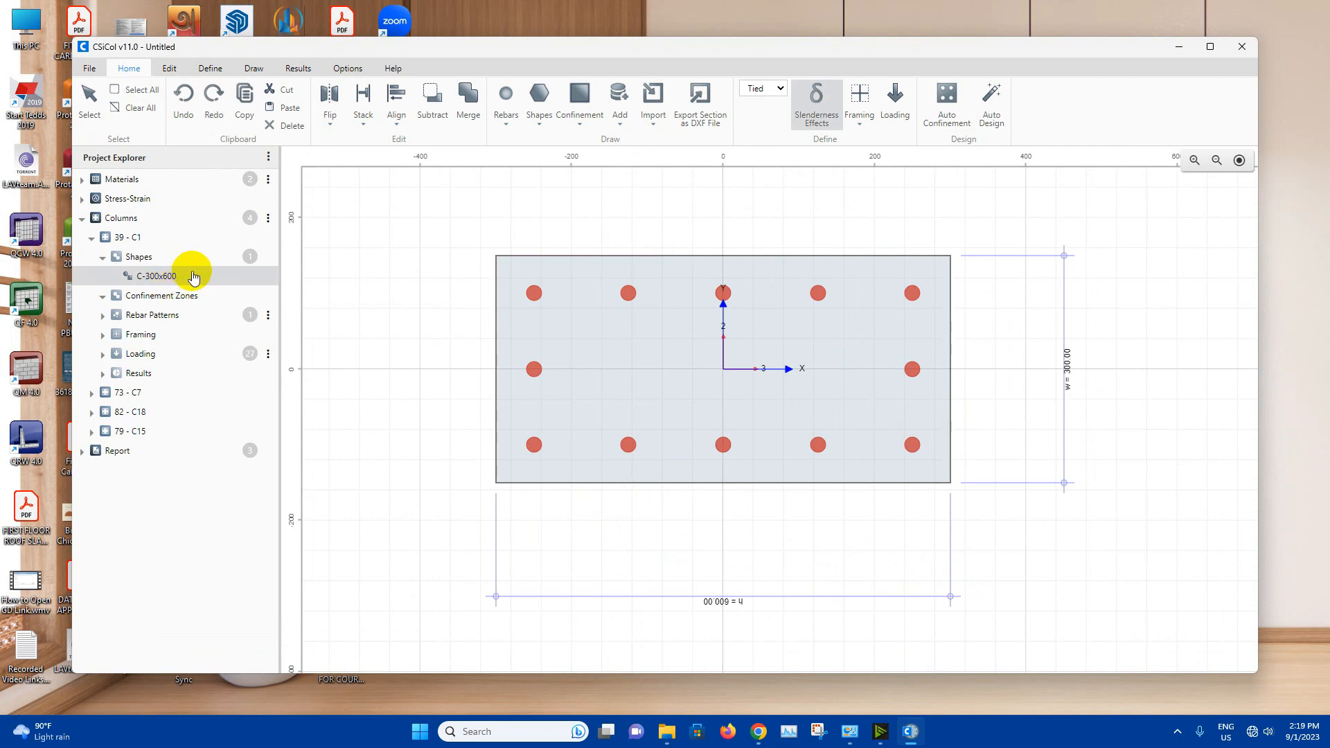
Import the four columns and view C1's C-300x600 shape in M35 concrete.
click(157, 276)
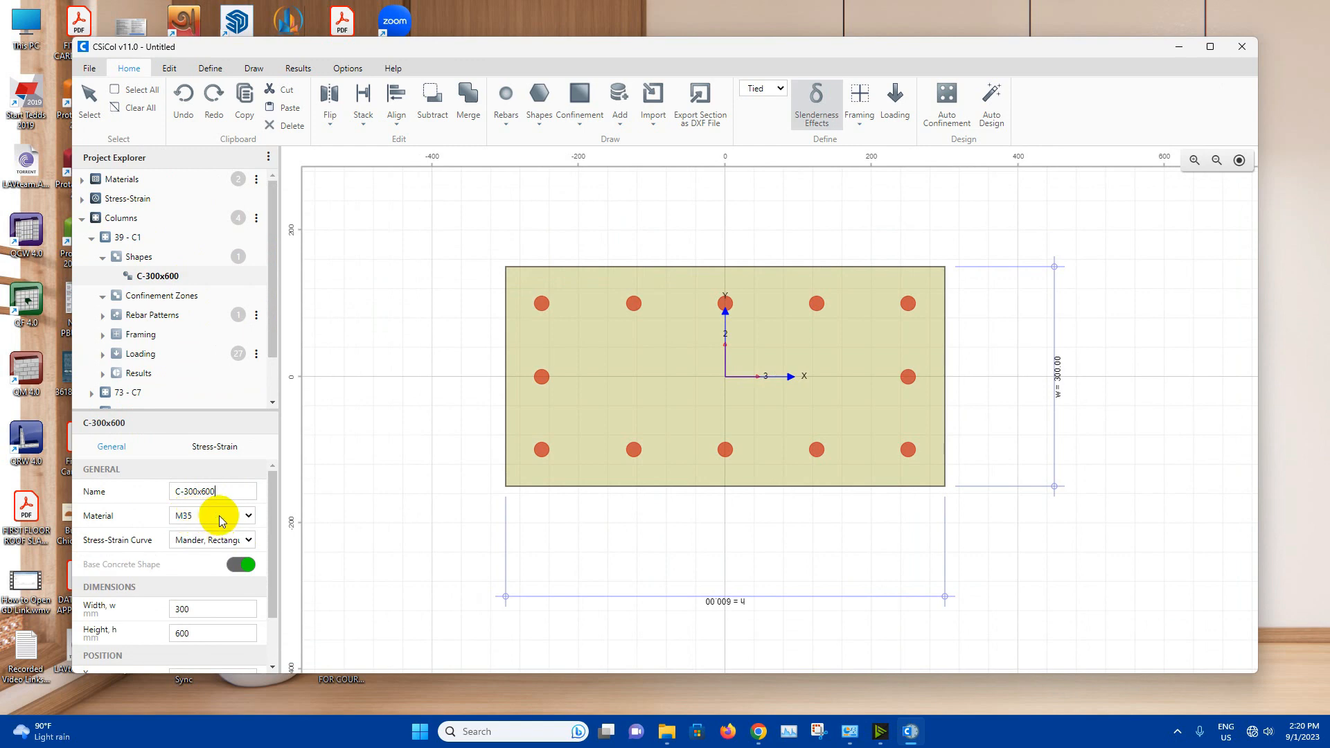
mouse_move(213, 529)
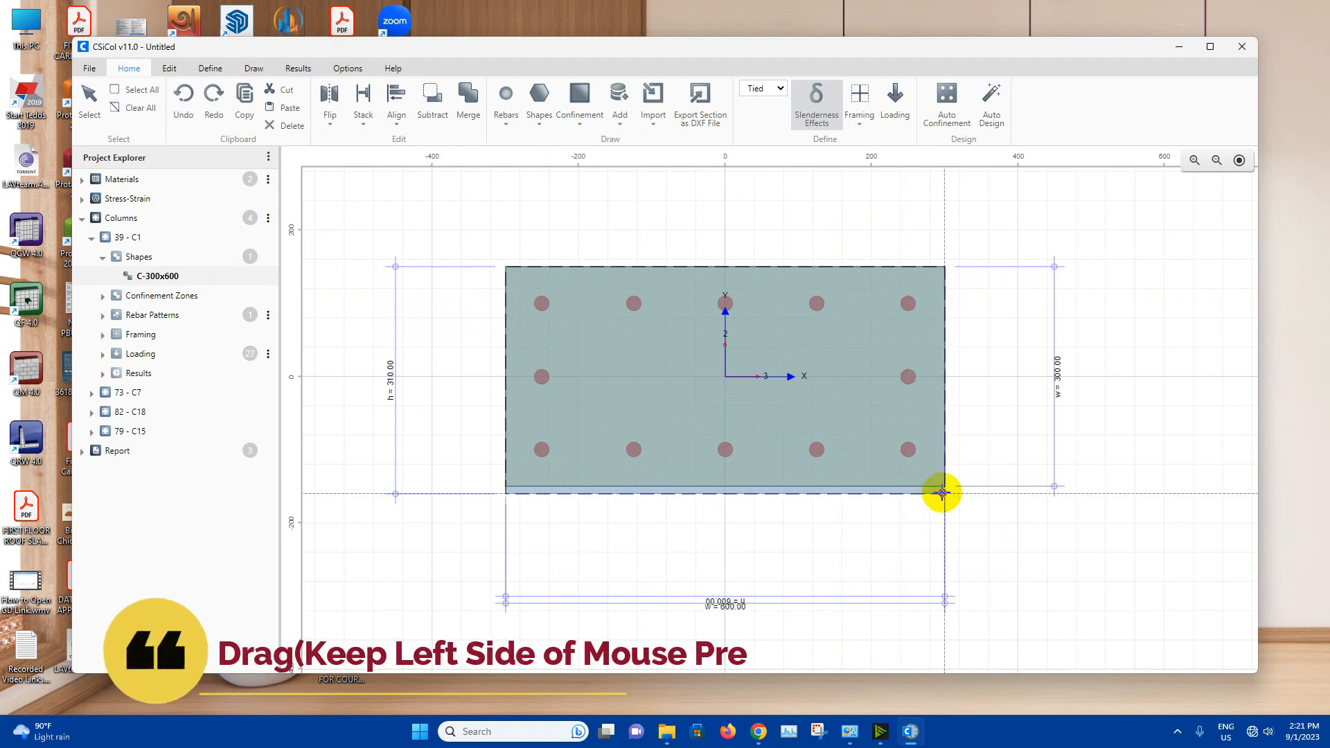
Size column C1's Confinement Rectangle 1 to width 520 and height 220 mm.
drag(940, 492, 994, 525)
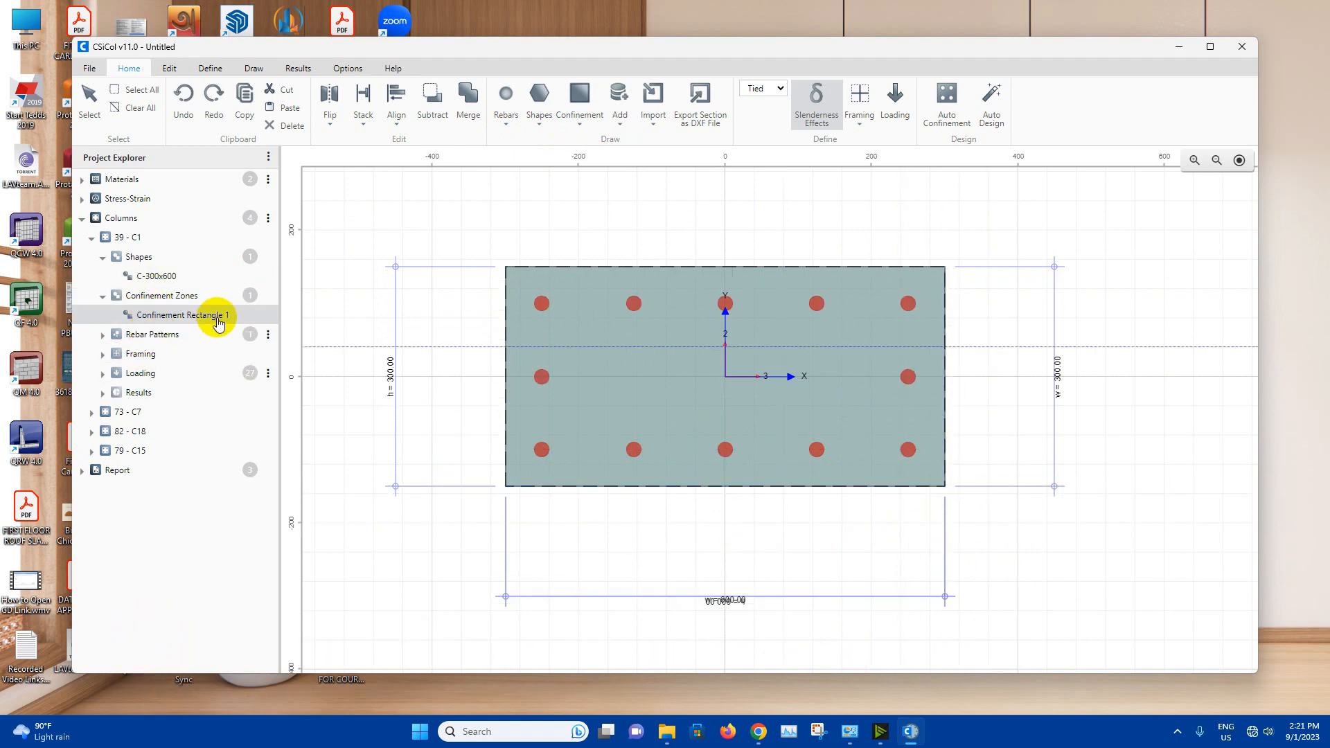
click(185, 315)
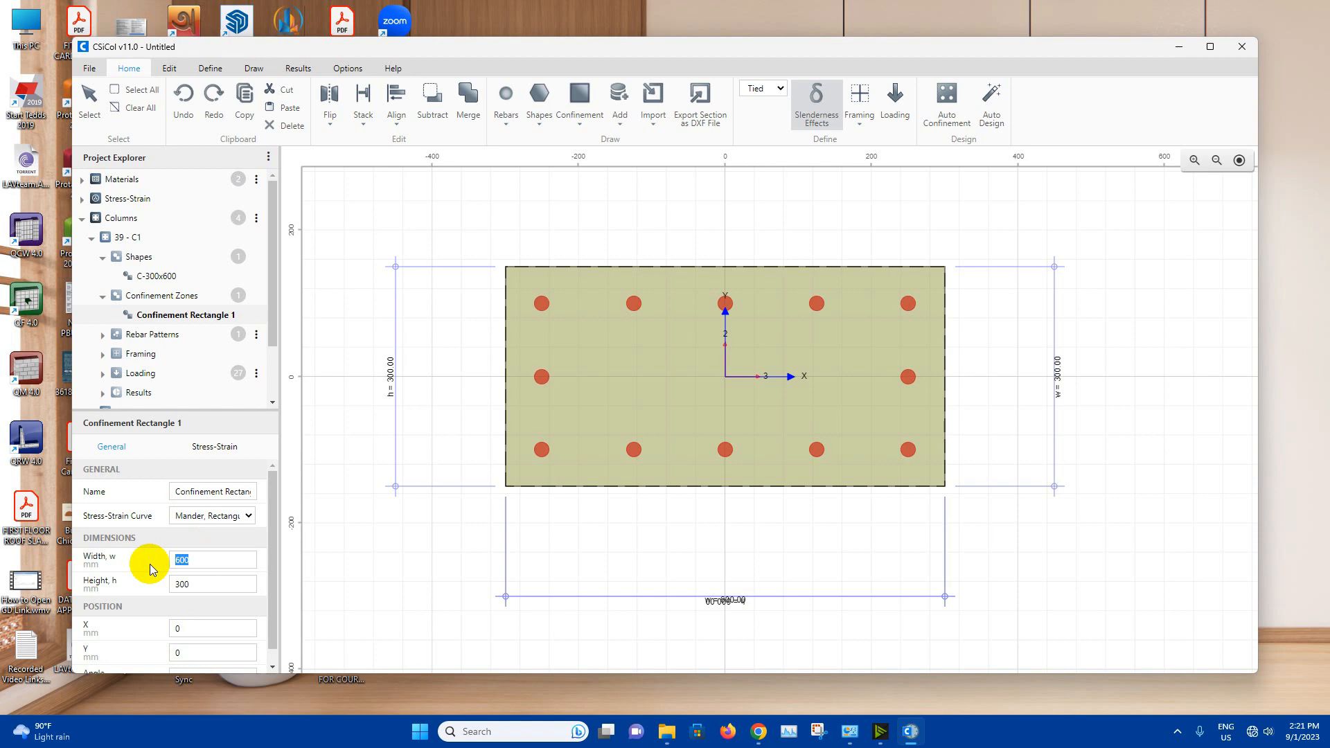
click(208, 560)
text(520)
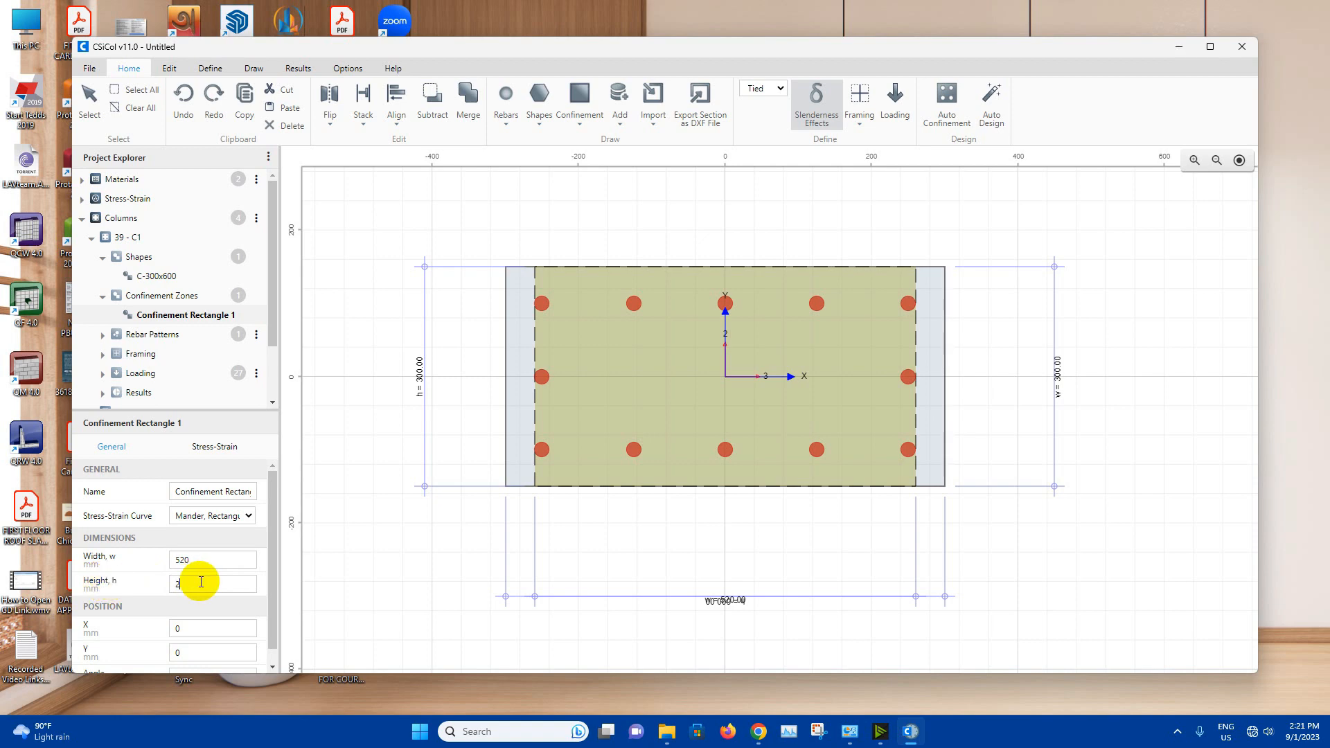
text(220)
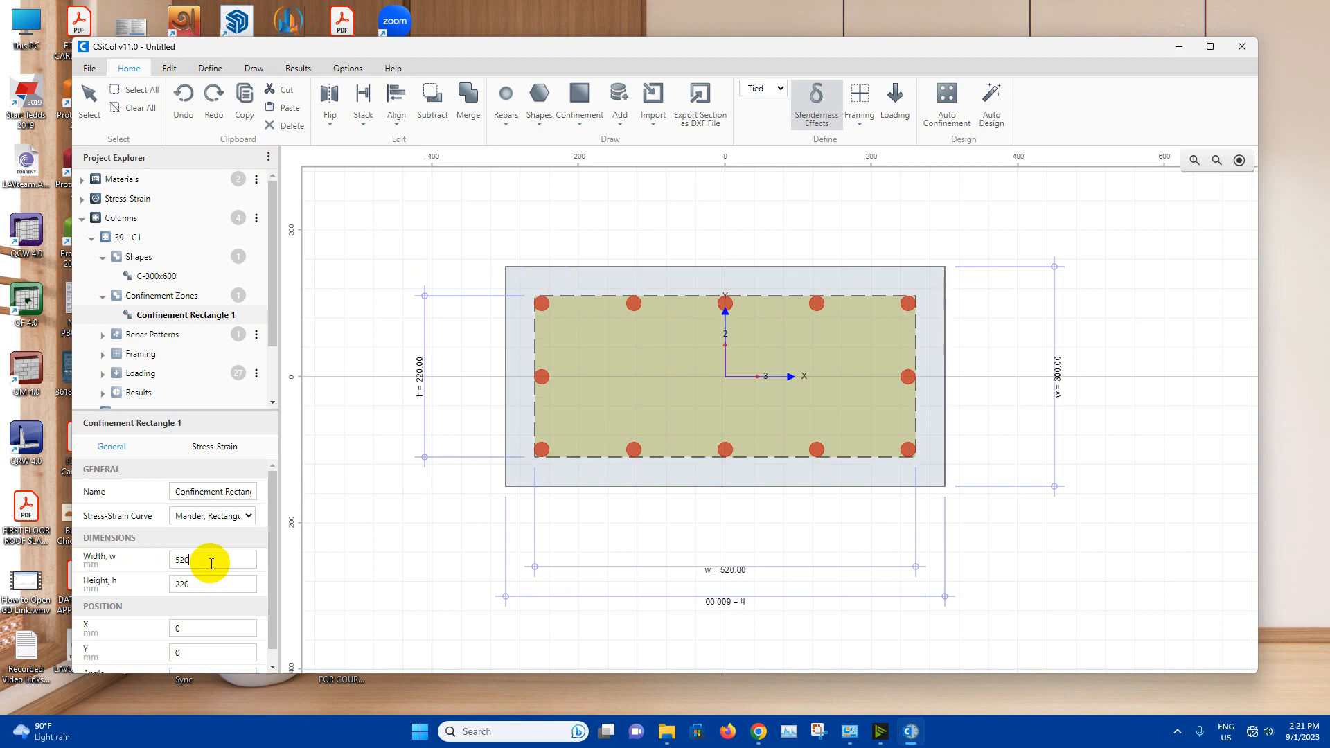
mouse_move(583, 396)
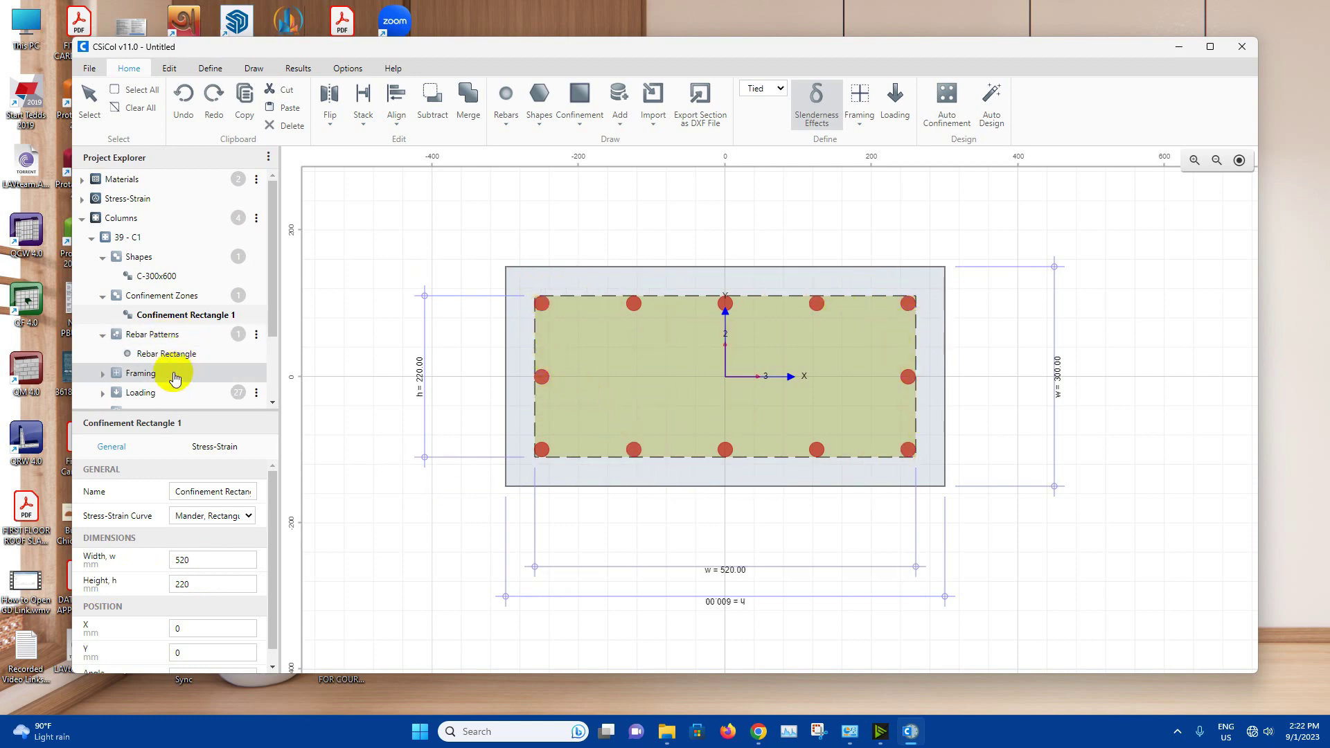
Change C1's Rebar Rectangle corner and side bars from d 20 to d 18.
click(166, 354)
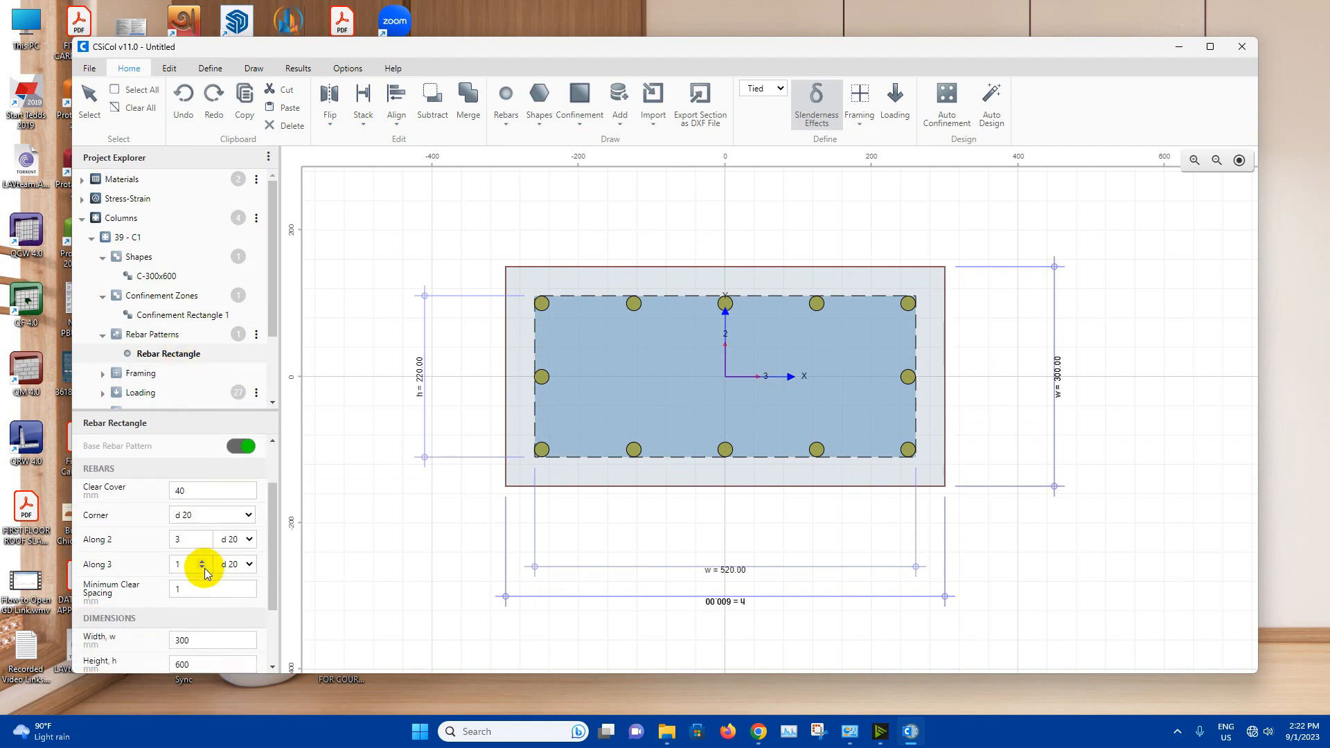
mouse_move(356, 532)
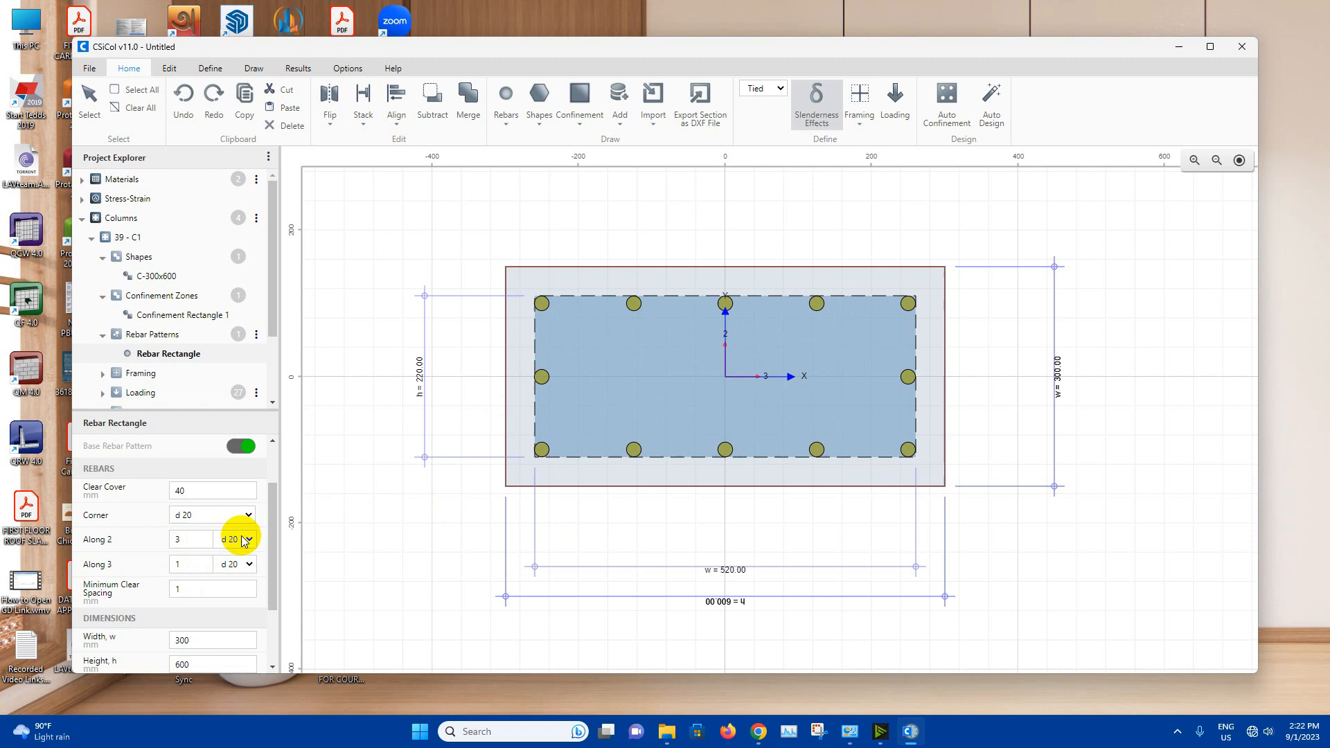
click(247, 540)
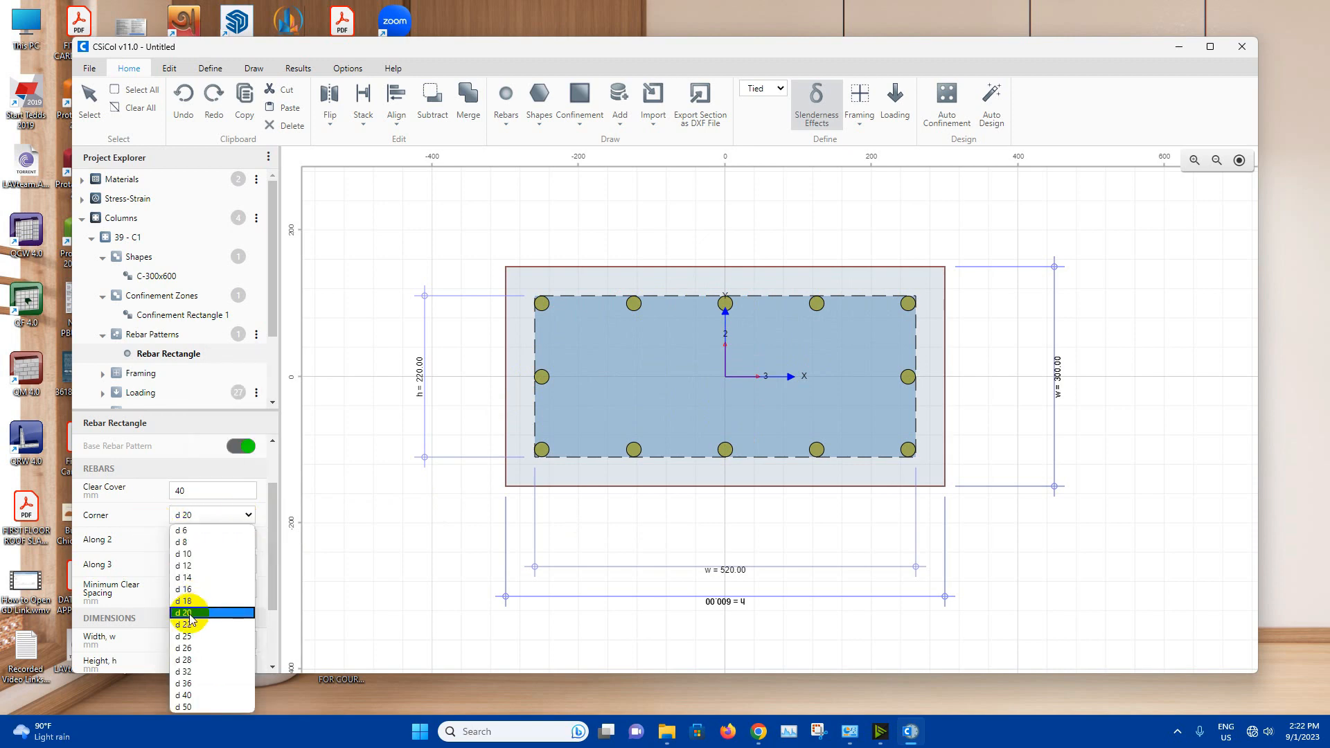
click(188, 613)
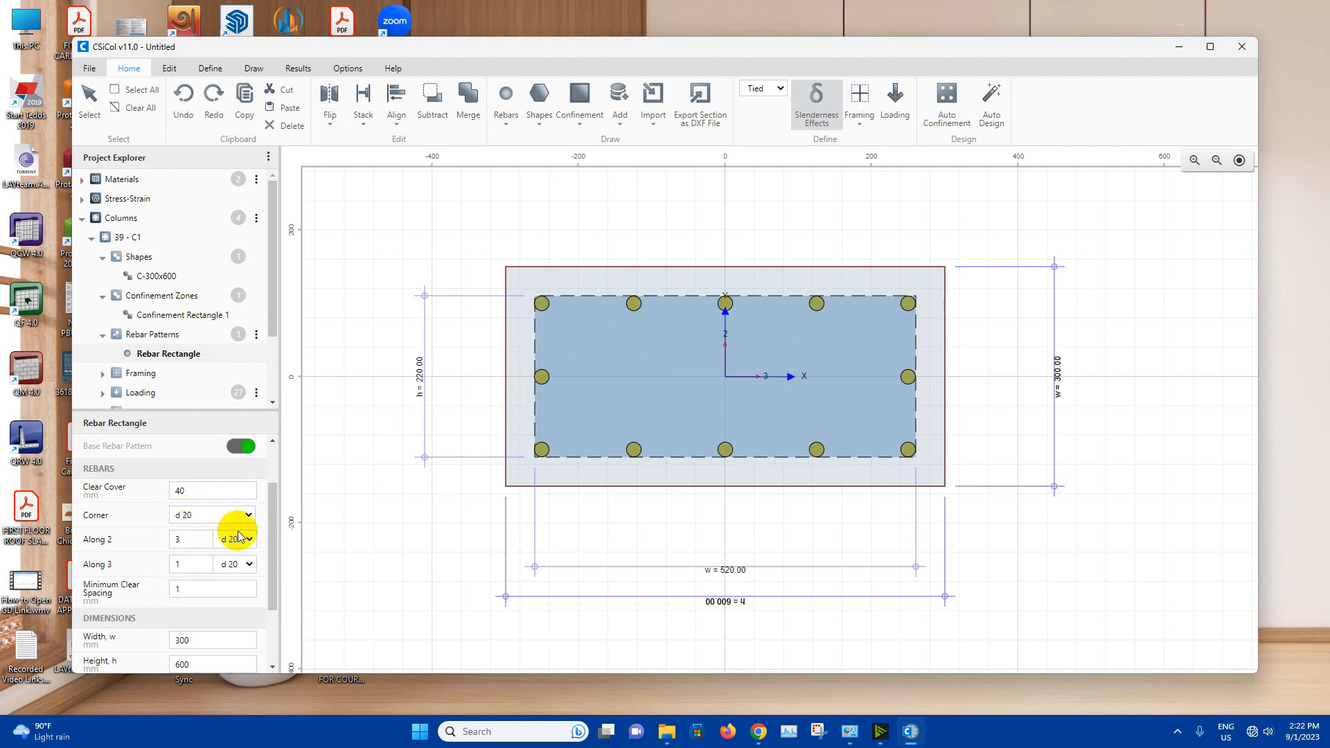
click(190, 564)
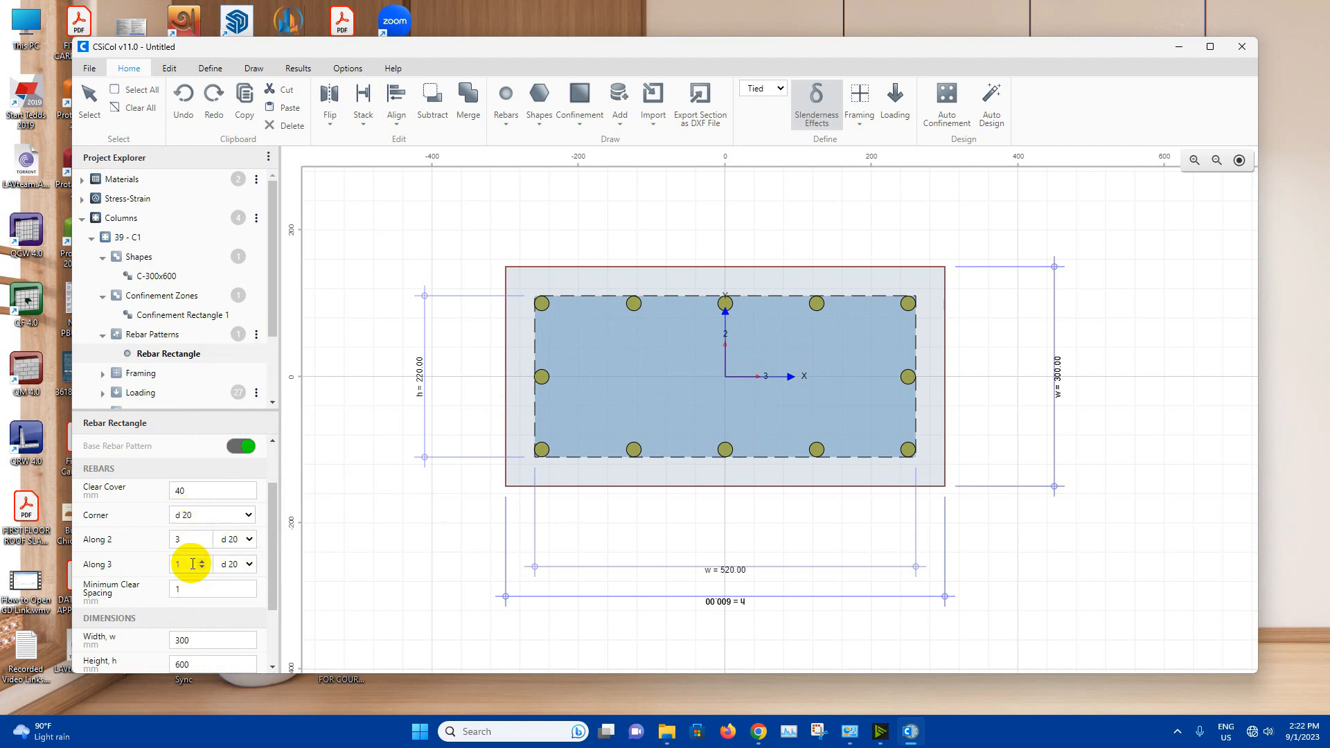
scroll(down, 3)
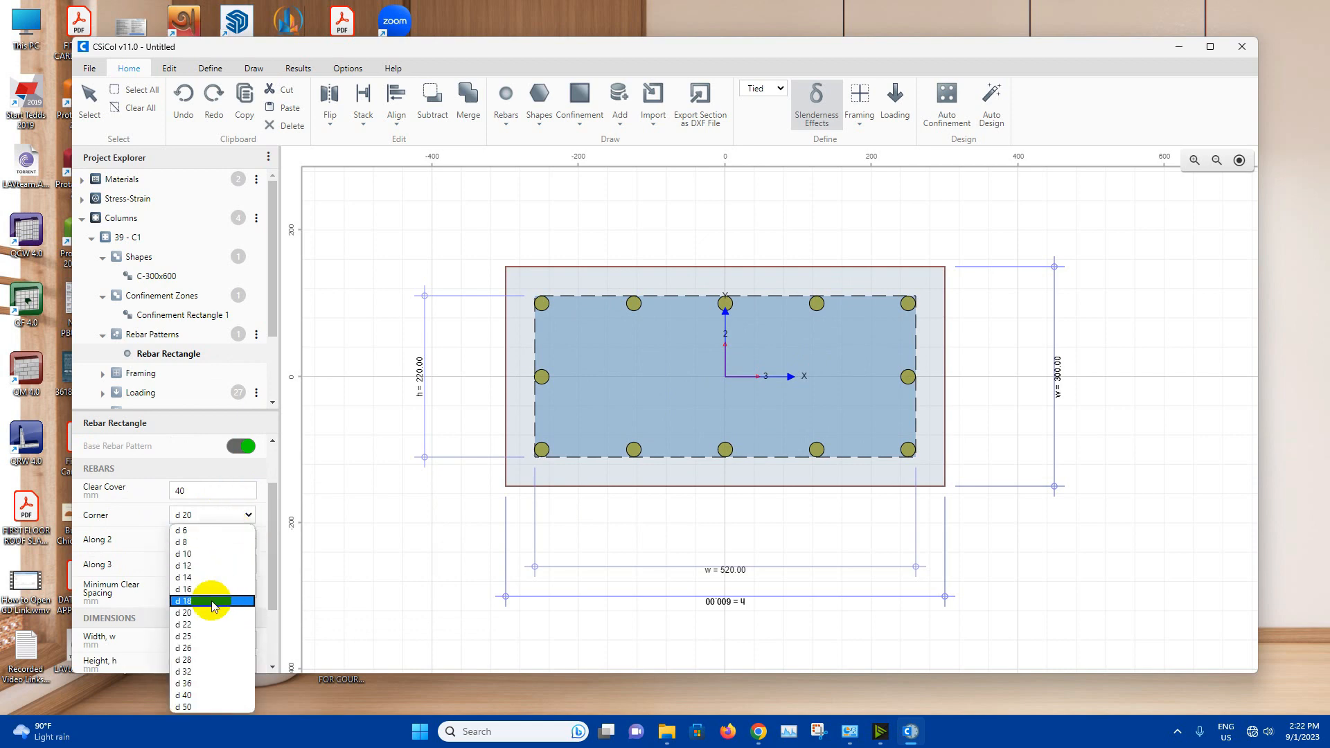
click(201, 601)
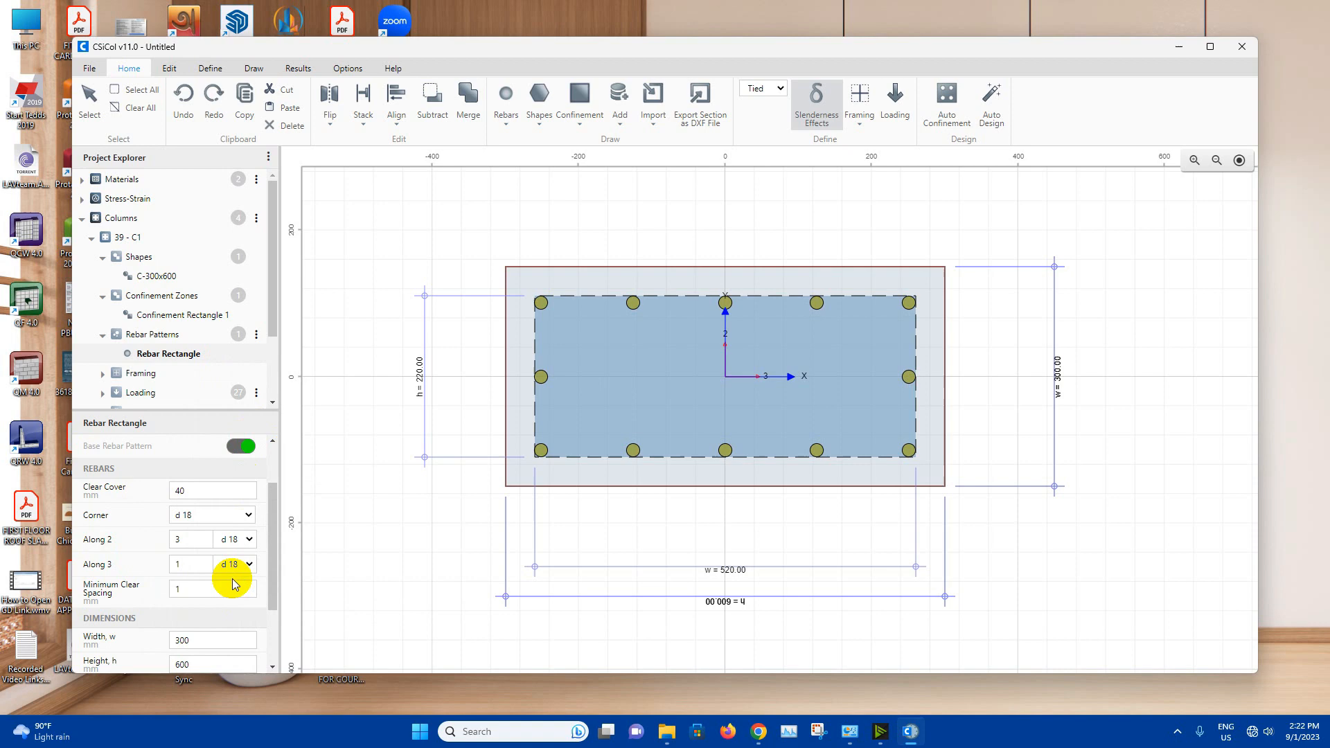
scroll(down, 3)
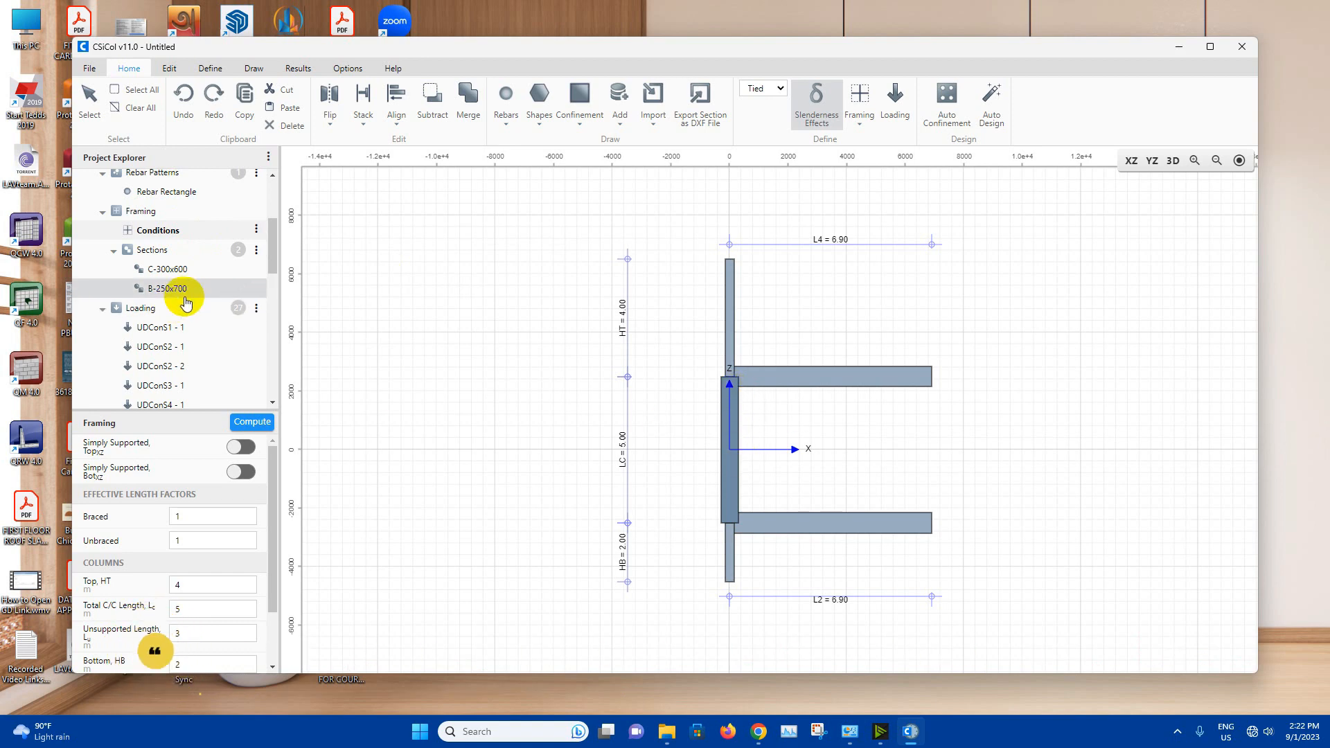
scroll(down, 3)
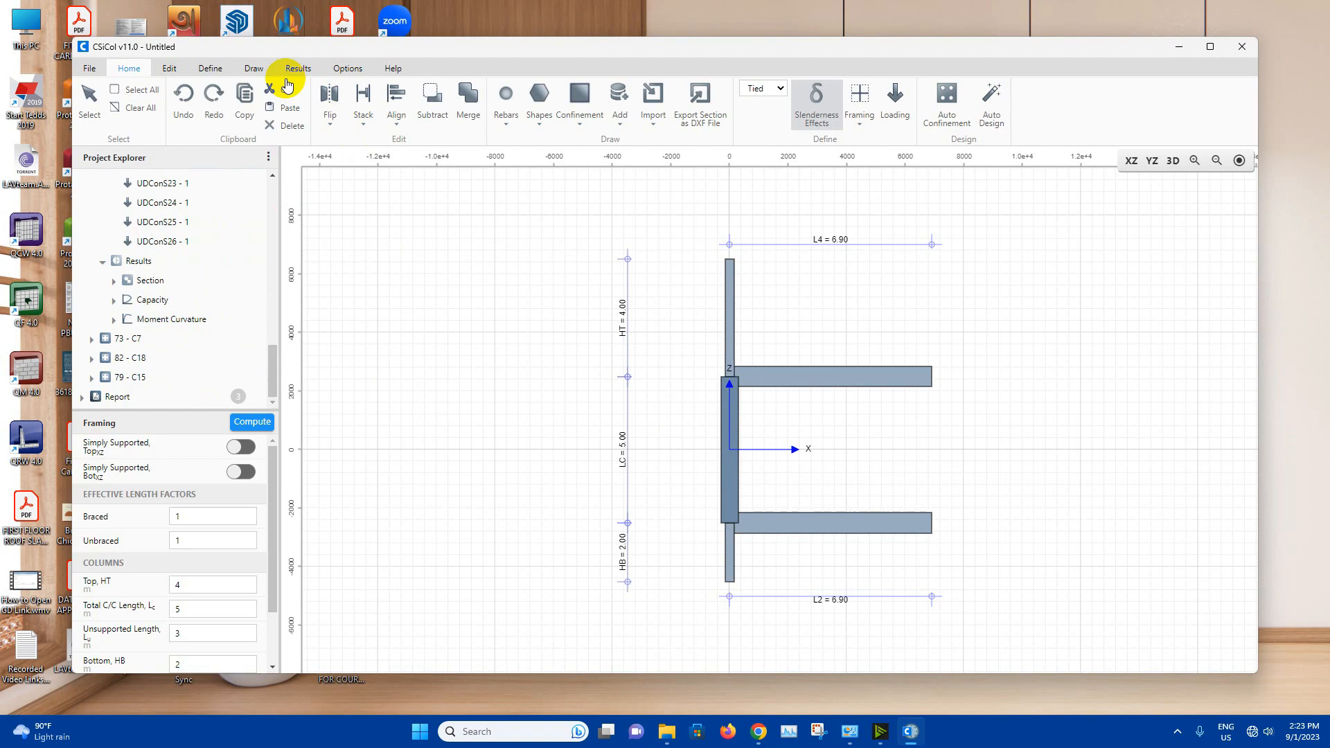
click(298, 68)
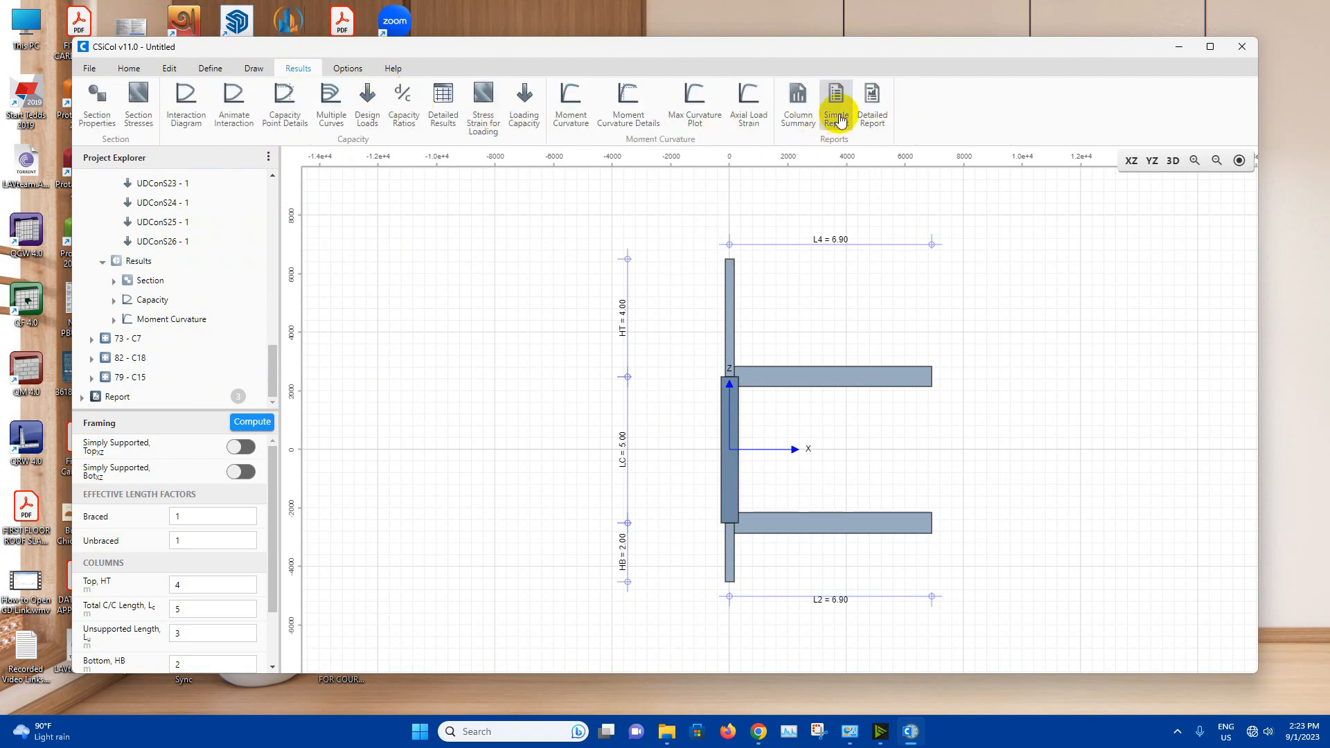
click(798, 104)
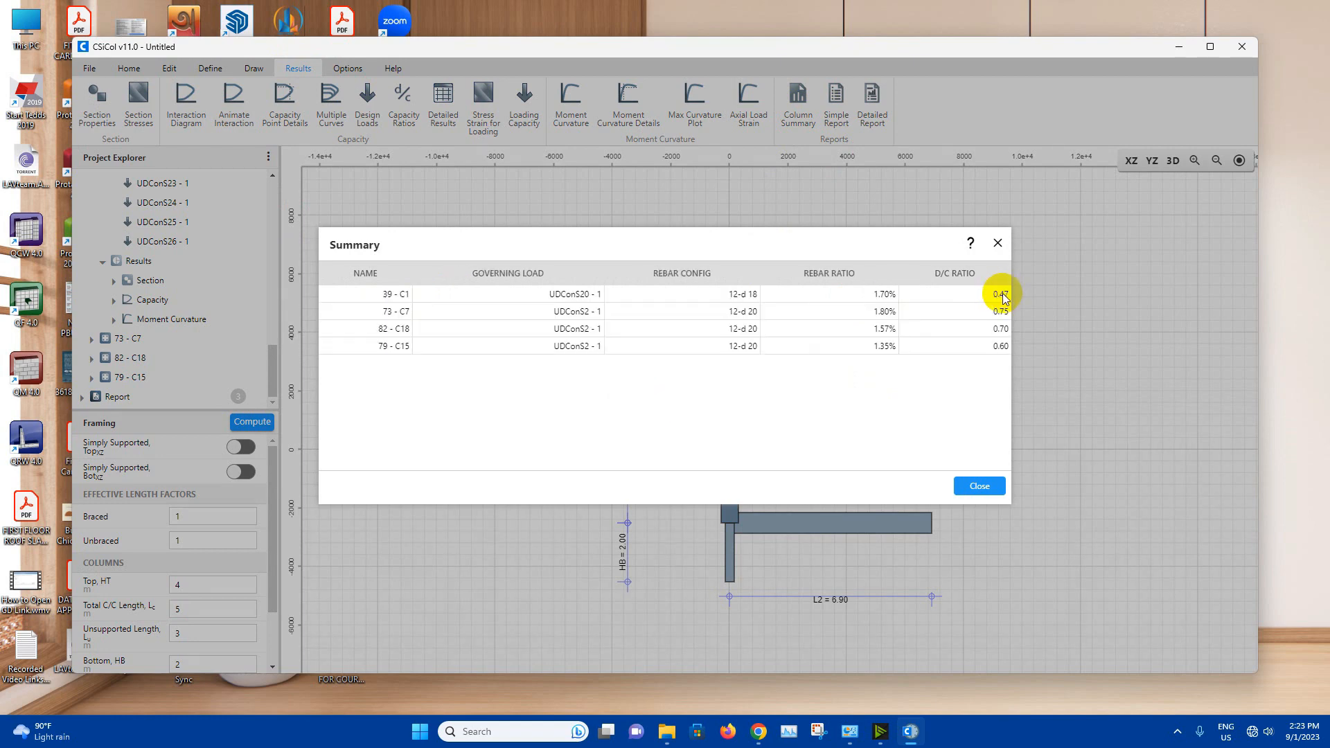
mouse_move(1003, 293)
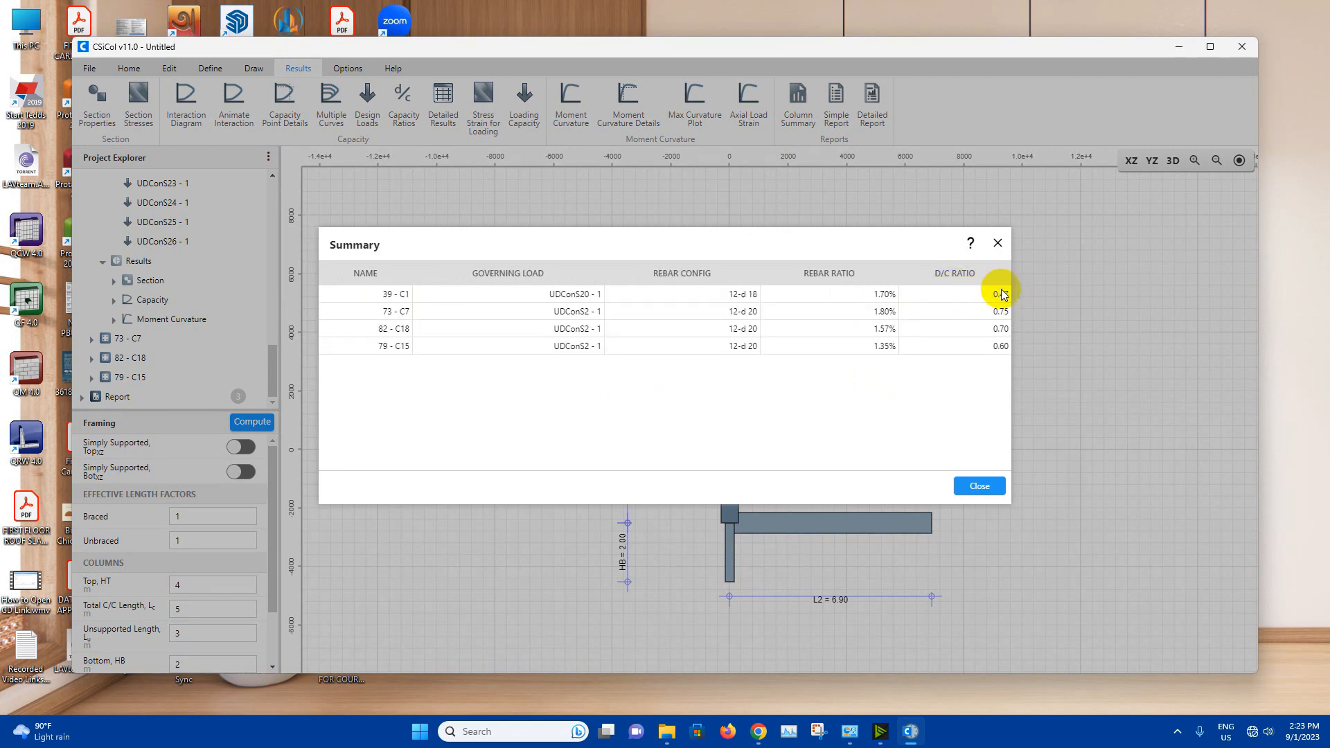
mouse_move(973, 490)
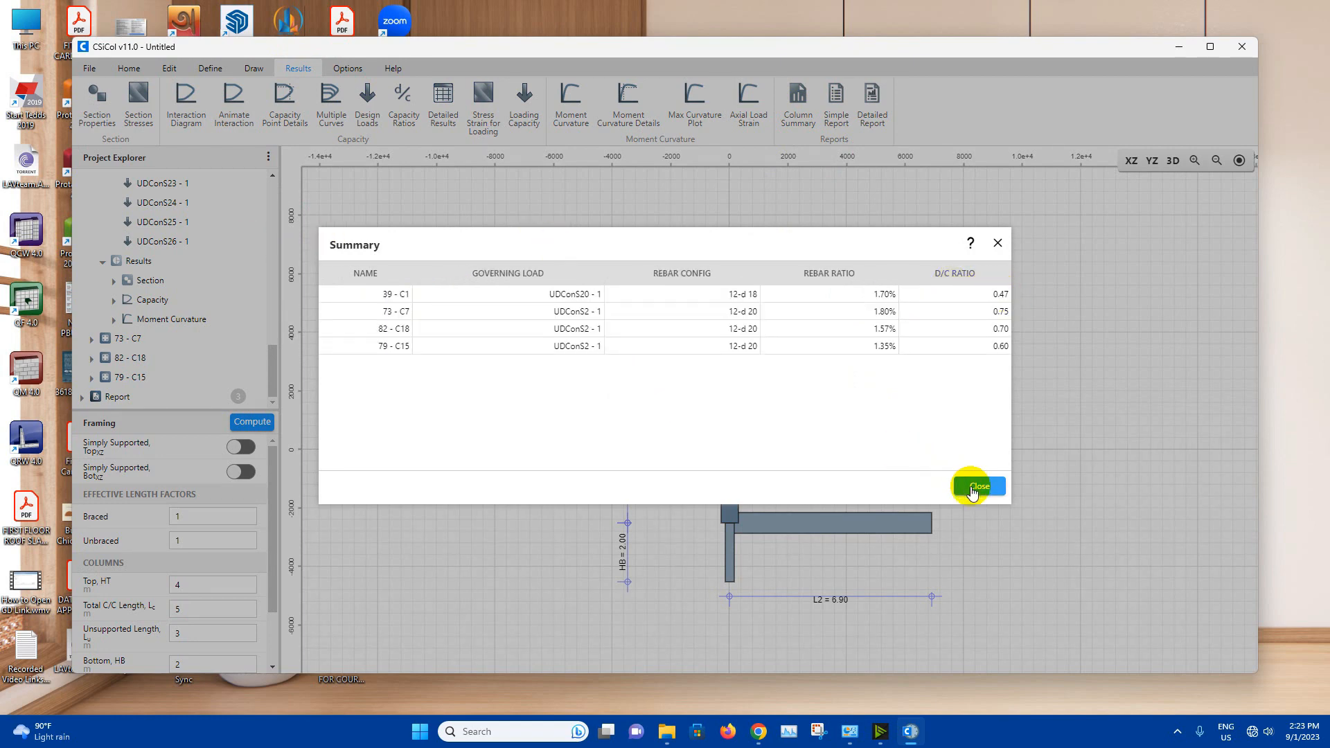
click(978, 487)
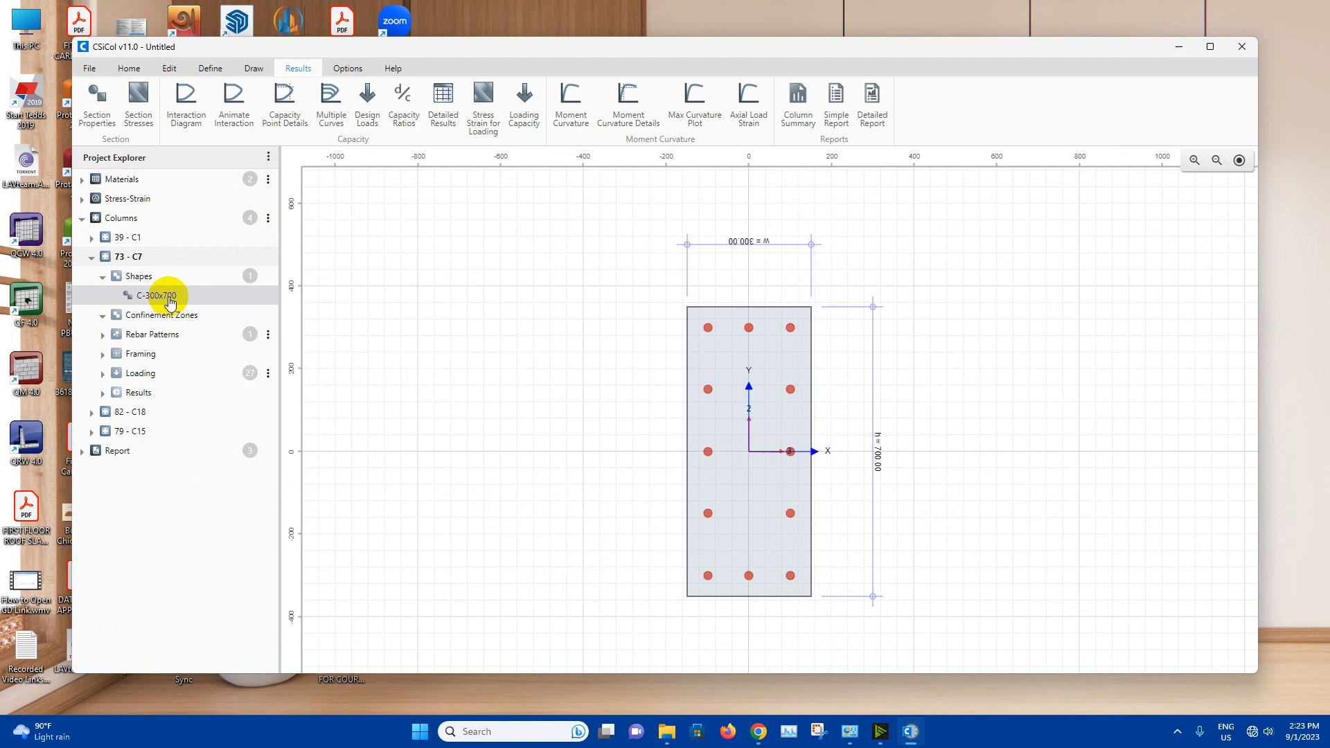
Add a 220 by 620 mm confinement rectangle to column 73 - C7's 300x700 section.
click(157, 295)
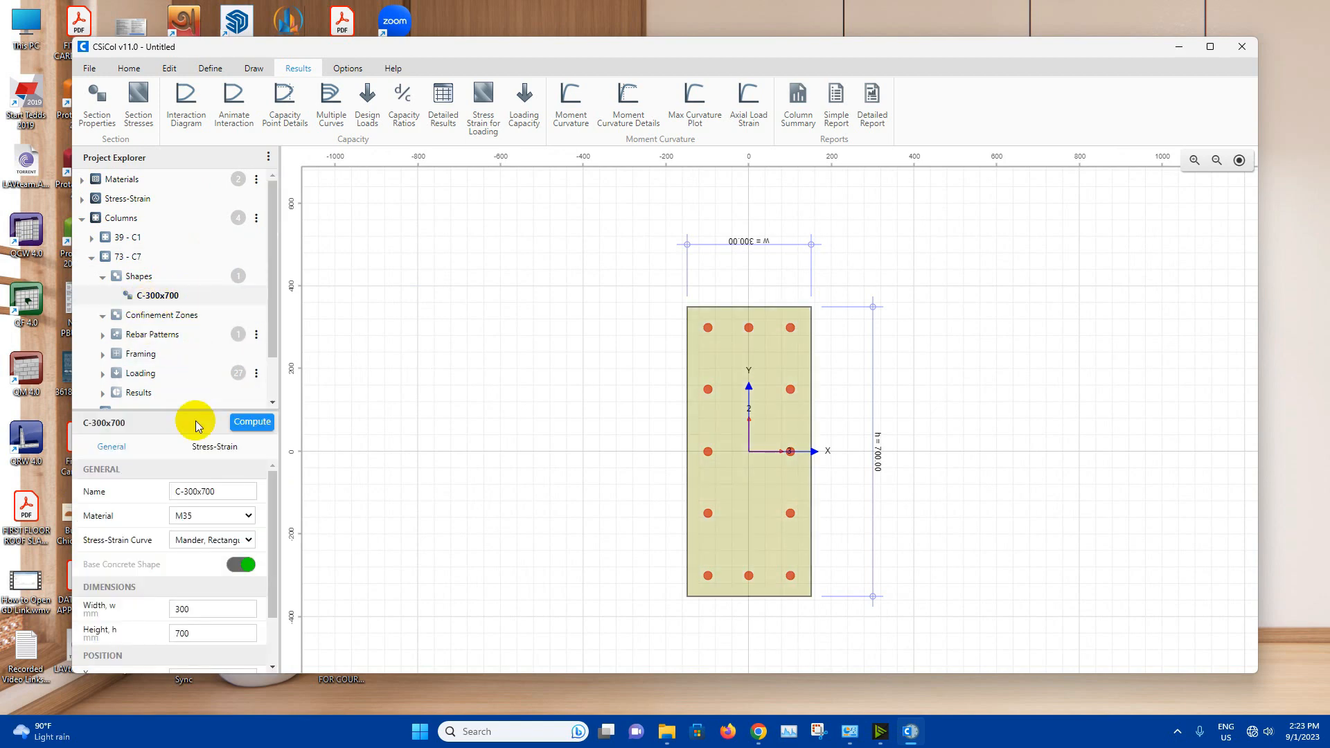
mouse_move(197, 526)
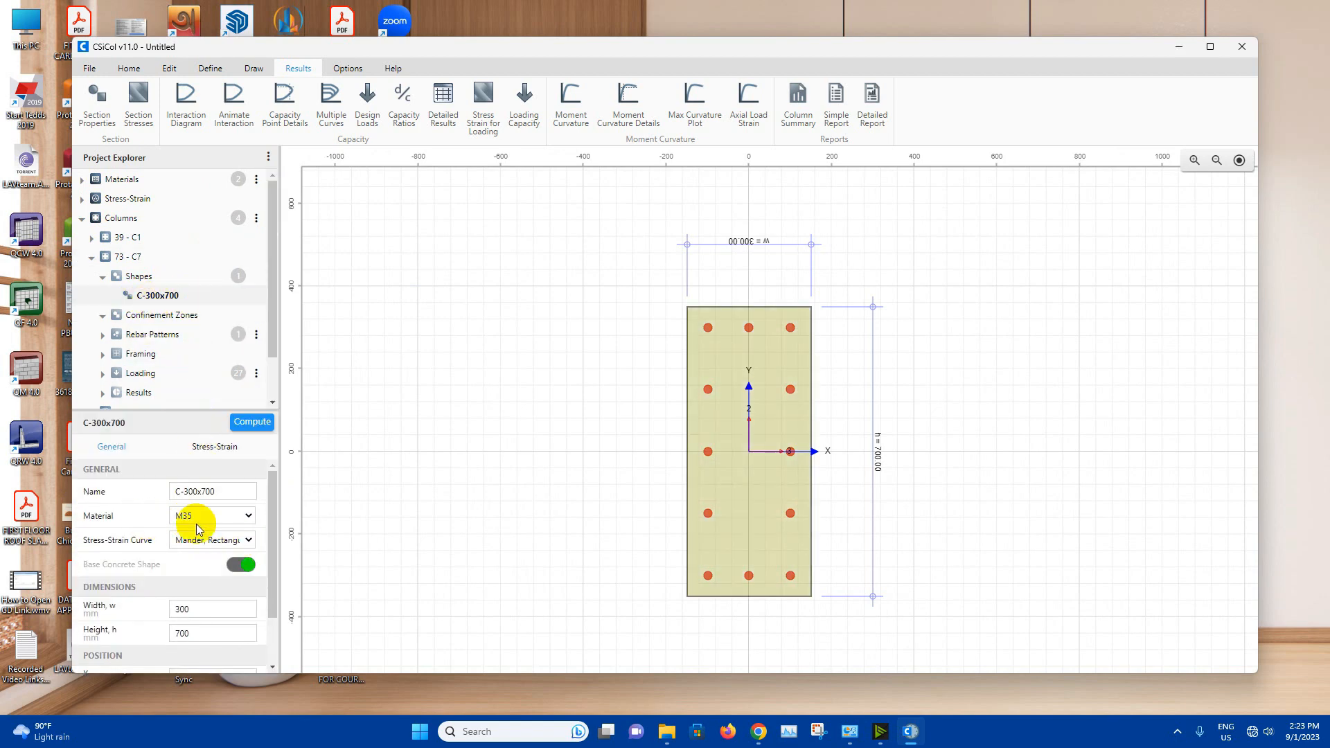
scroll(down, 3)
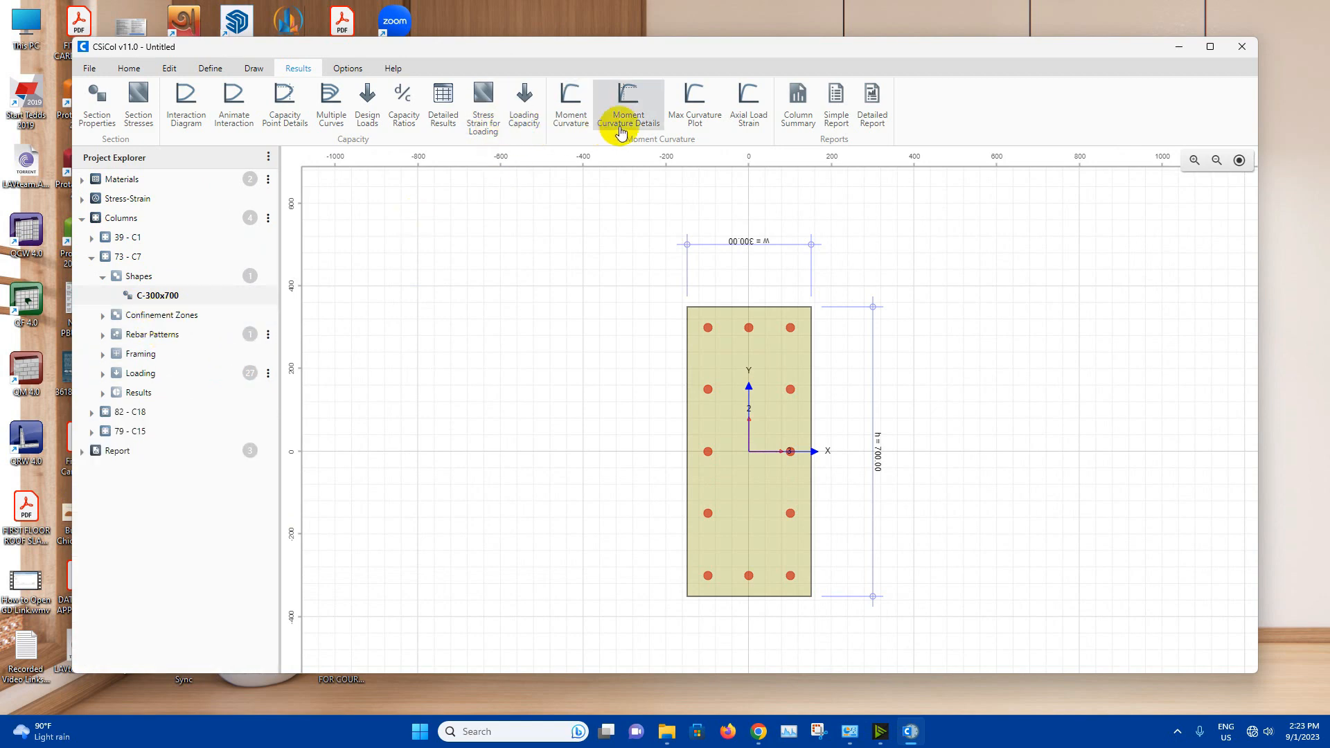
click(128, 68)
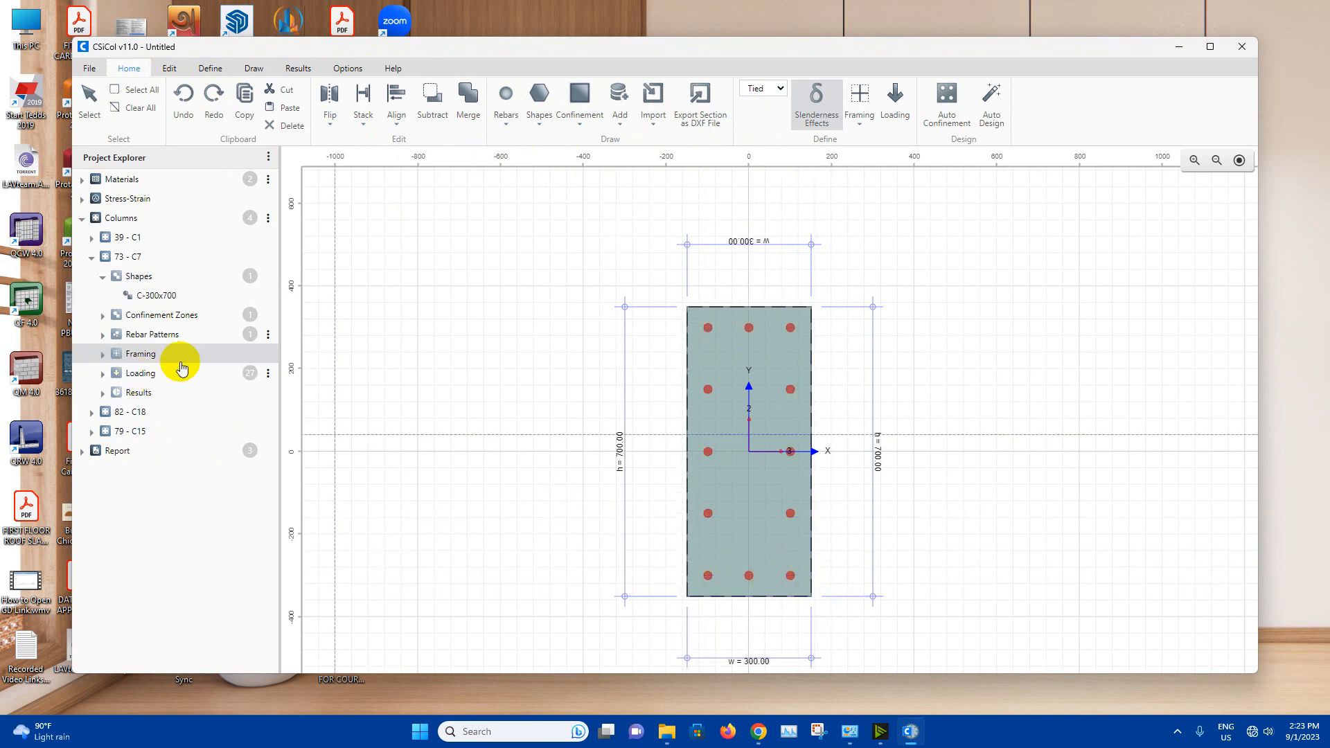
mouse_move(190, 318)
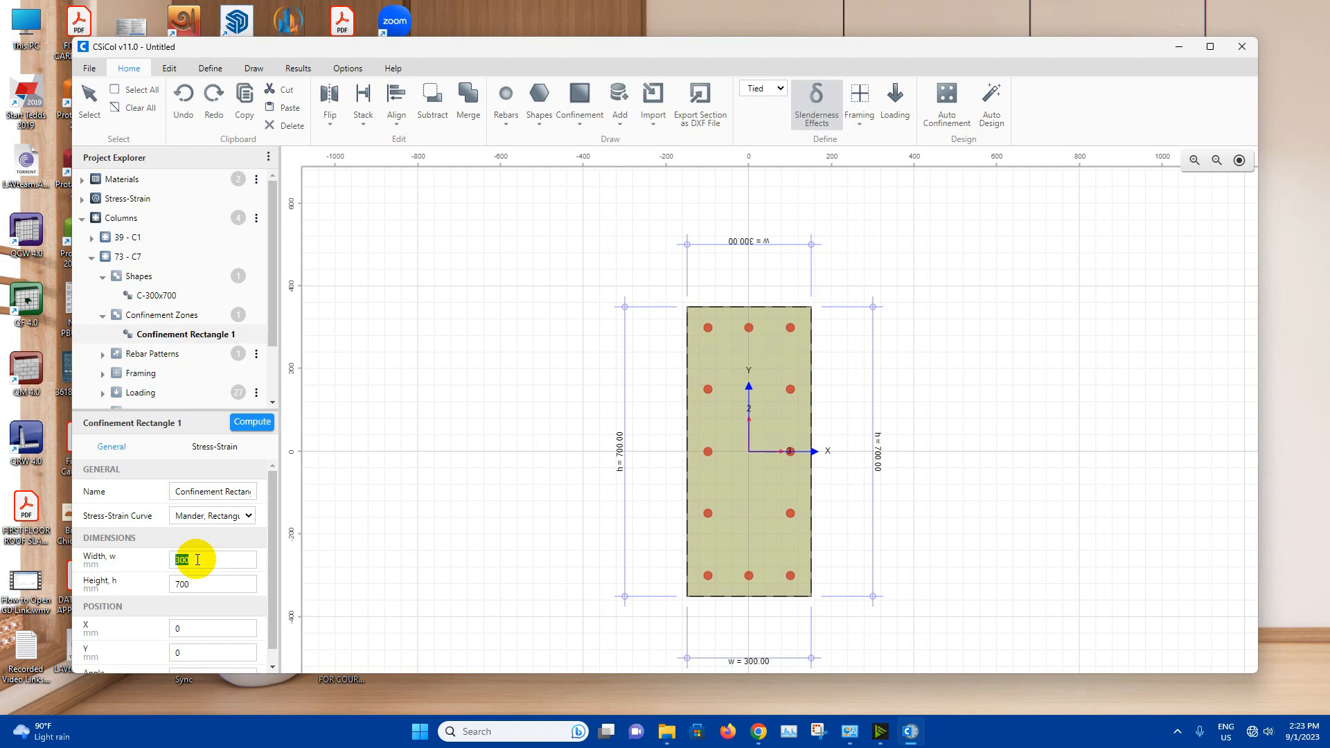
text(220)
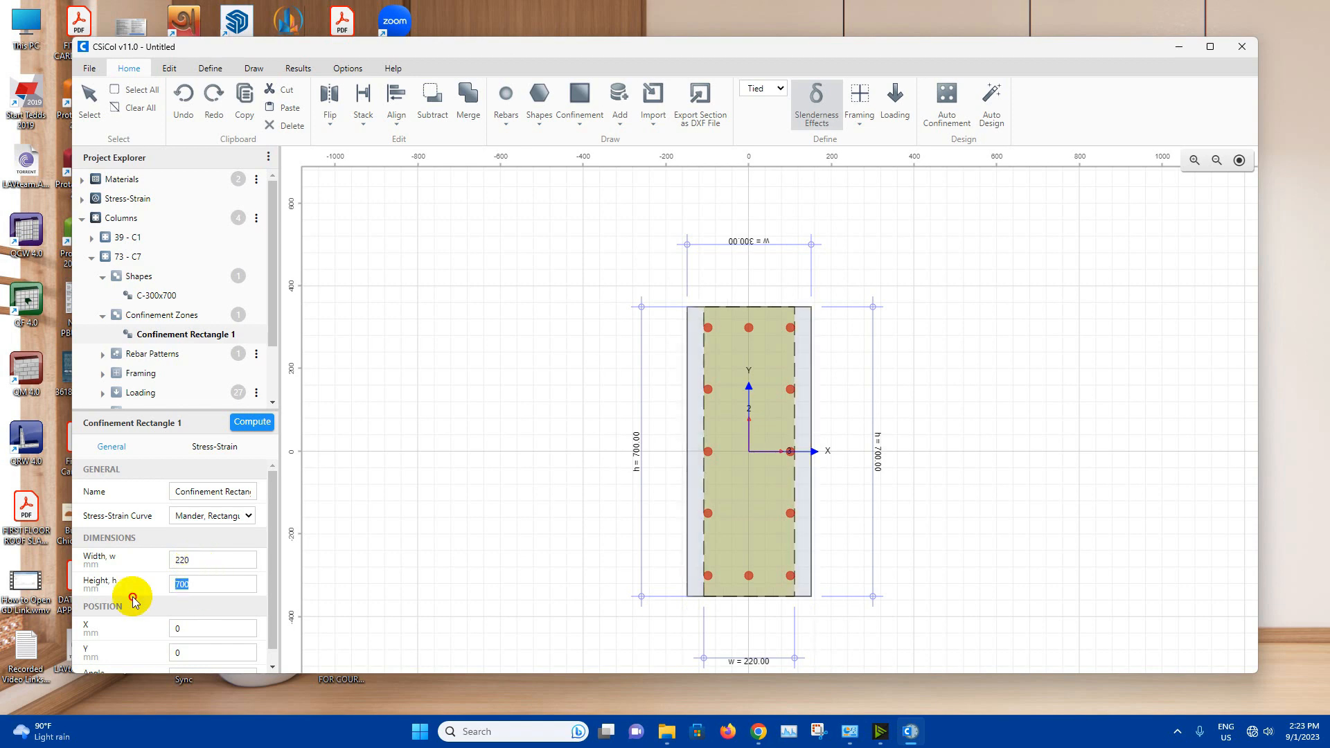
mouse_move(215, 575)
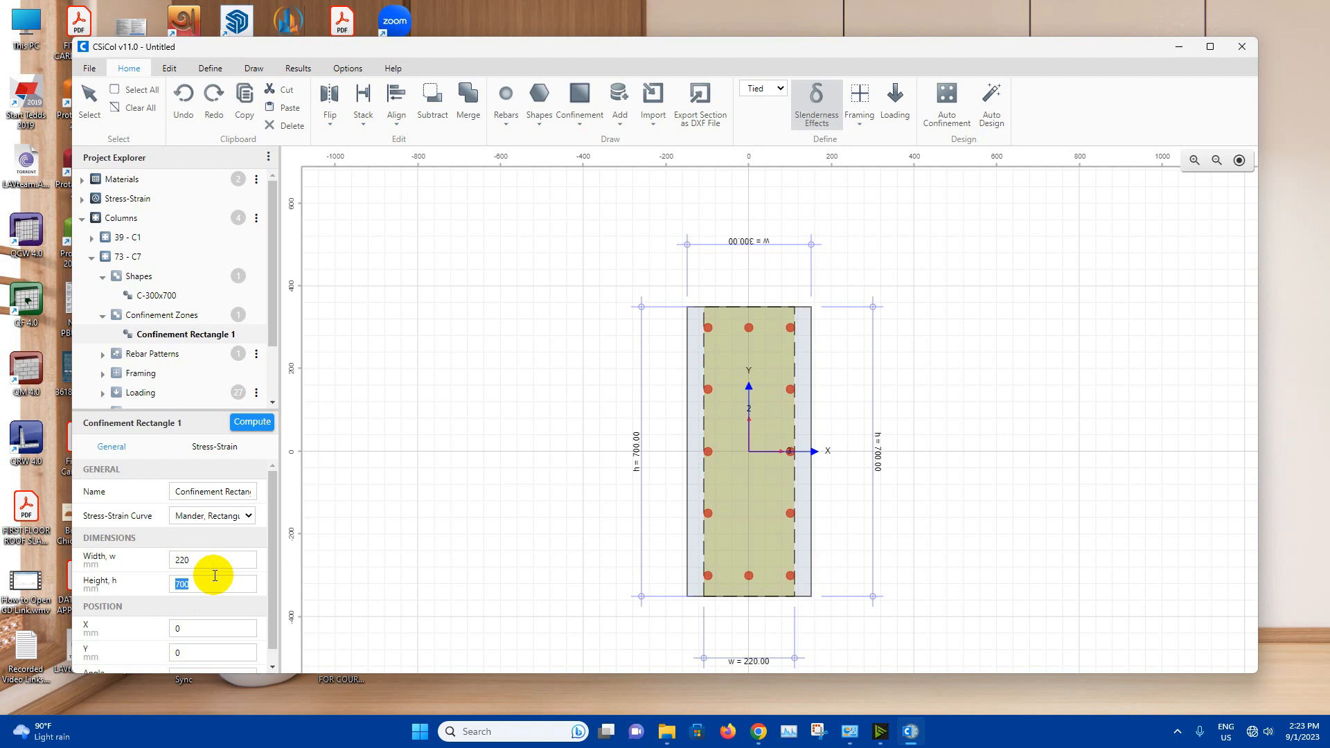
text(620)
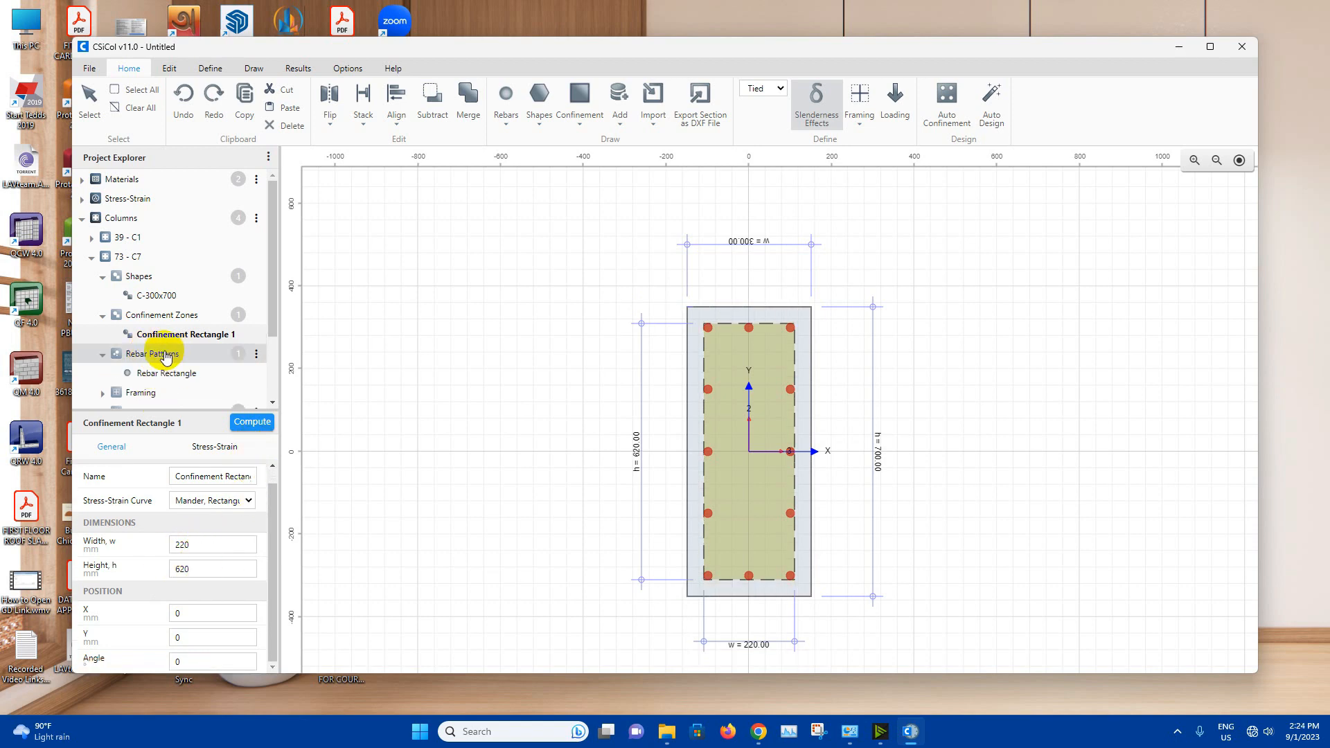
Set column C7's Rebar Rectangle corner and side bar sizes to d 18.
click(168, 372)
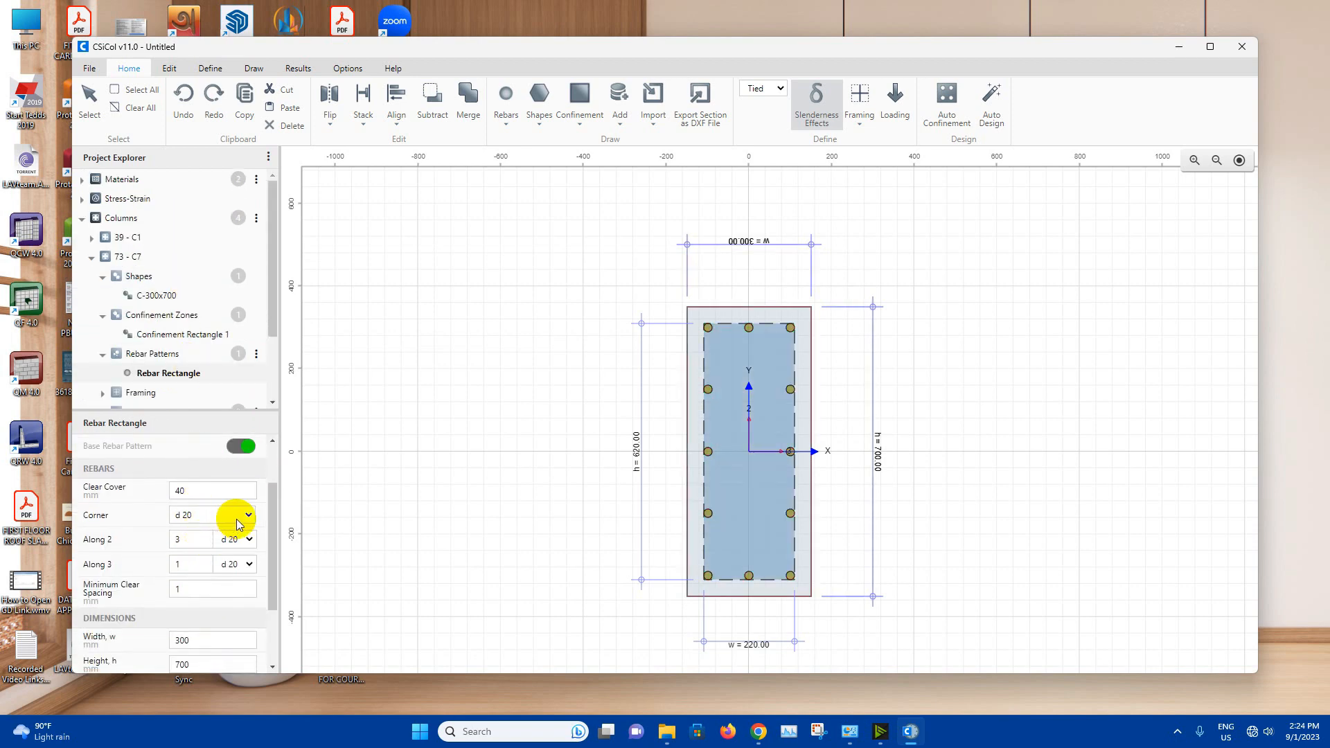
click(253, 515)
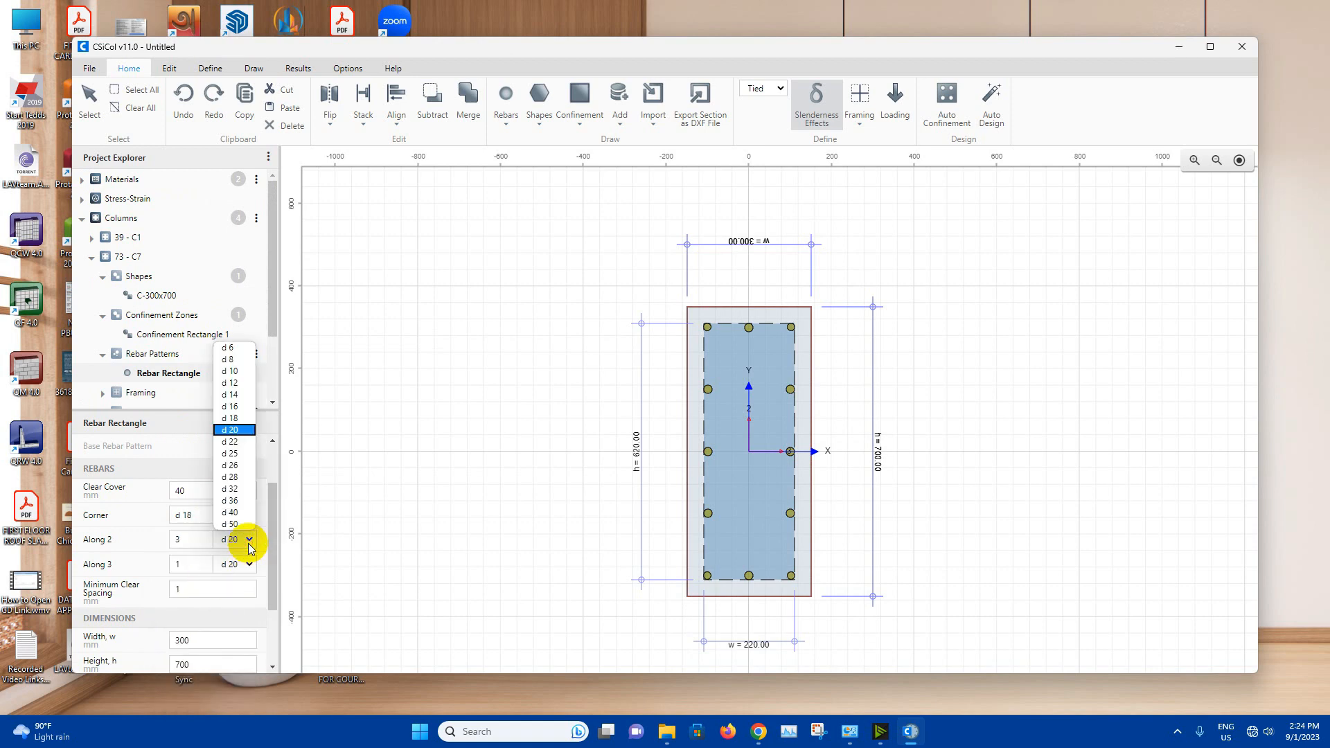
click(230, 418)
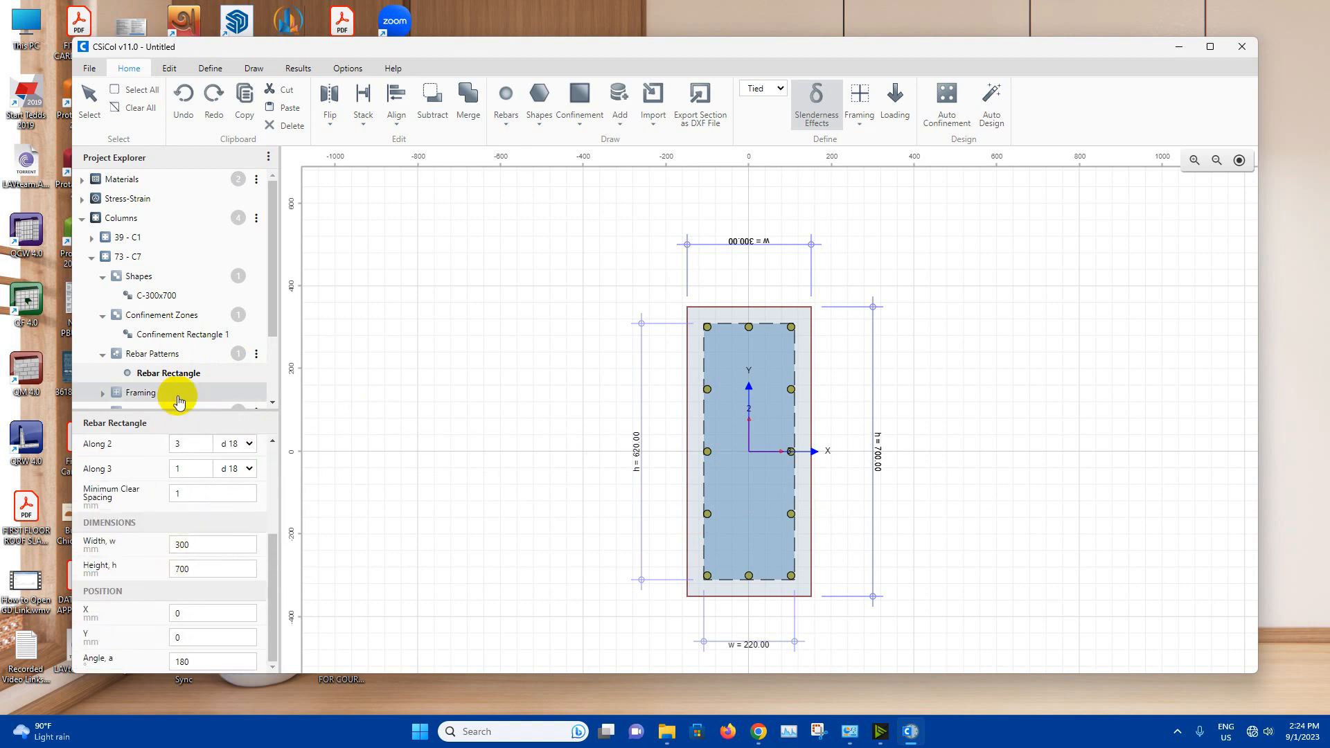
scroll(down, 3)
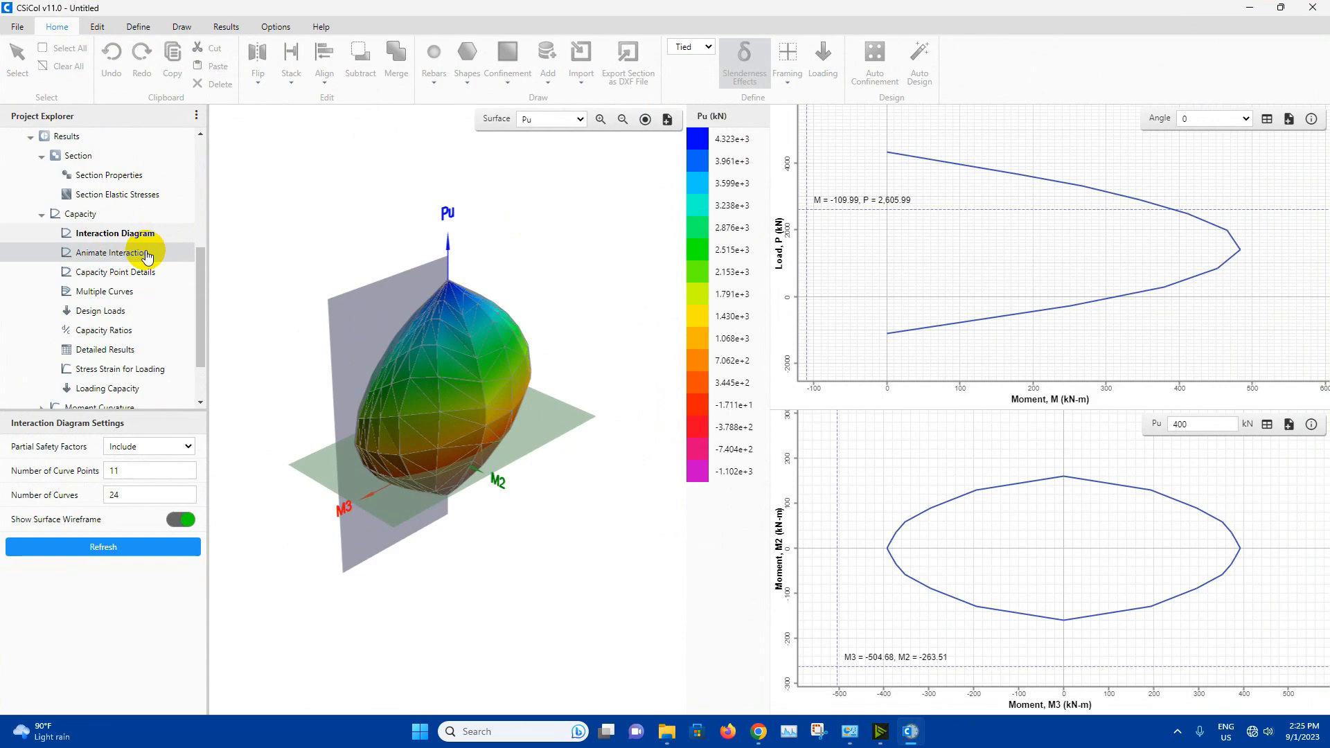
Play the animated interaction surface for column 73 - C7 from Results > Capacity.
click(108, 252)
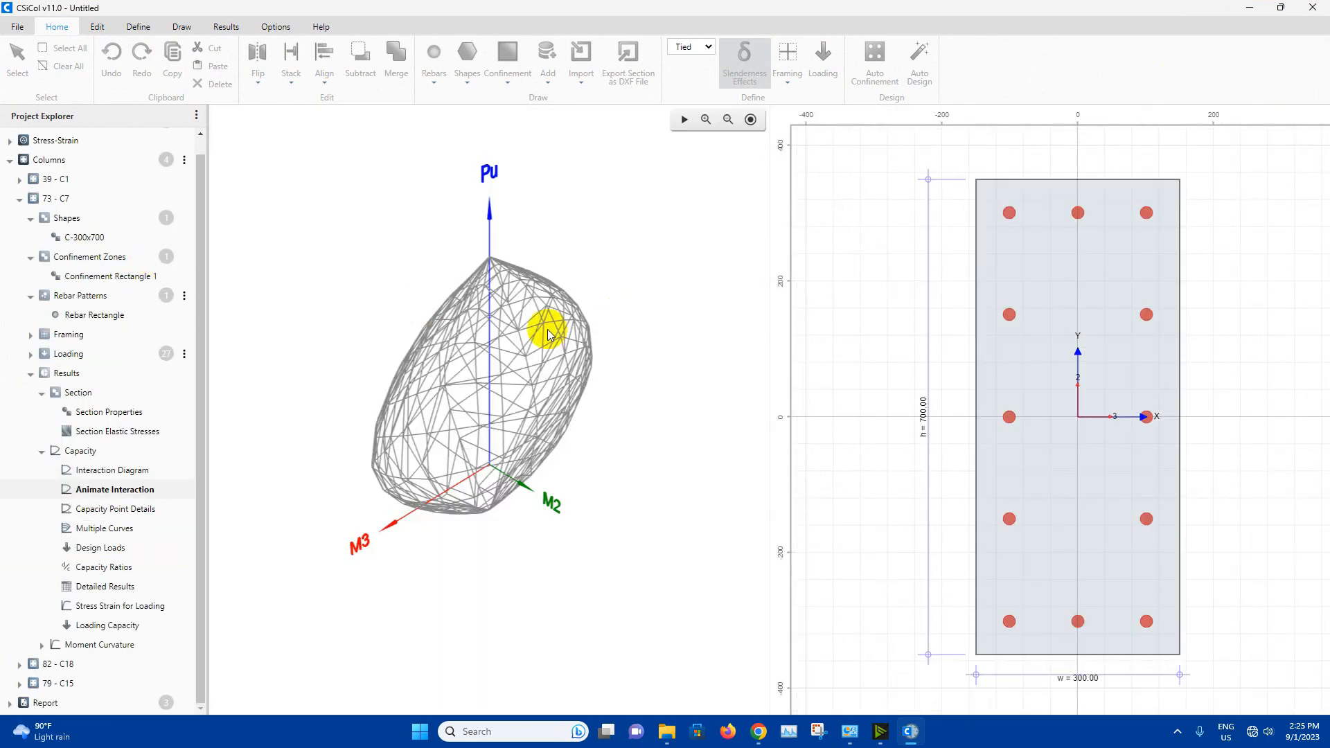
click(684, 119)
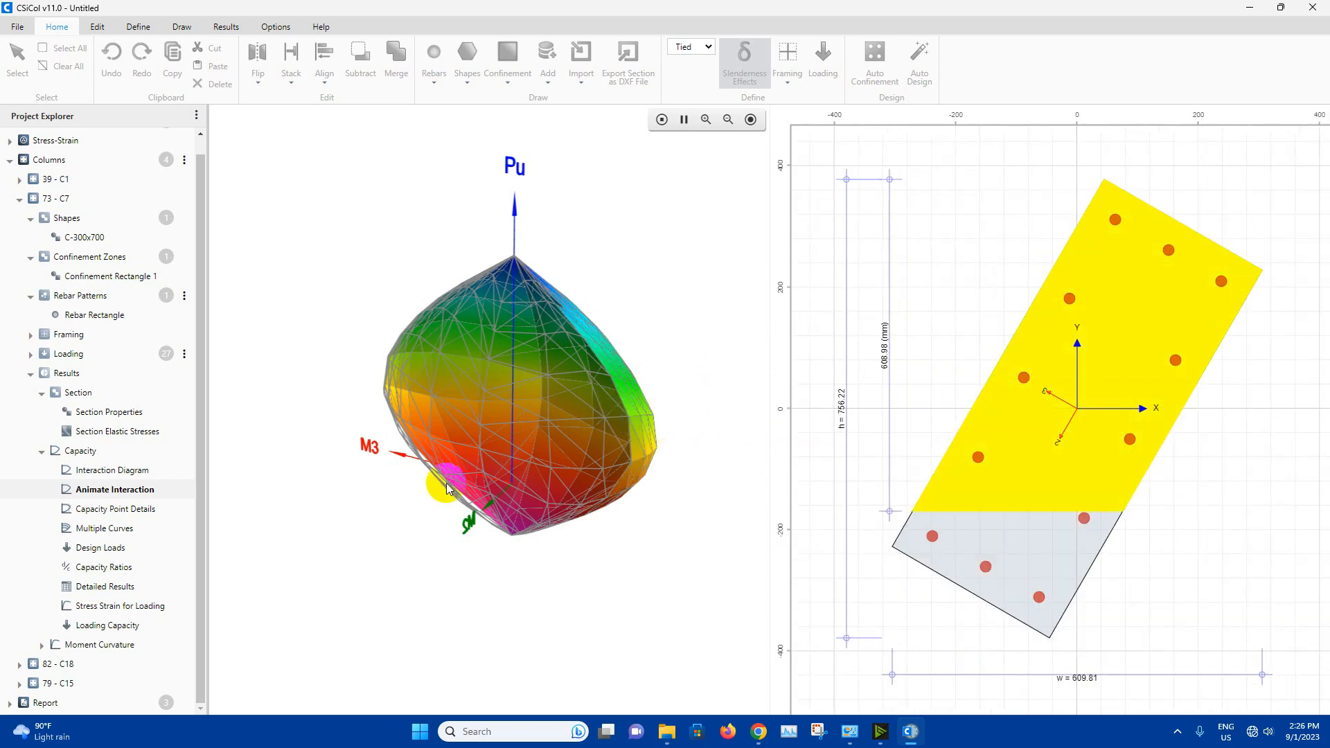
click(684, 120)
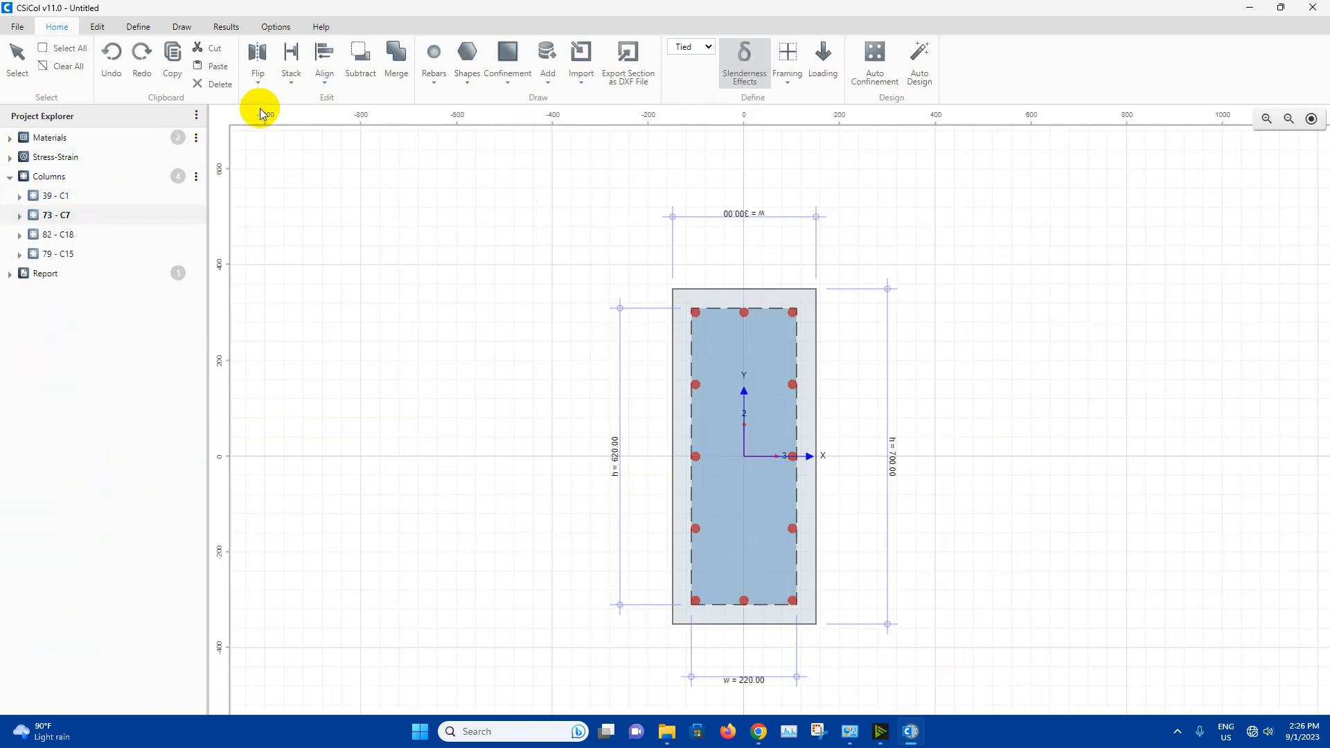
Generate the Simple Report and scroll through C1 (ratio 0.47) and C7 (0.79) pages.
click(15, 215)
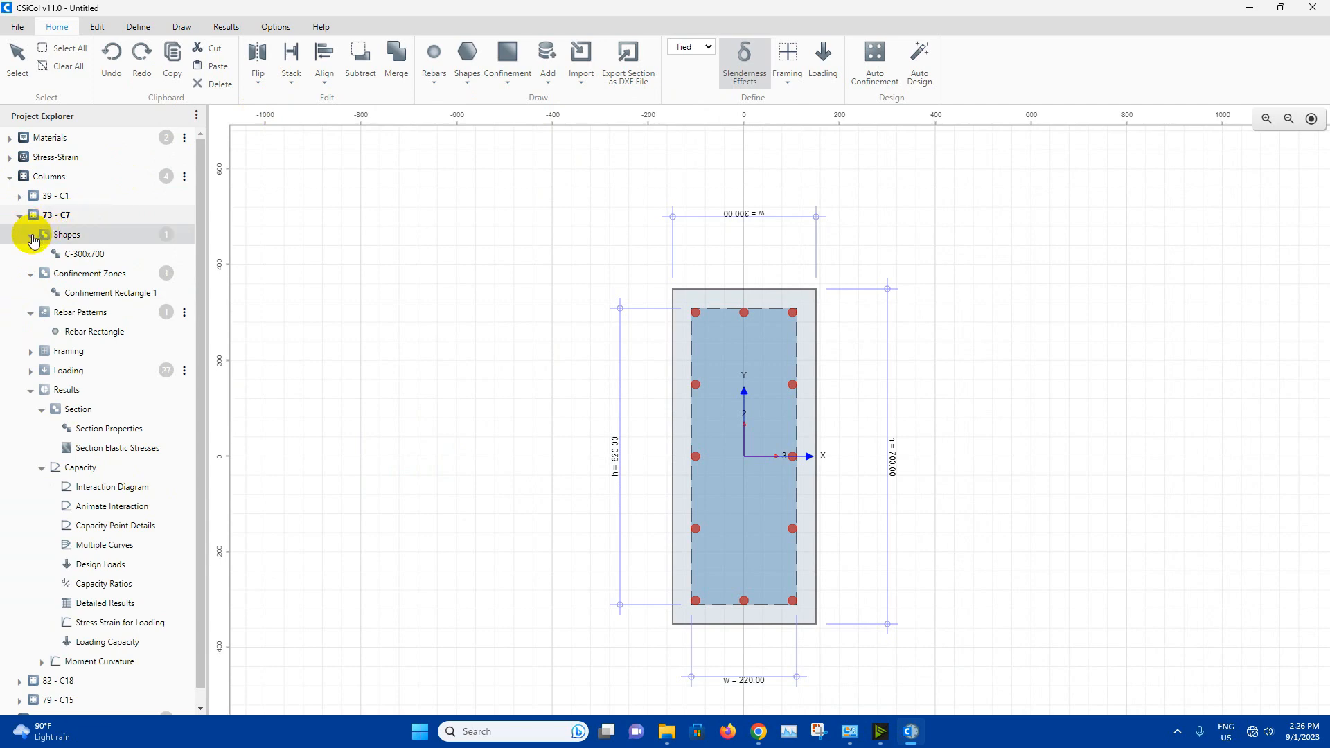
click(225, 26)
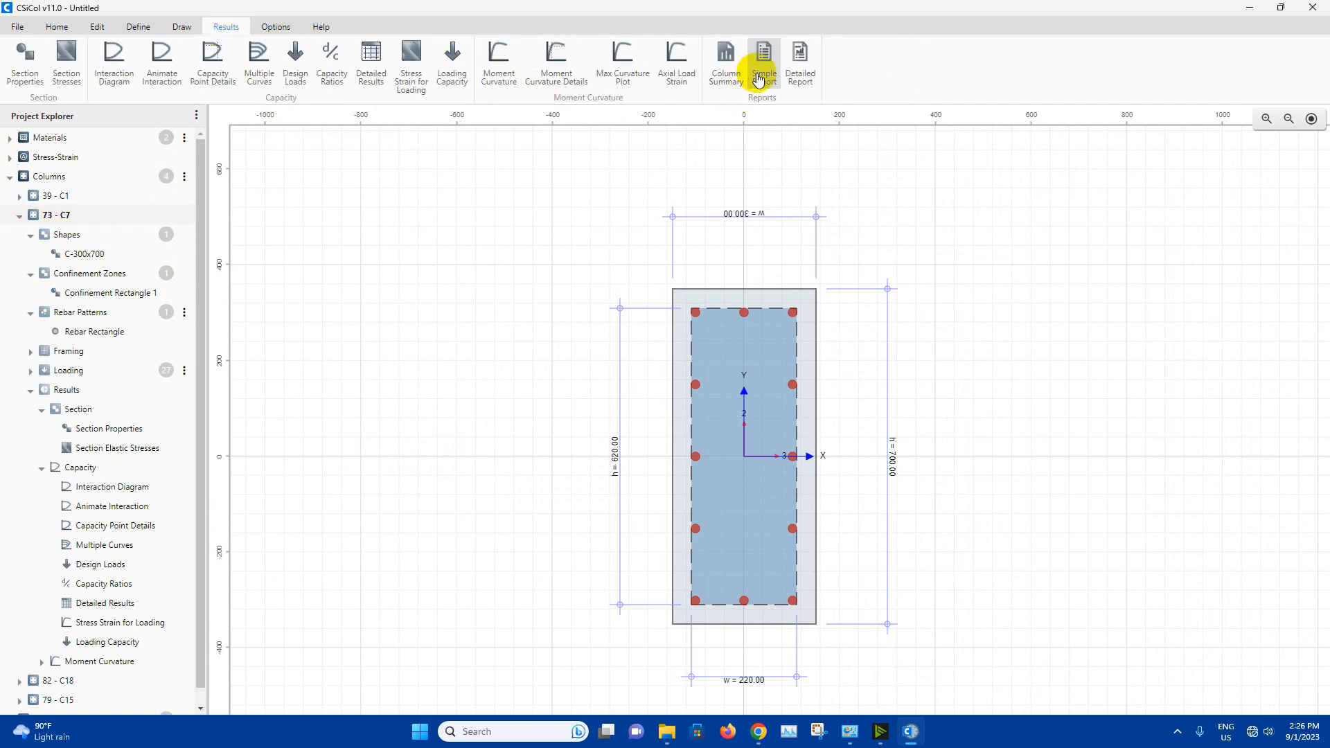
click(763, 55)
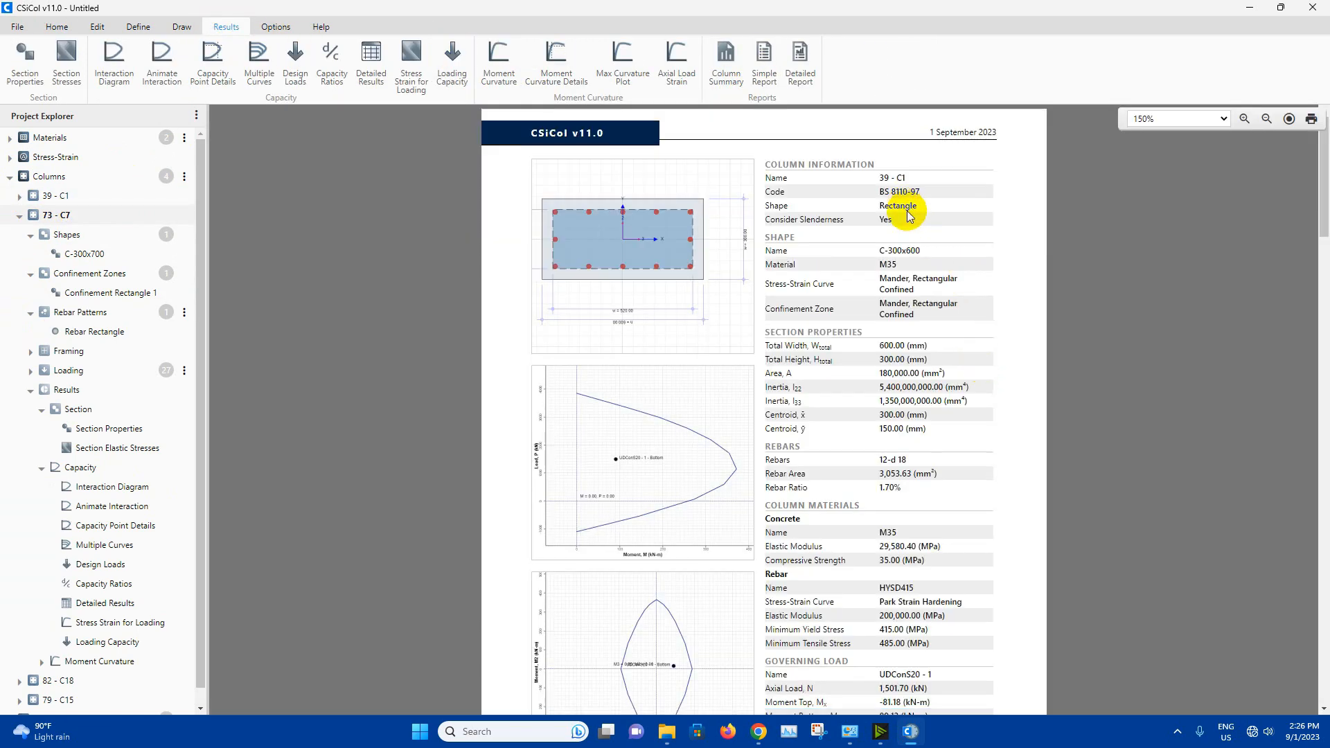
scroll(down, 3)
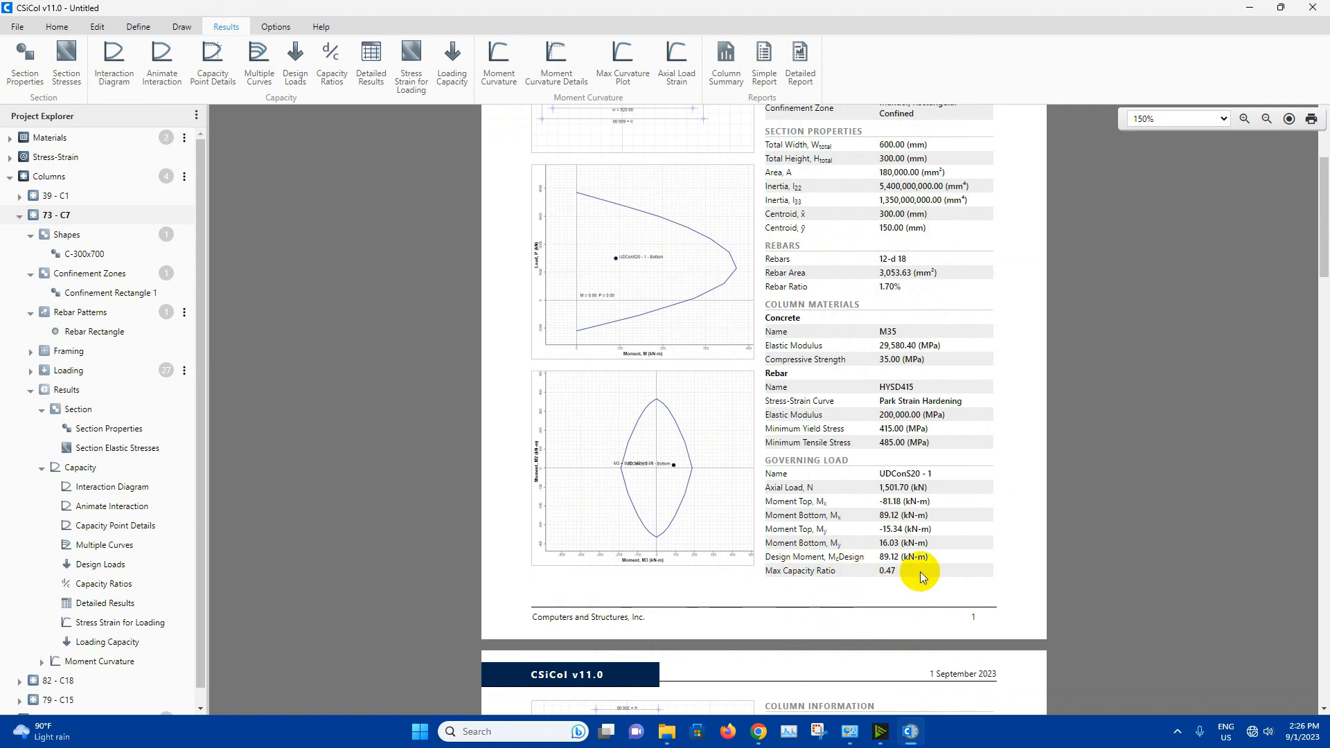
scroll(down, 3)
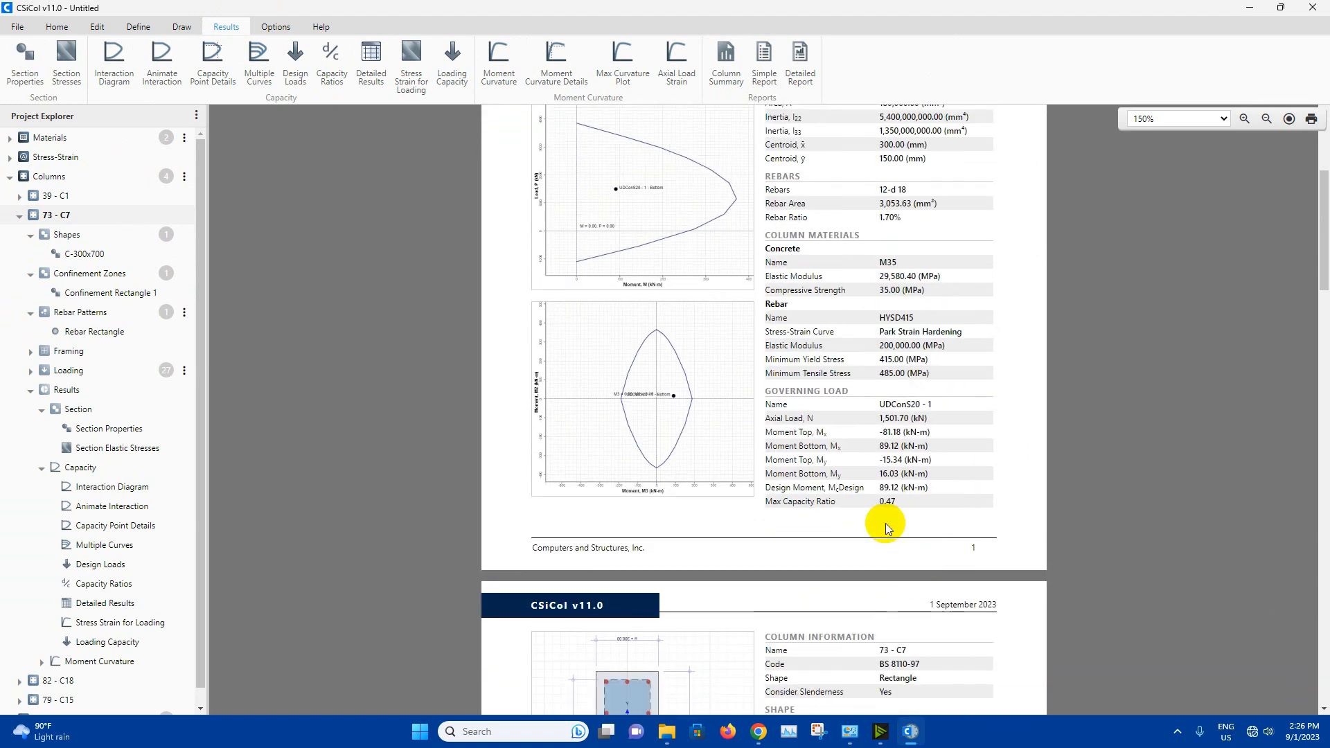
scroll(down, 3)
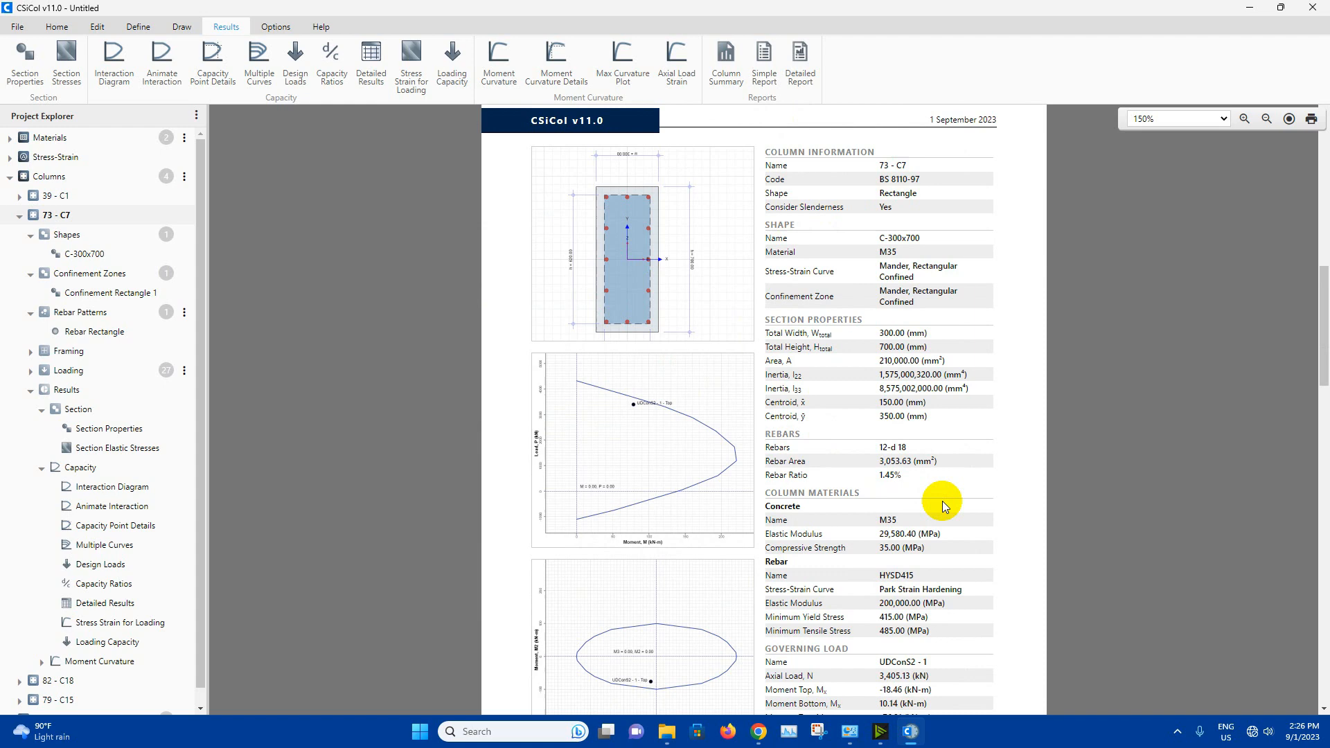
scroll(down, 3)
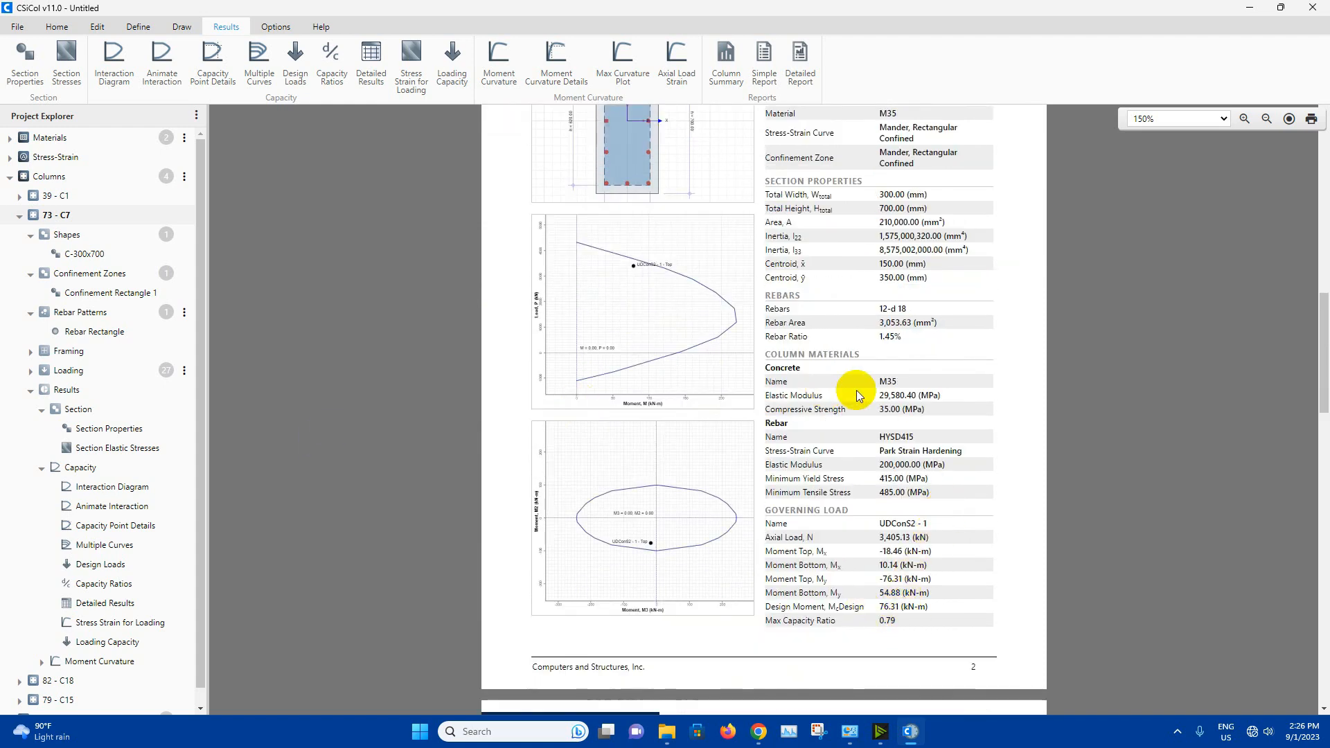
mouse_move(848, 628)
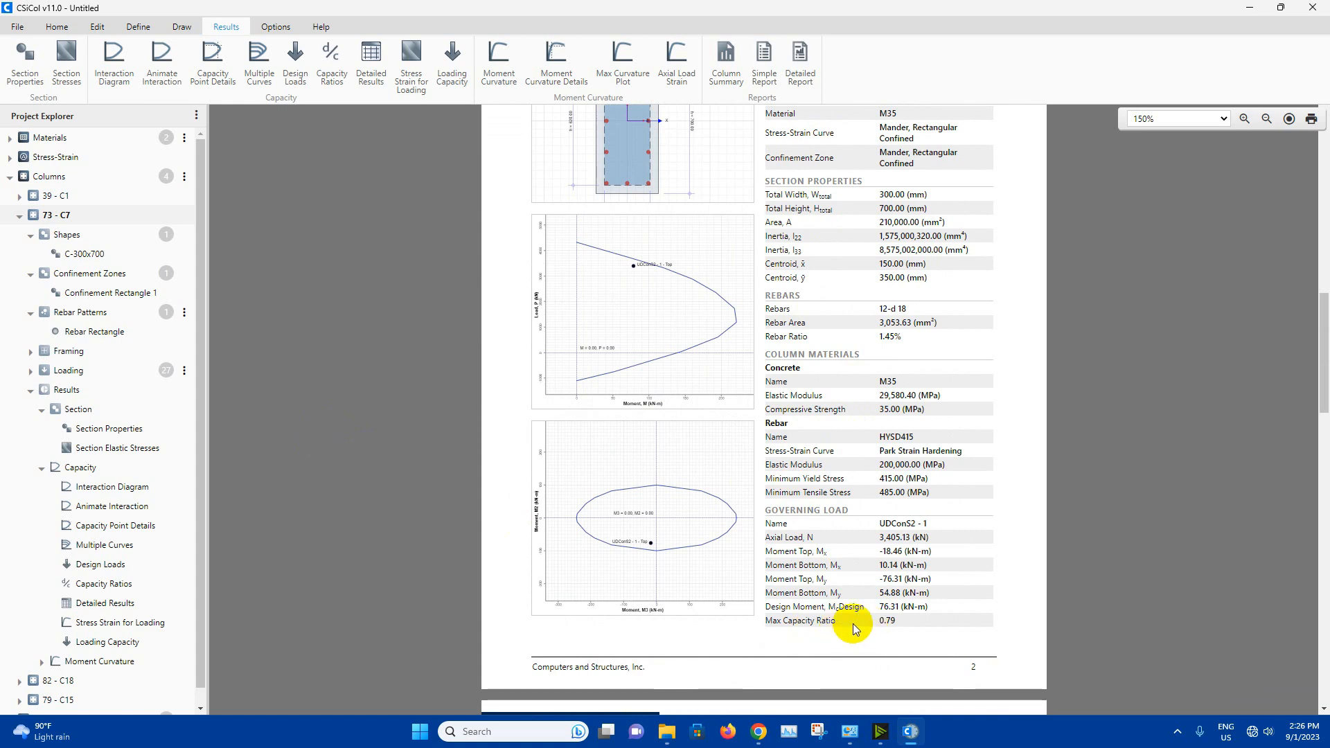
mouse_move(914, 641)
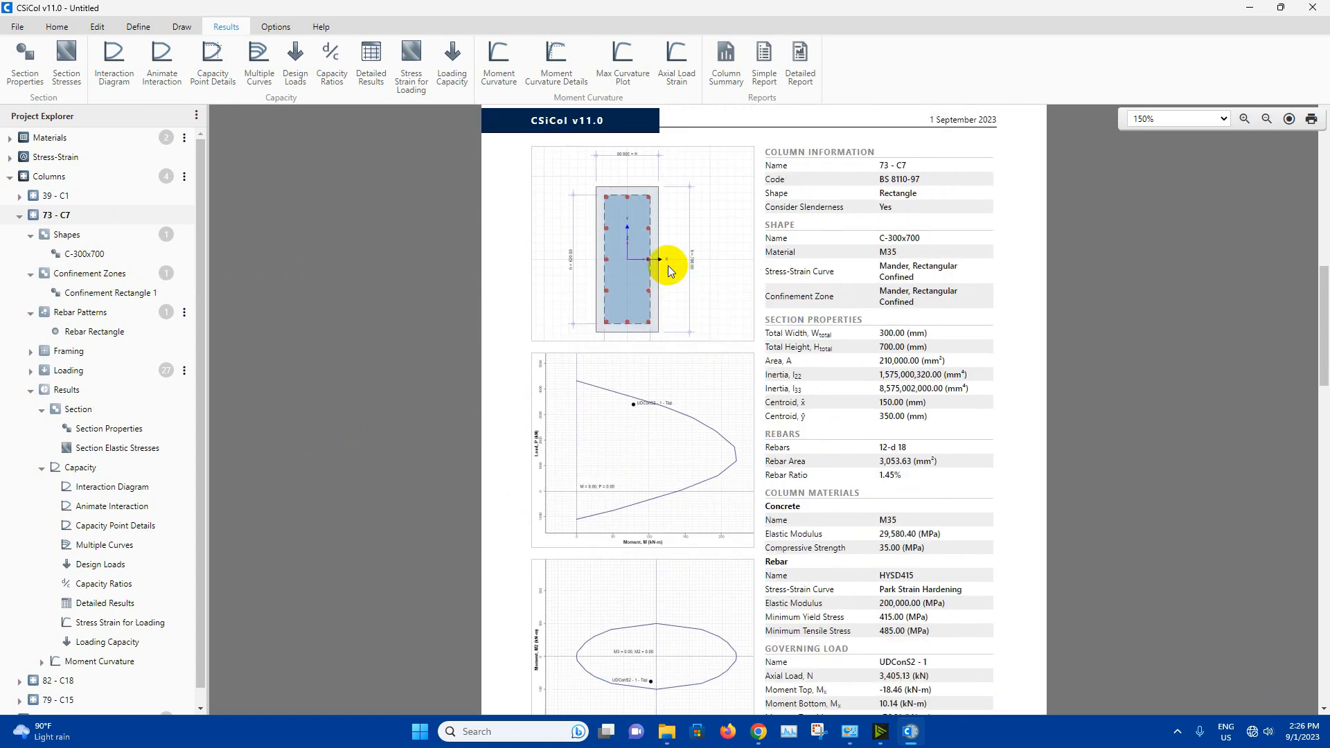
mouse_move(617, 227)
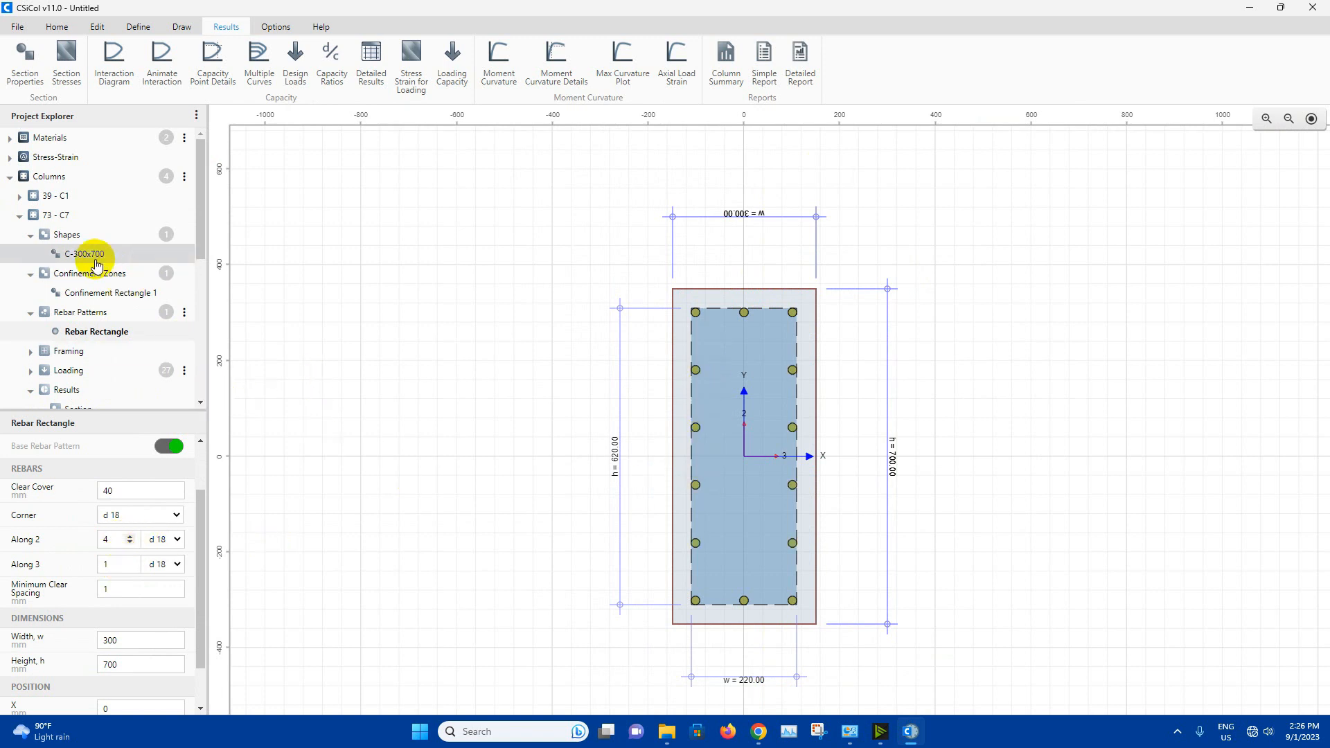
mouse_move(378, 321)
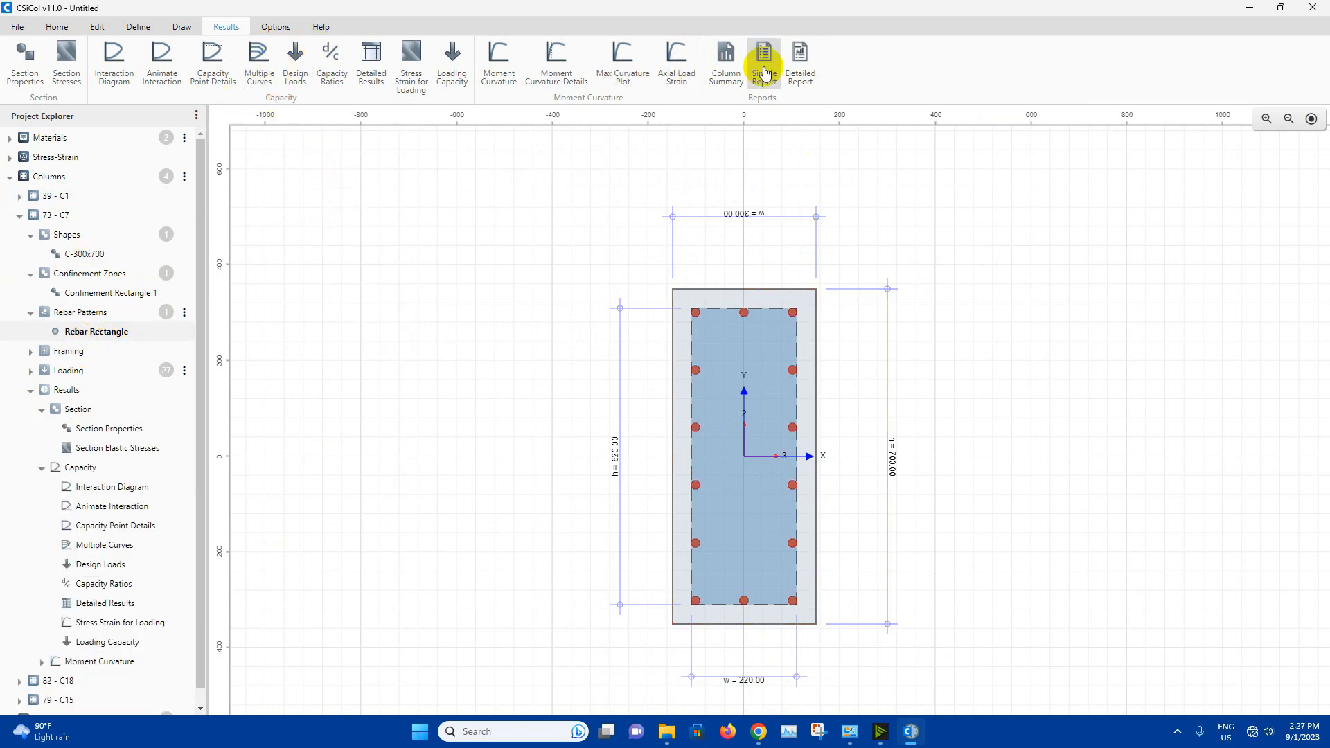
click(764, 56)
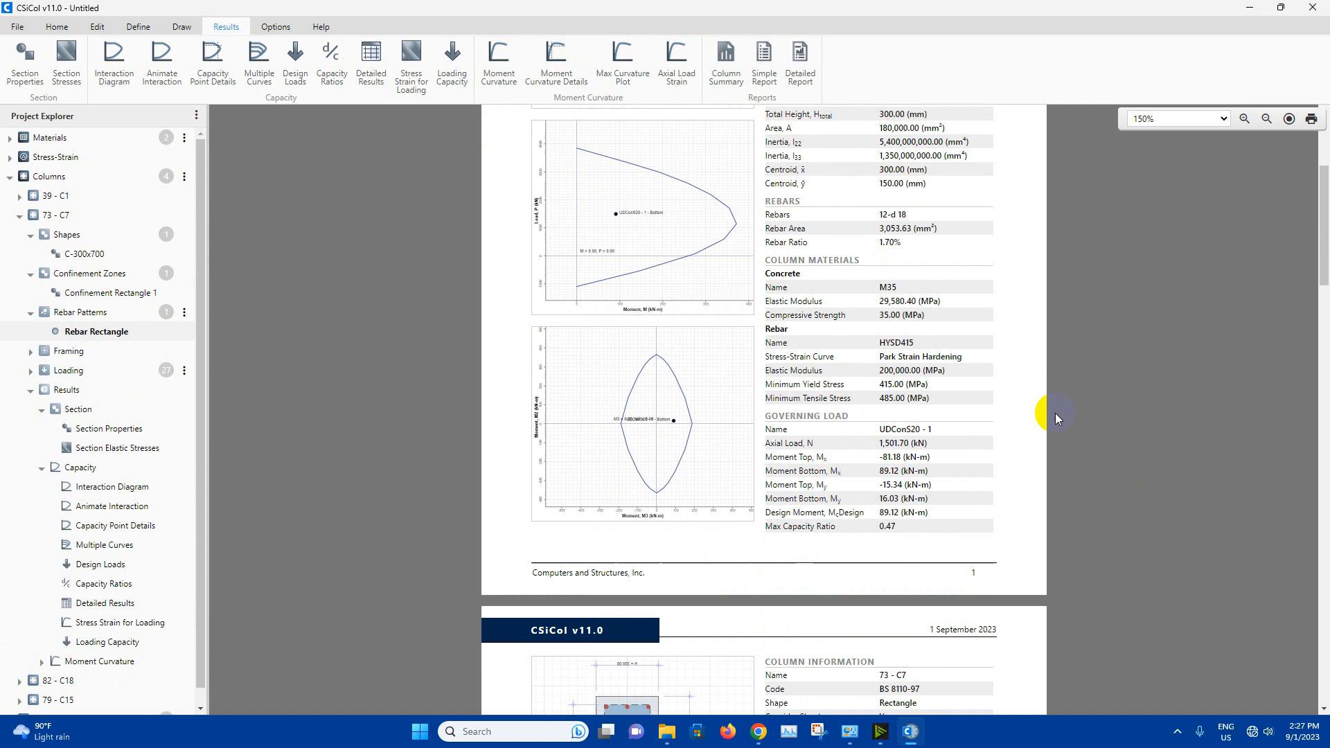
scroll(down, 3)
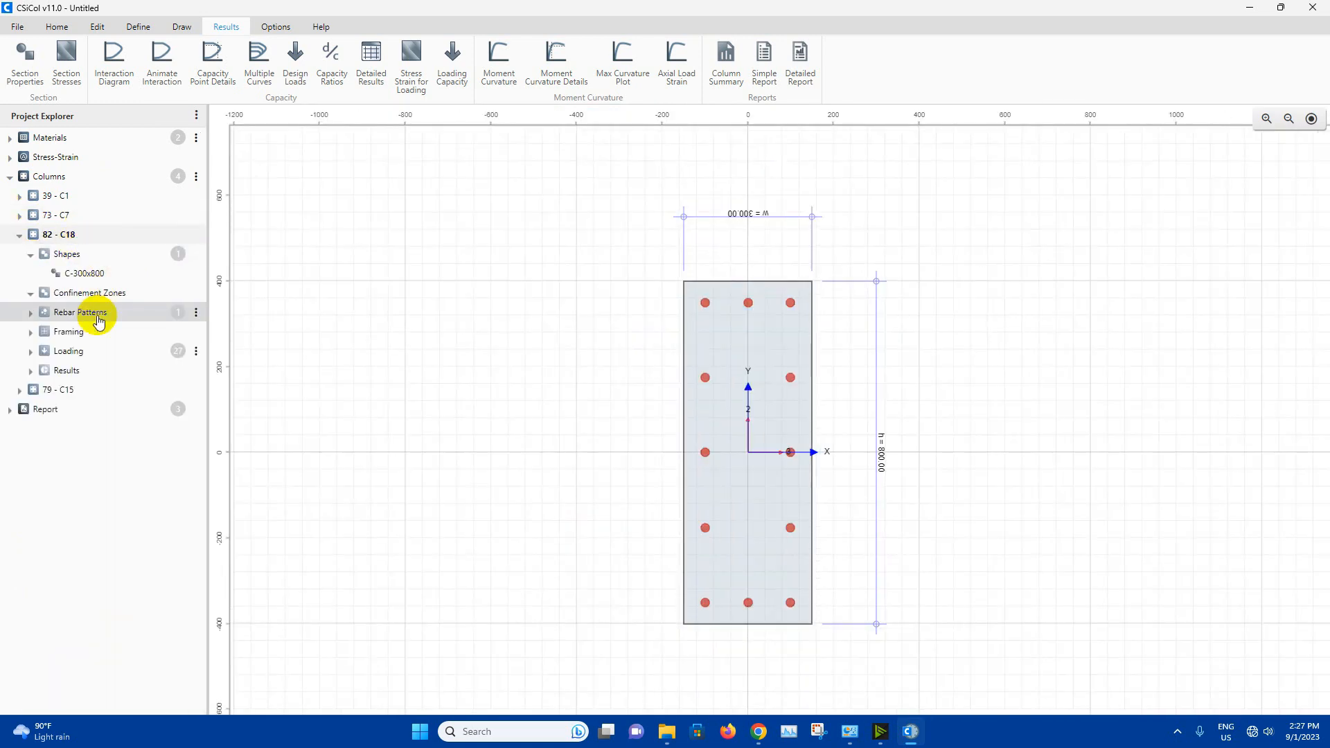
Draw a rectangular confinement zone over C18's C-300x800 section and set its width to 220 mm.
click(81, 273)
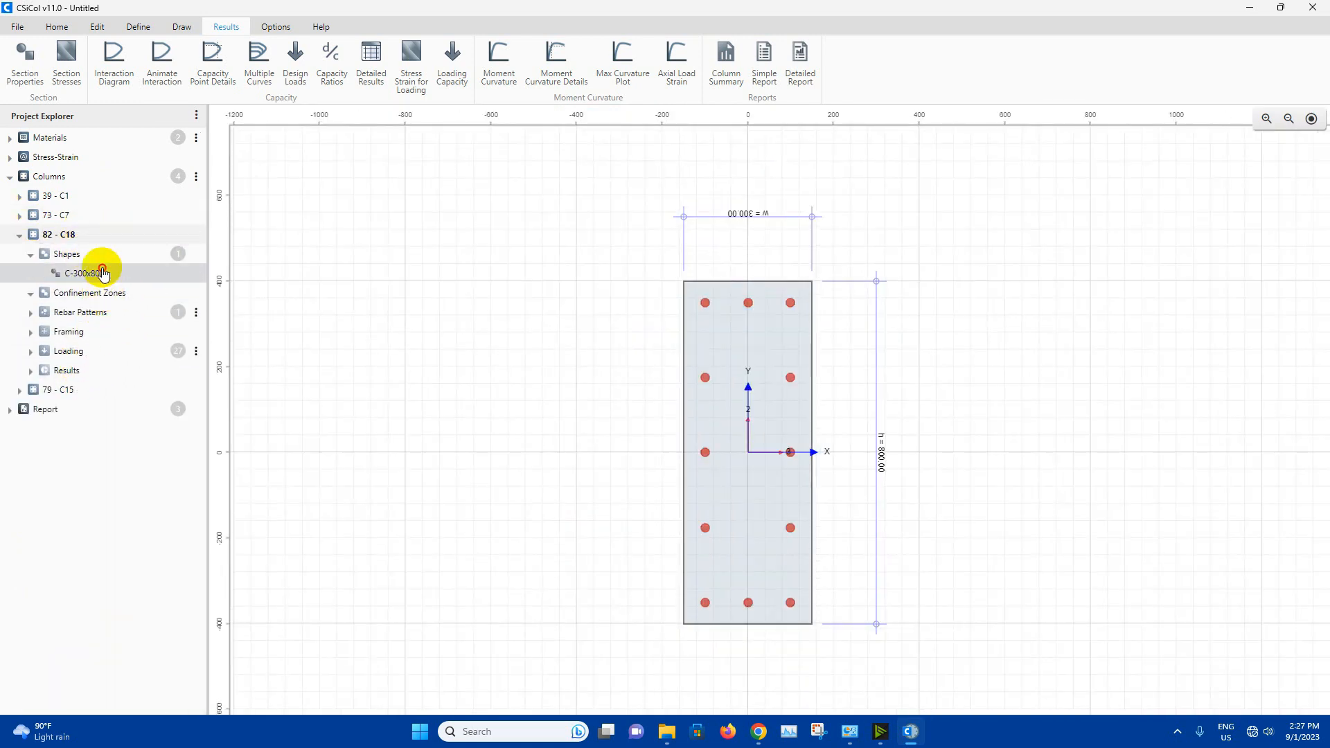
click(85, 273)
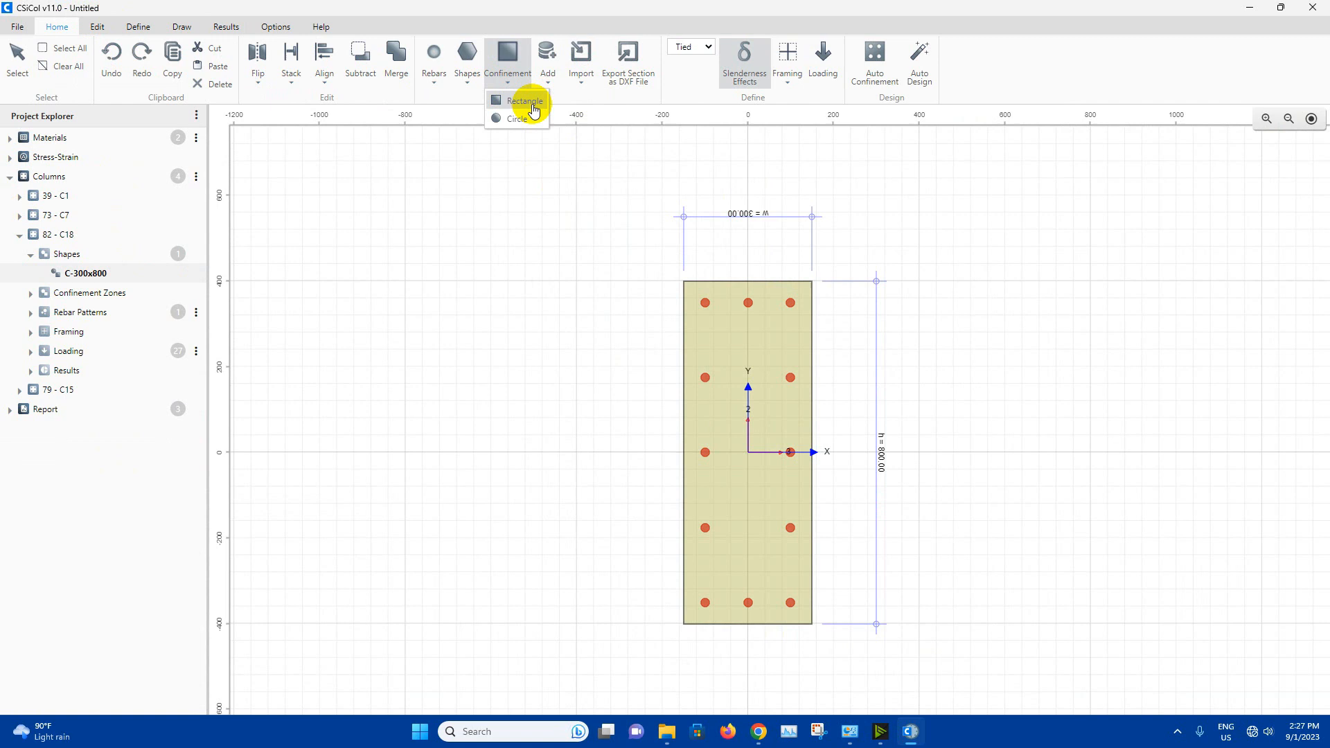
click(525, 100)
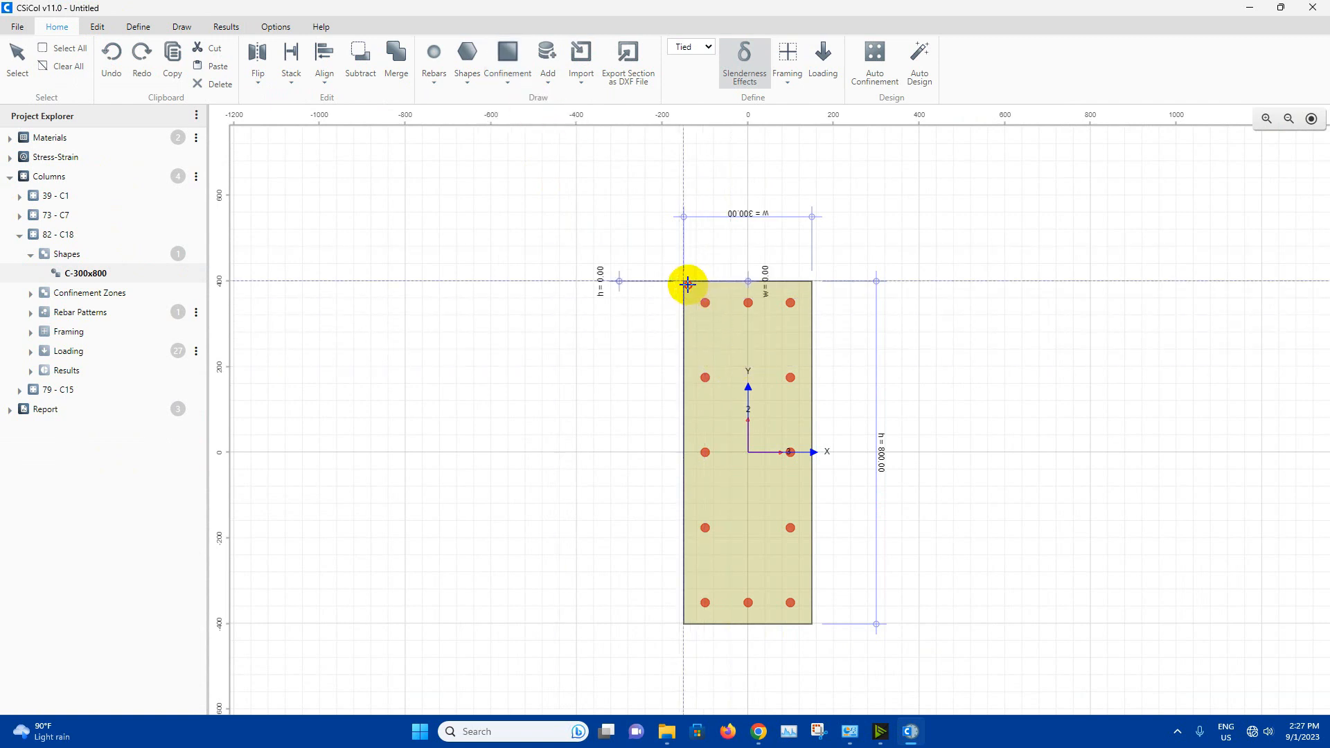
drag(687, 283, 765, 443)
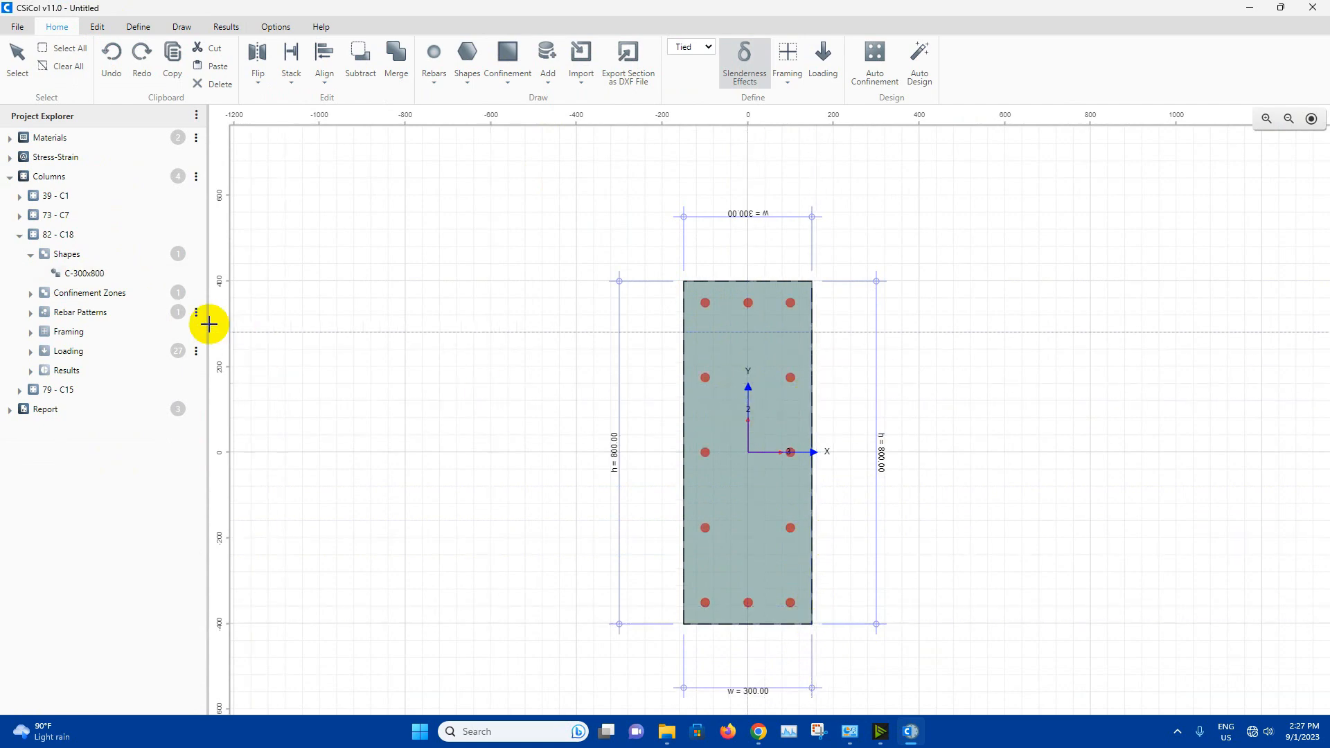
click(87, 292)
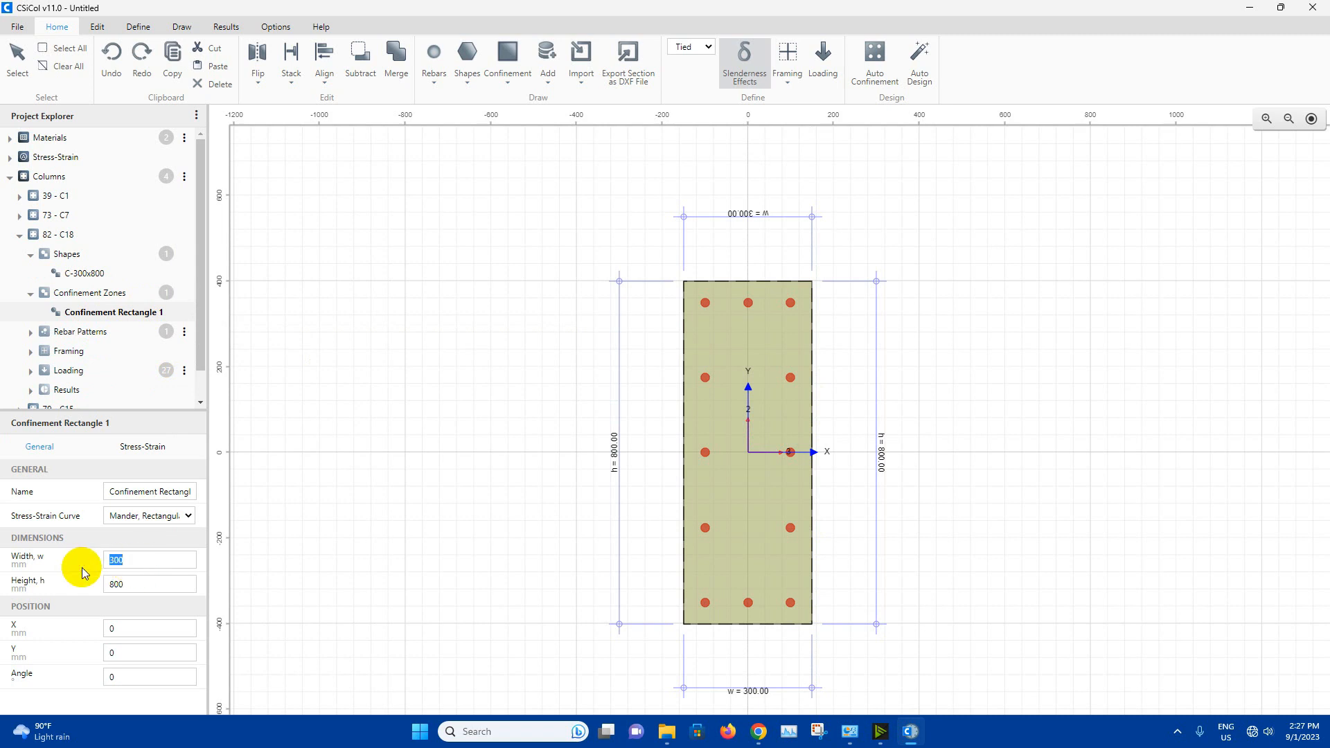
text(220)
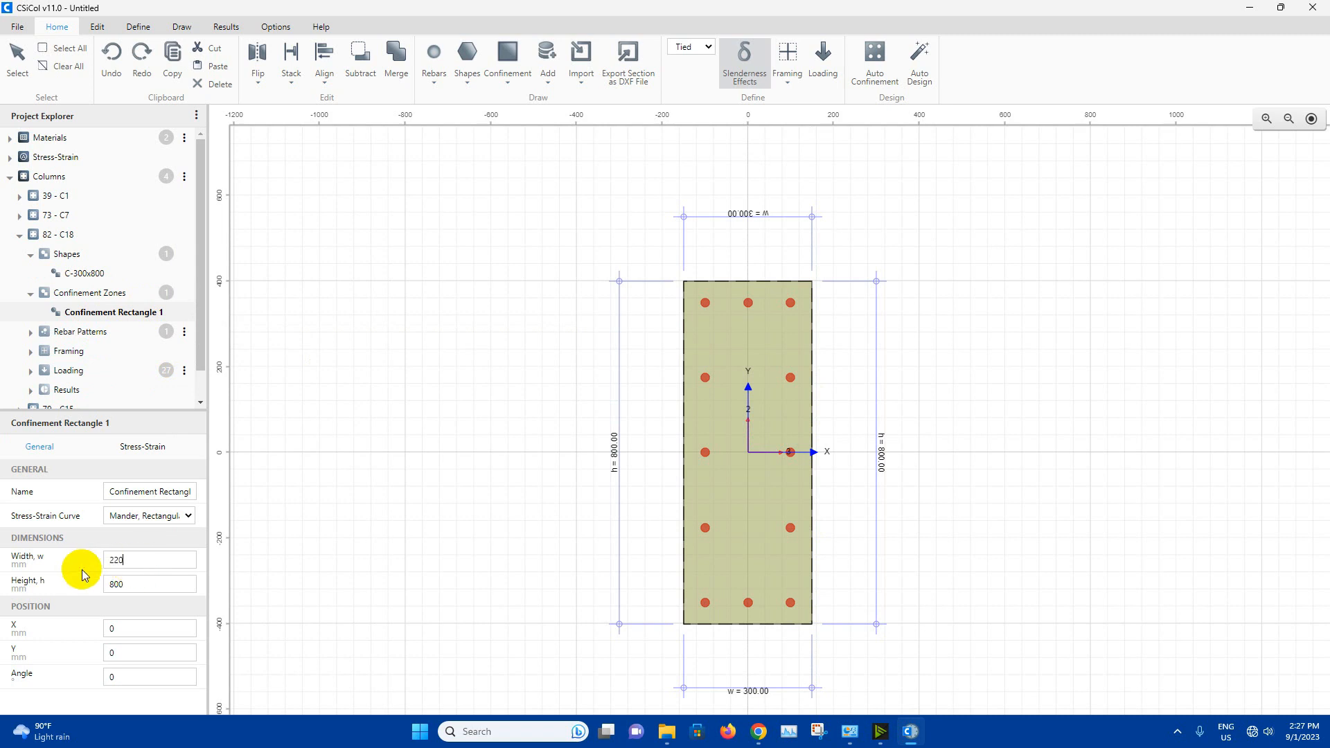
click(114, 584)
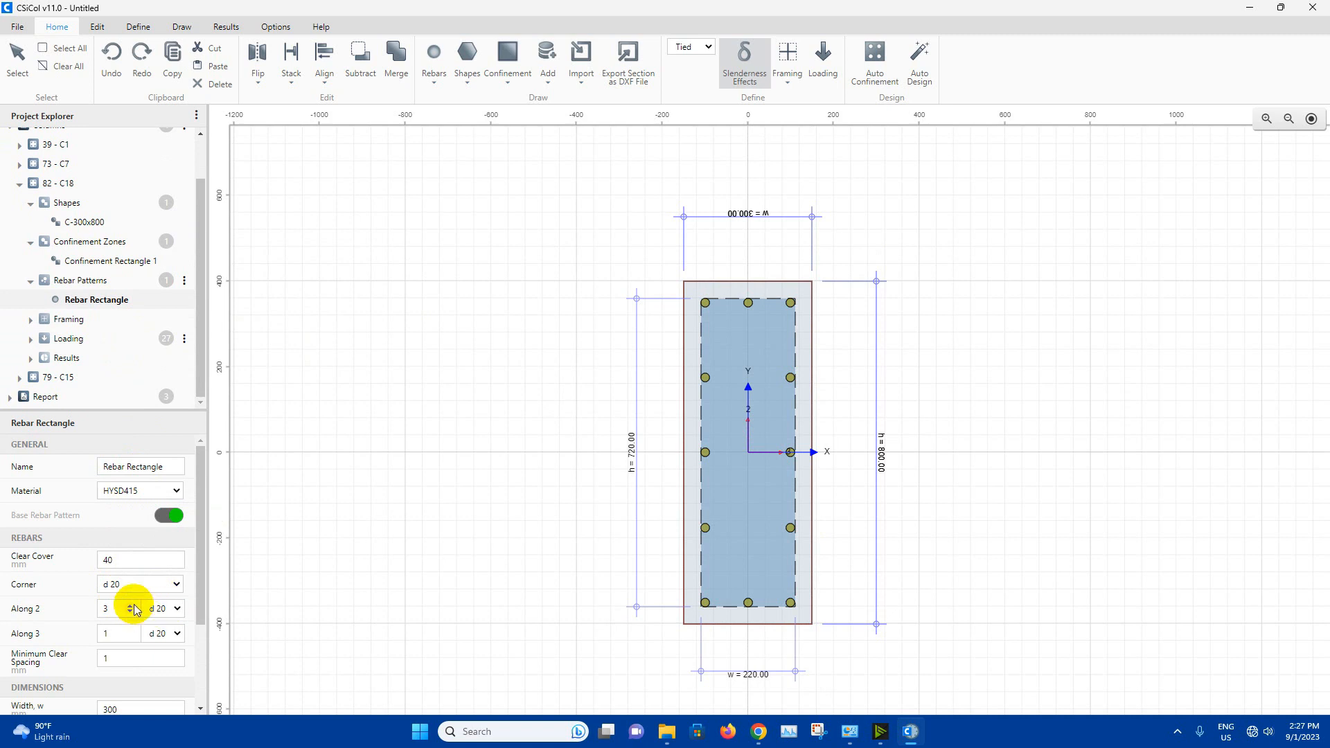
Change C18's rebar rectangle Along 2 bar count to 4.
click(107, 608)
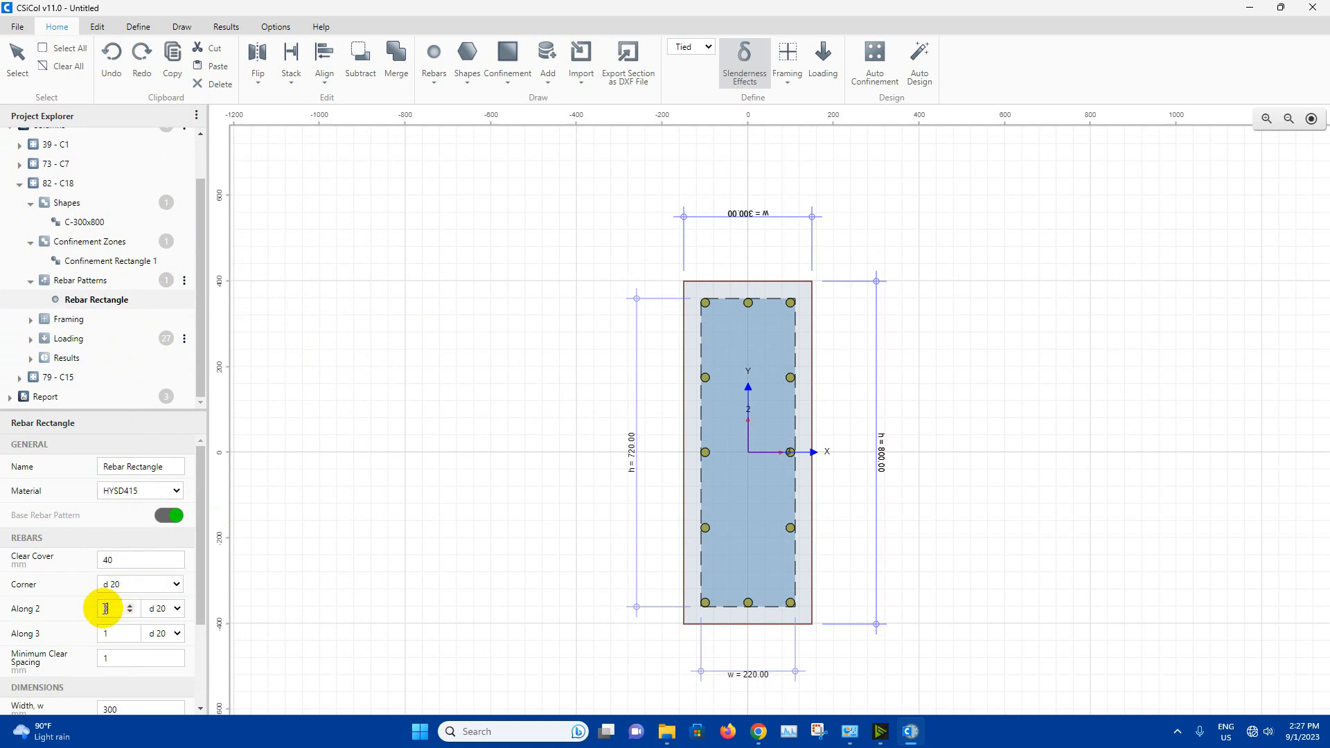
text(4)
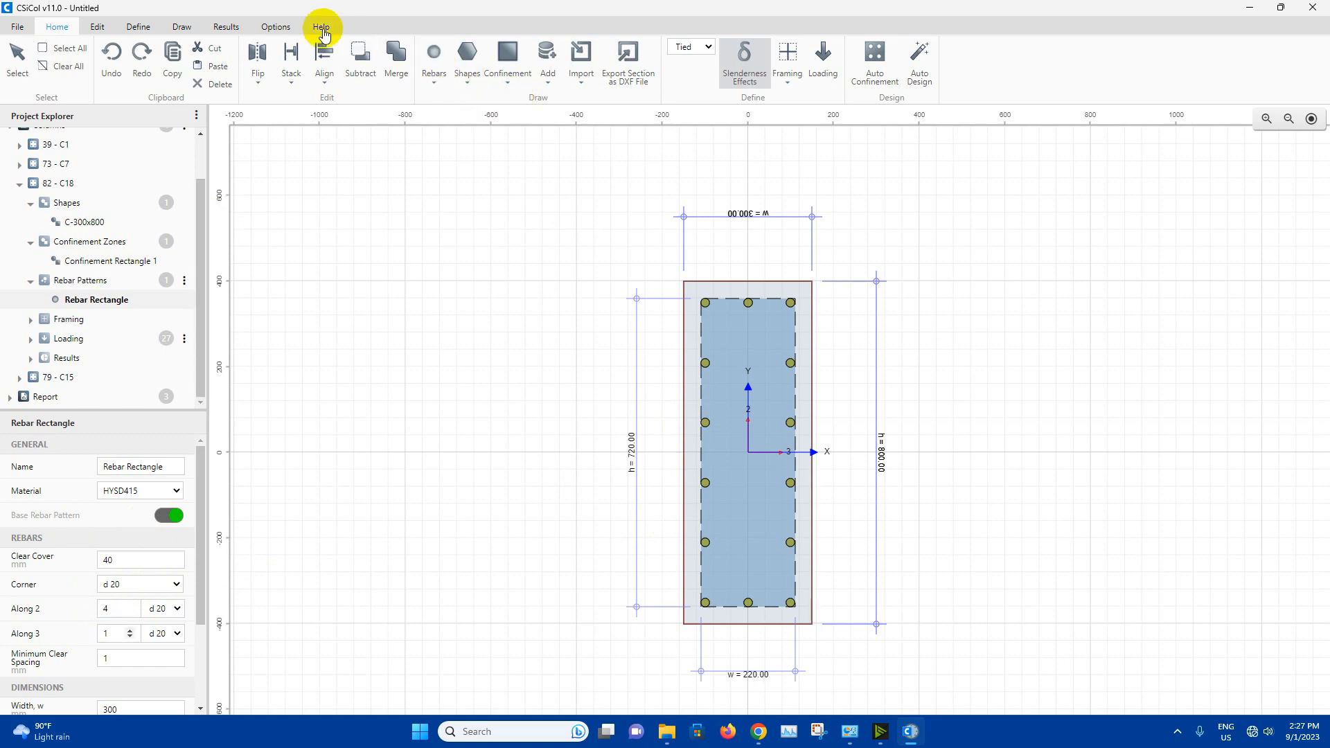
Regenerate the simple report and scroll to page 3 showing 14 d 20 bars, ratio 0.67.
click(225, 26)
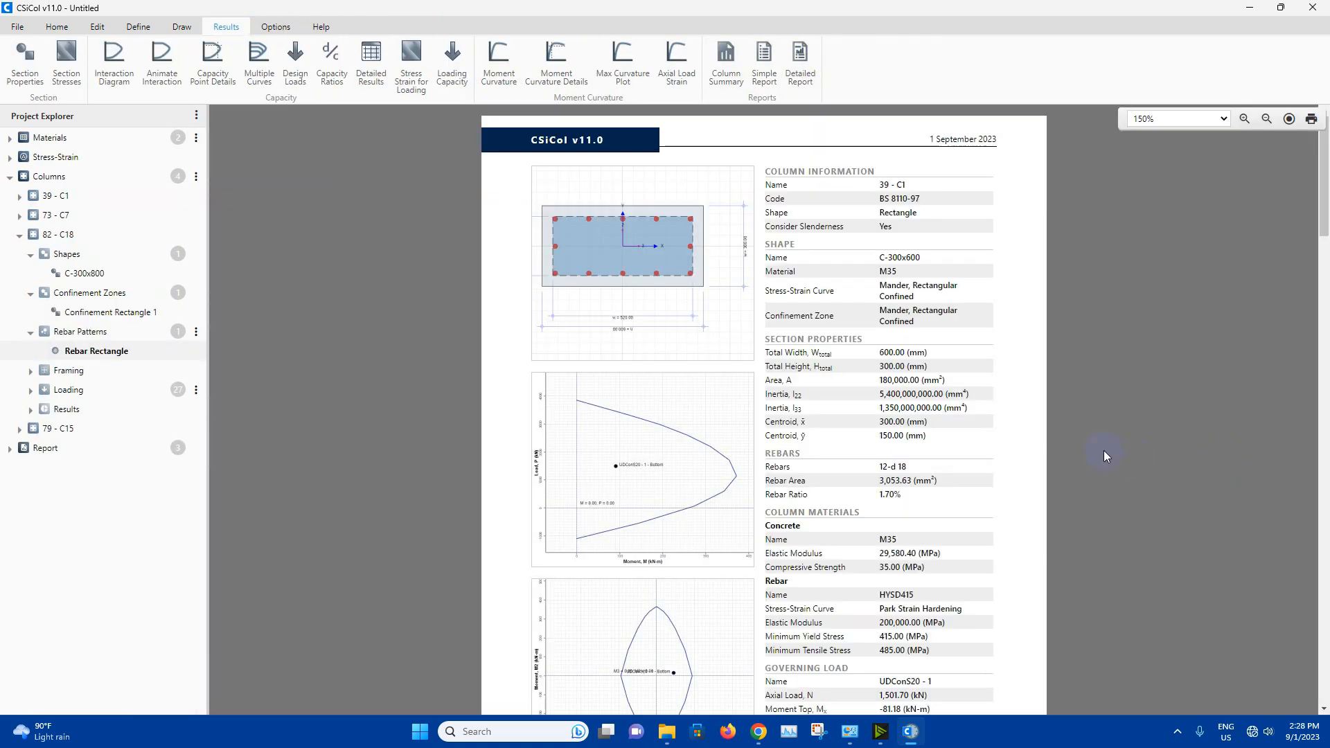
scroll(down, 3)
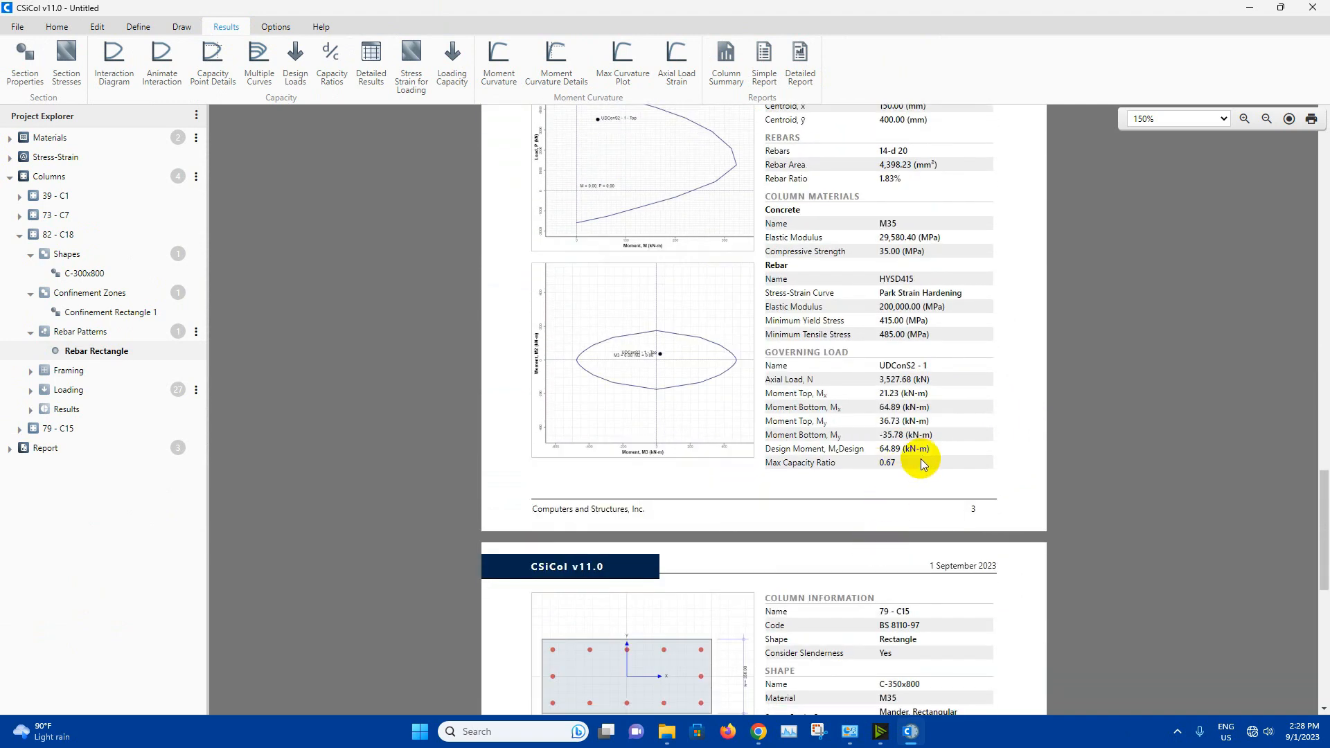
mouse_move(1021, 432)
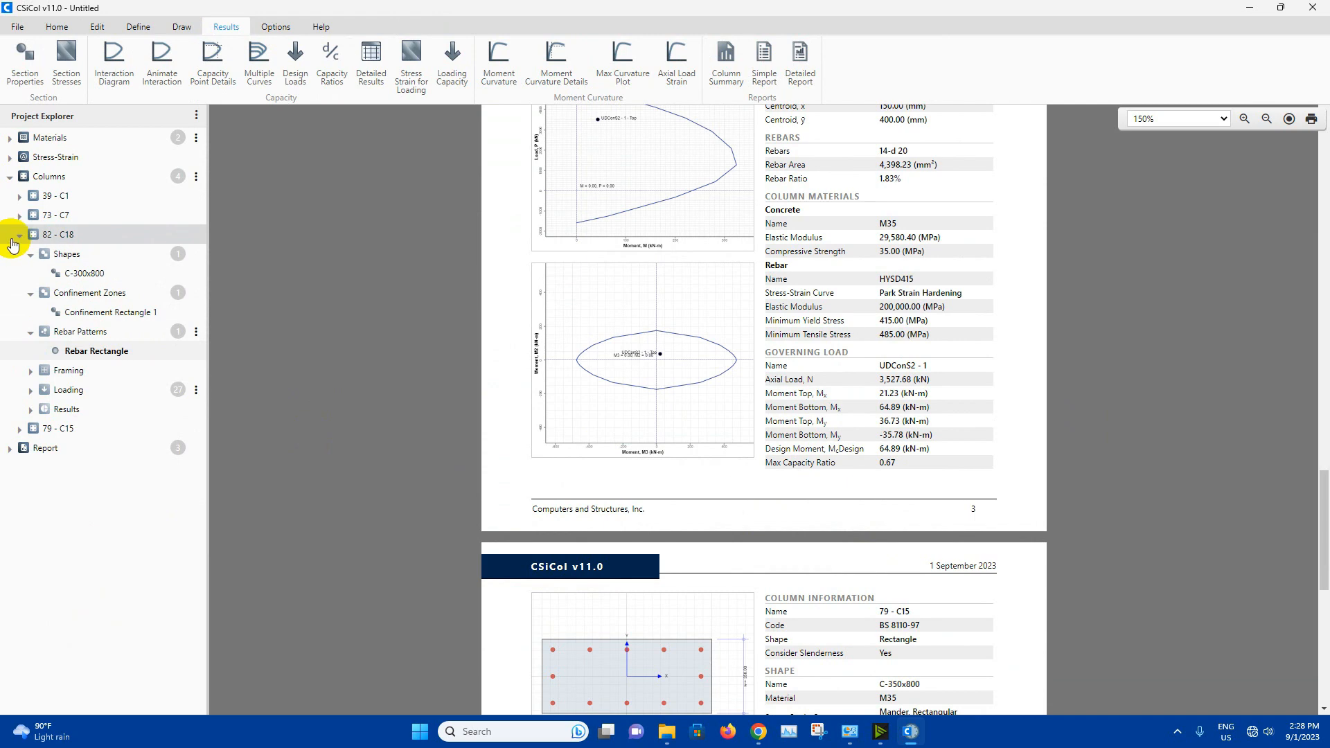
Resize column C15's confinement rectangle to 720 mm wide by 270 mm high.
click(59, 254)
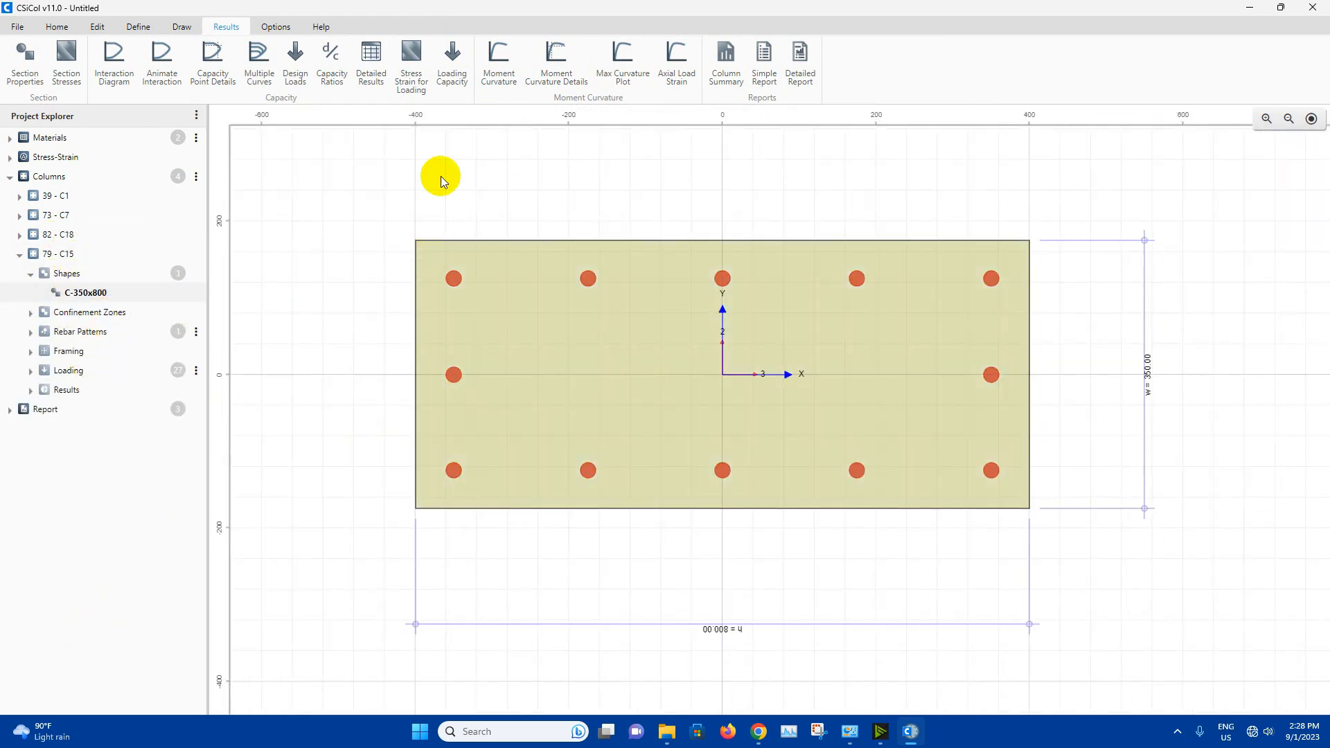
click(50, 26)
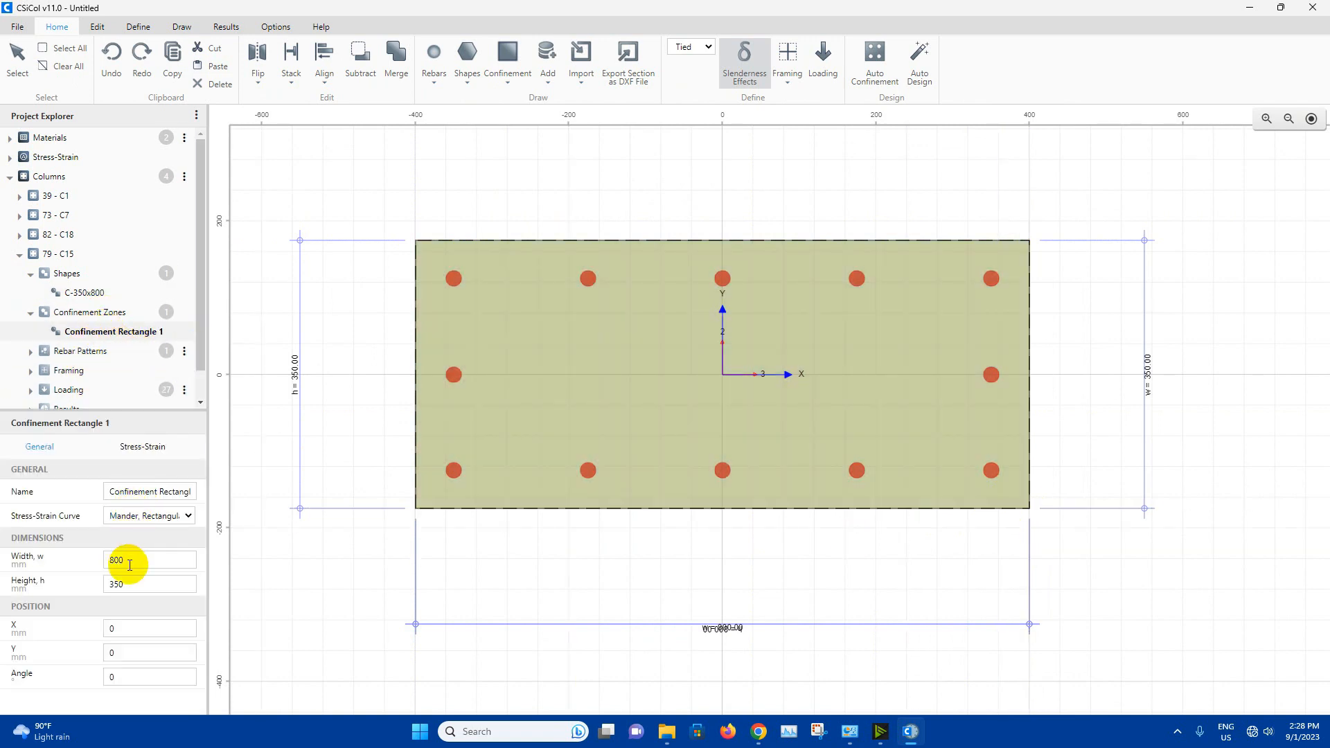
double_click(118, 560)
text(720)
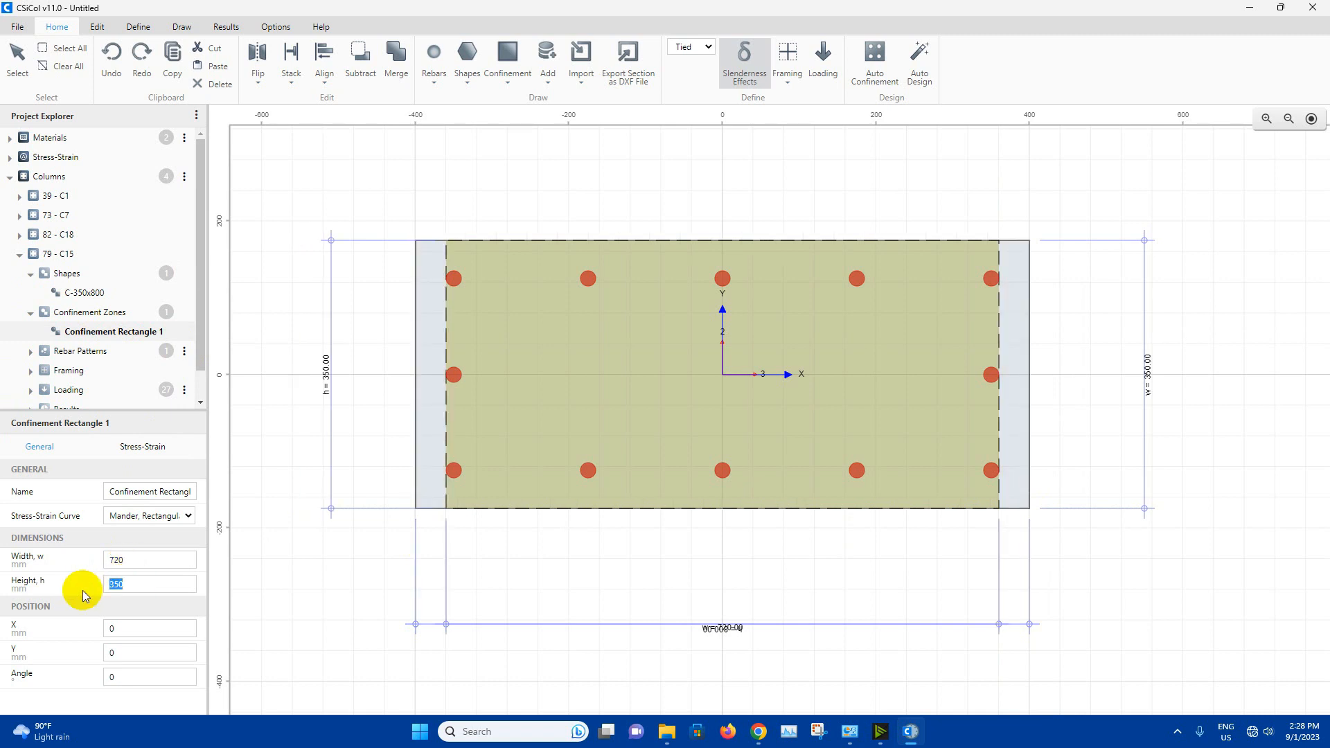
text(2)
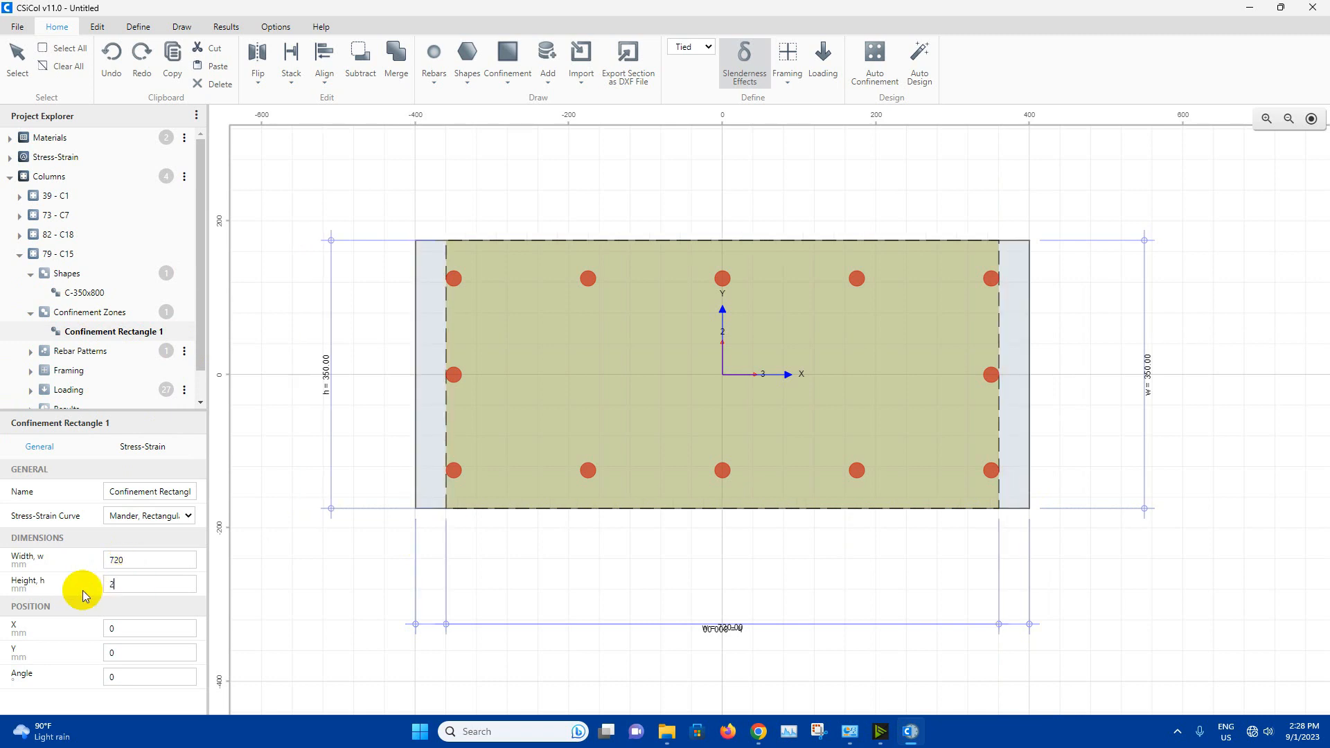
text(270)
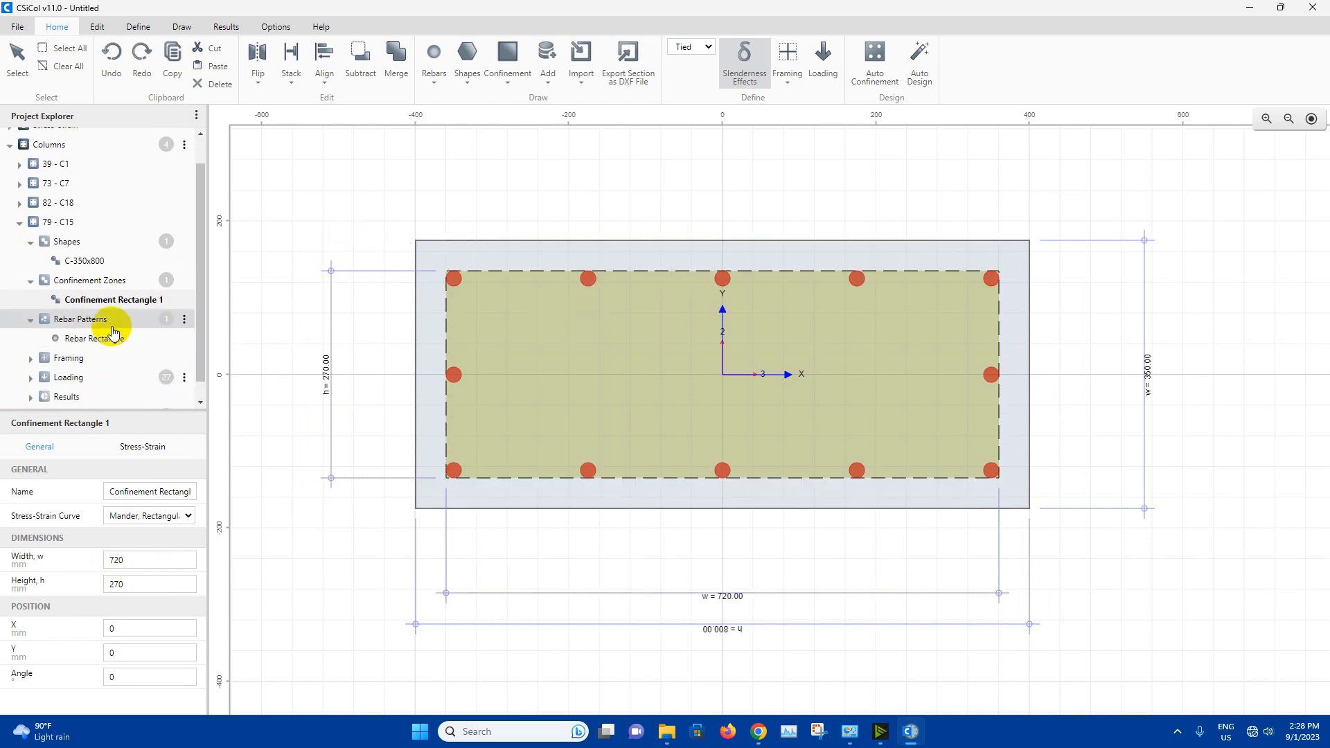
Increase column C15's rebar rectangle to 4 bars along the 2 direction.
click(95, 338)
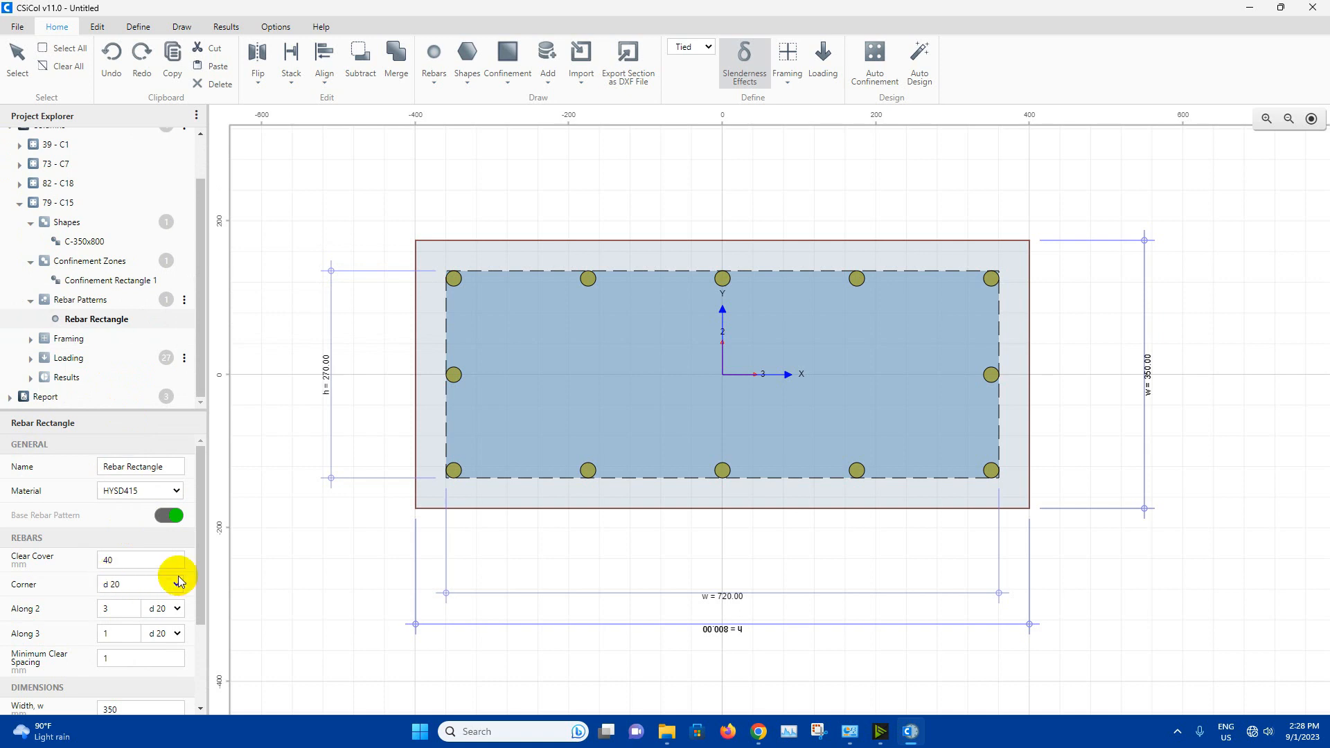
click(112, 608)
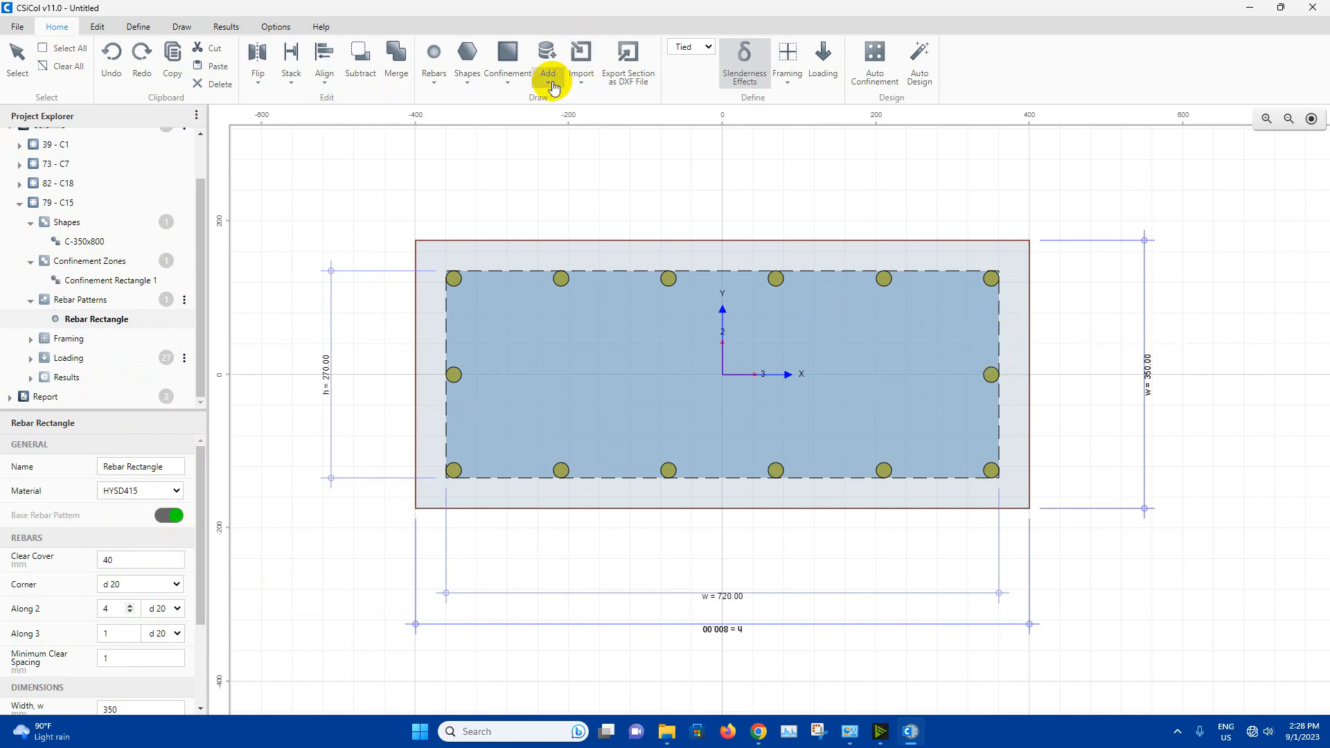
click(225, 27)
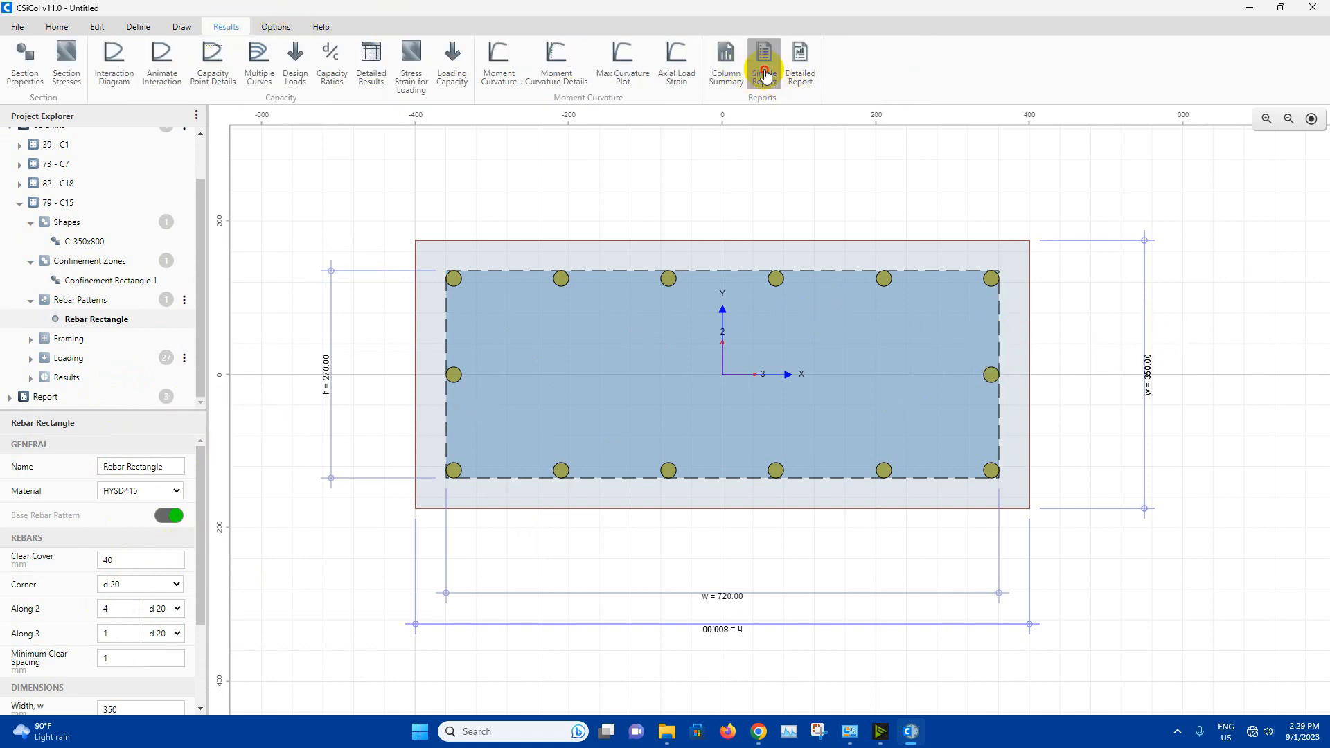
Generate the simple report (C15: 14 d 20 bars, ratio 0.58) and save it as CsiCol Simple.pdf.
click(763, 59)
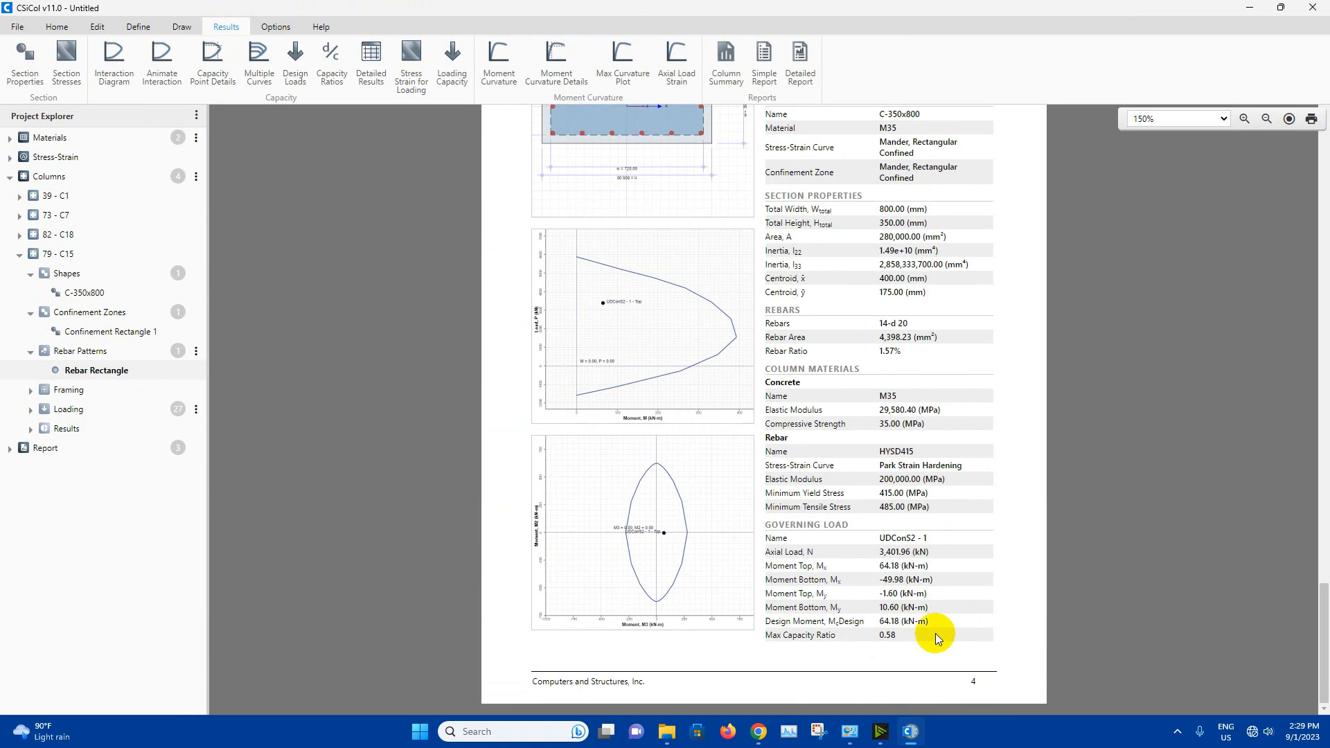
scroll(down, 3)
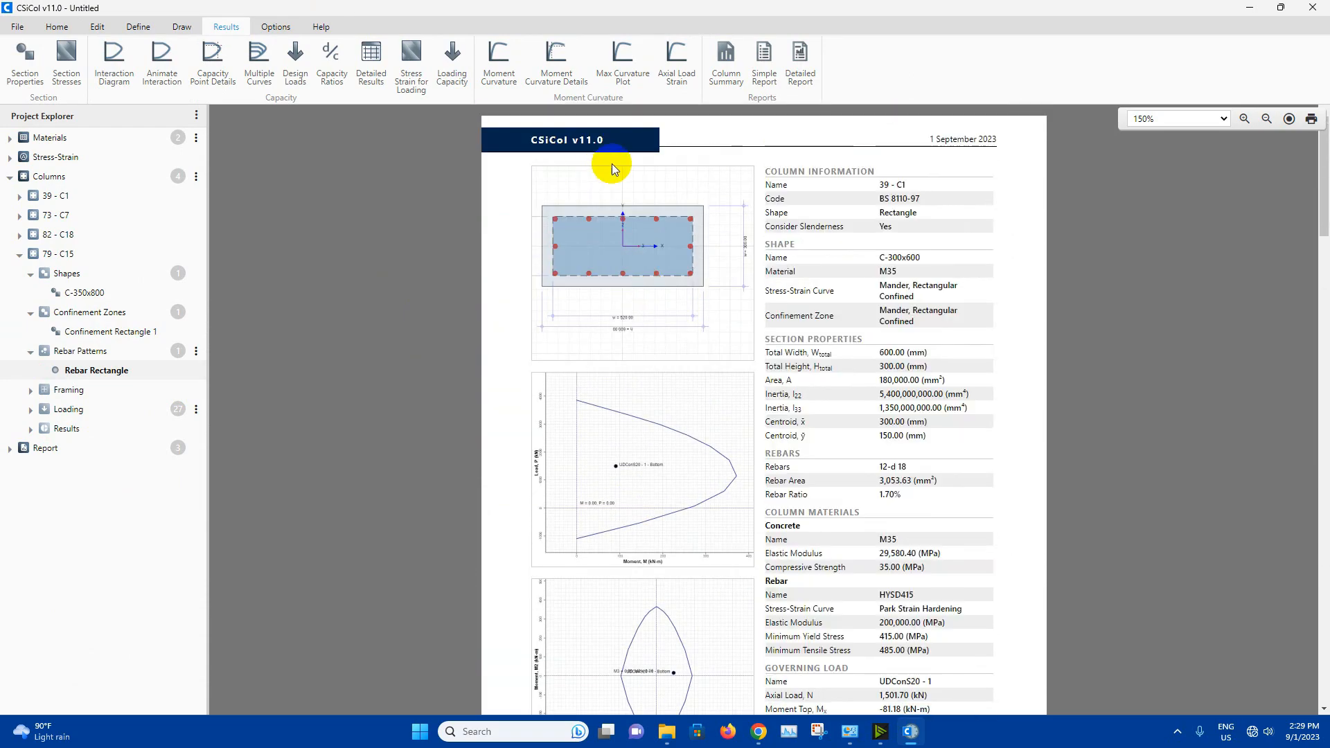
mouse_move(546, 201)
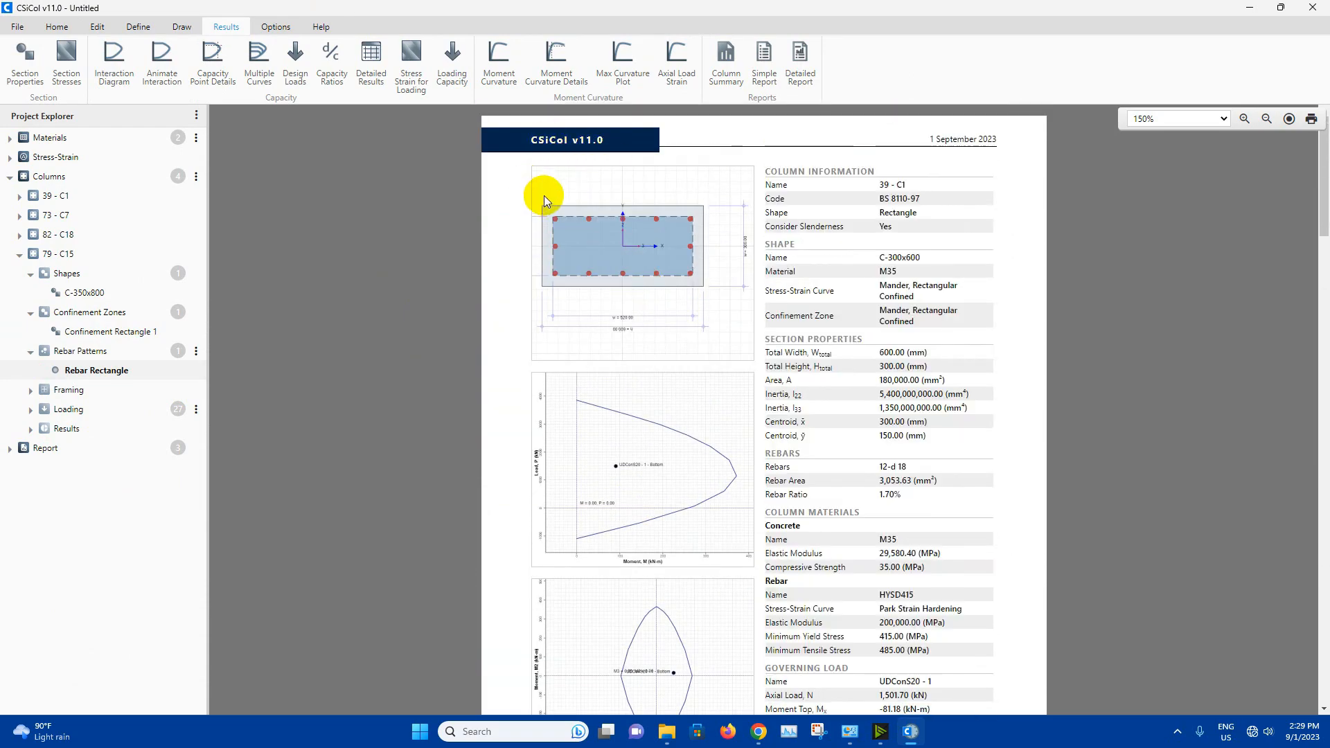
mouse_move(686, 210)
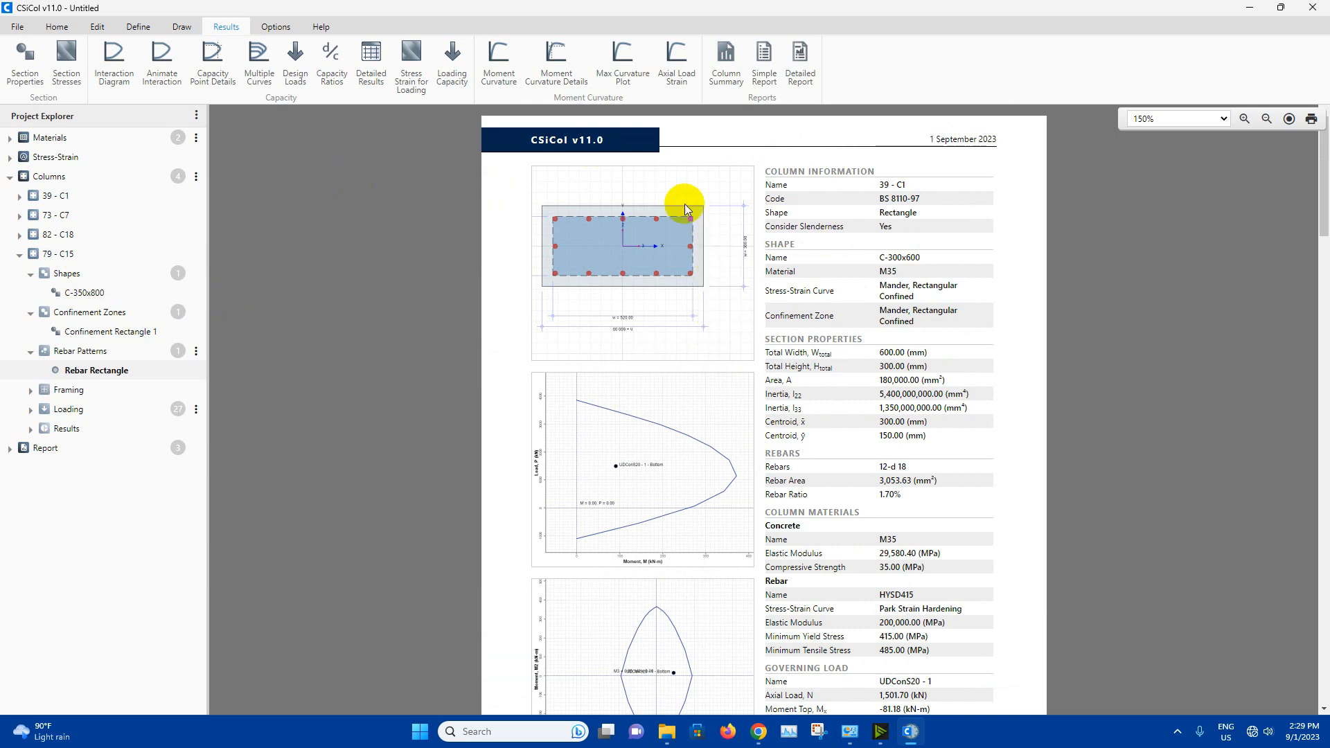
mouse_move(799, 616)
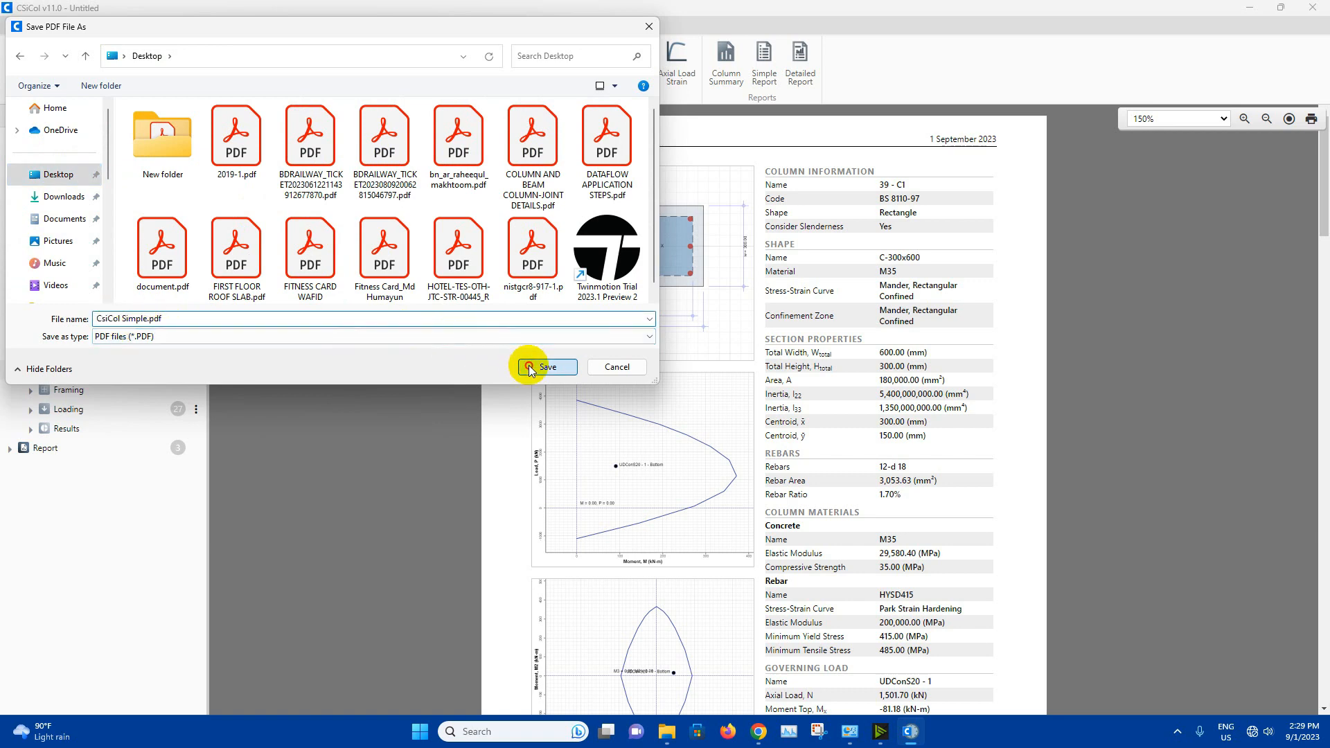
click(545, 367)
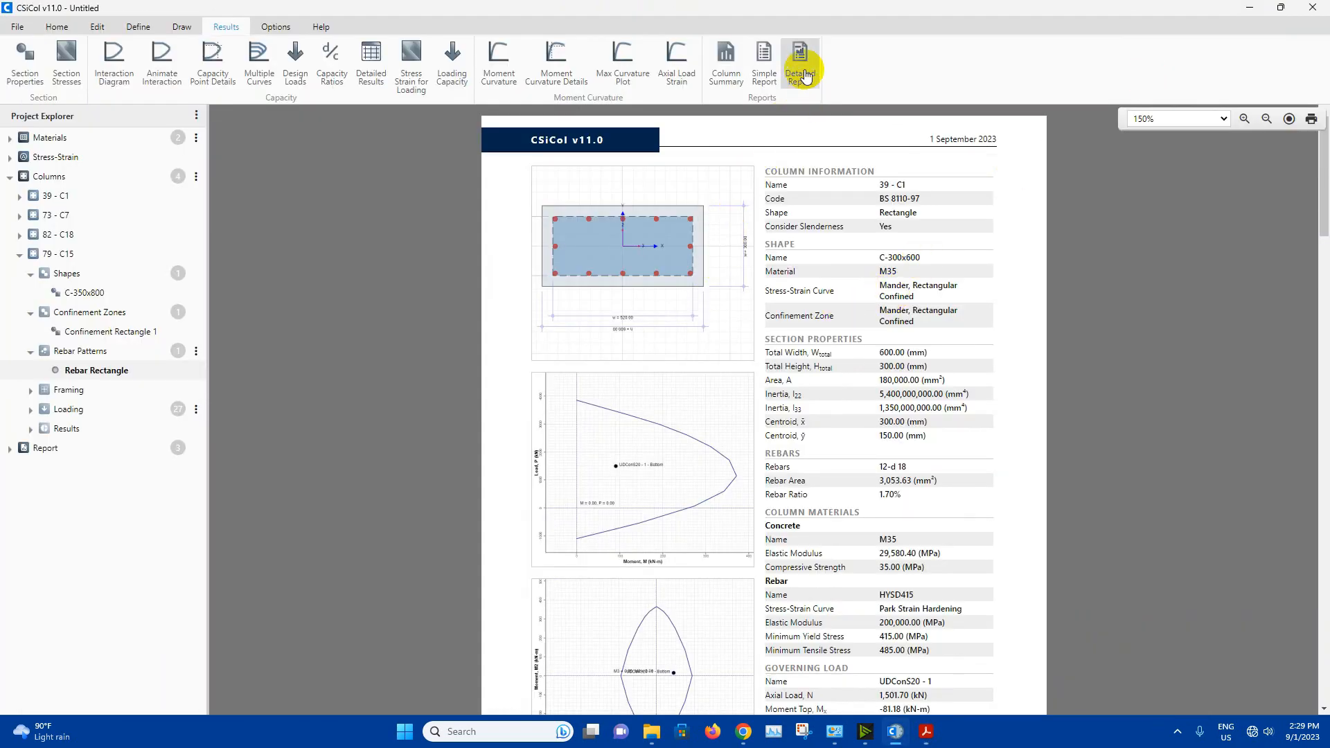
Generate the detailed column report and scroll through its pages.
click(800, 61)
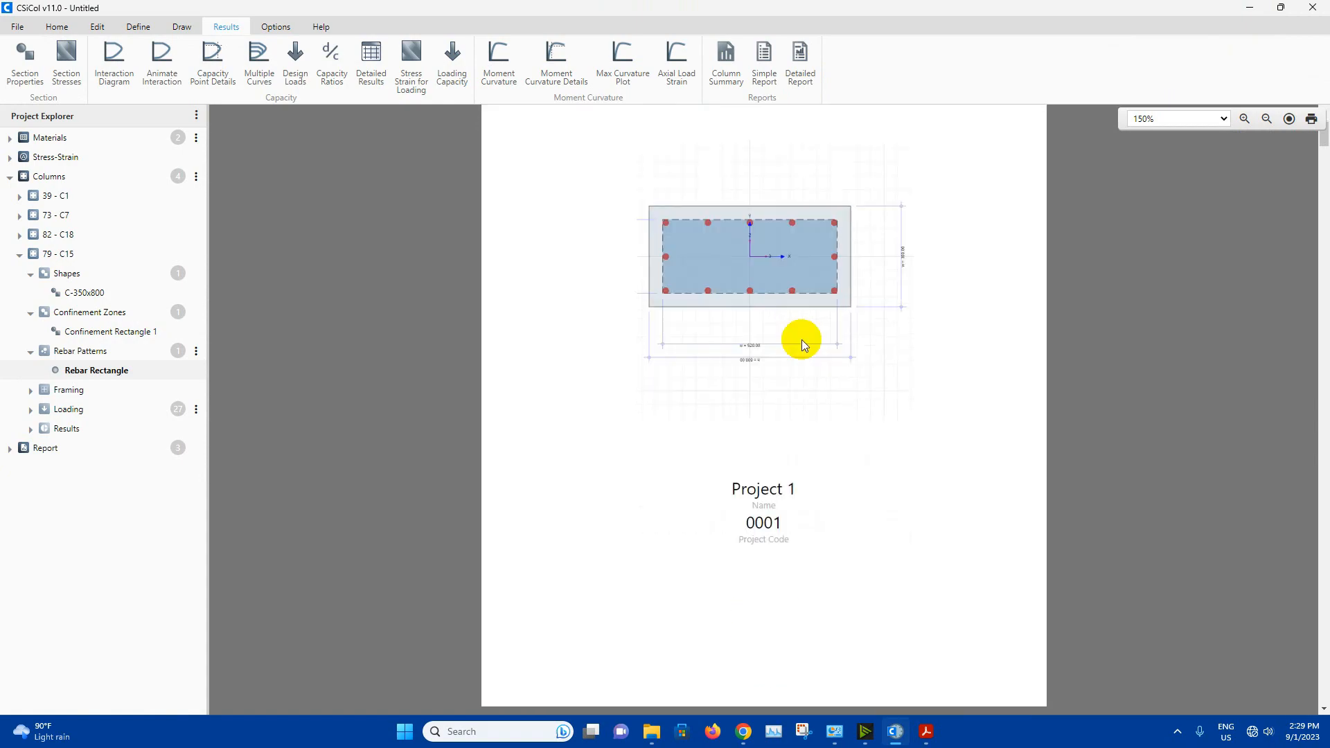
scroll(down, 3)
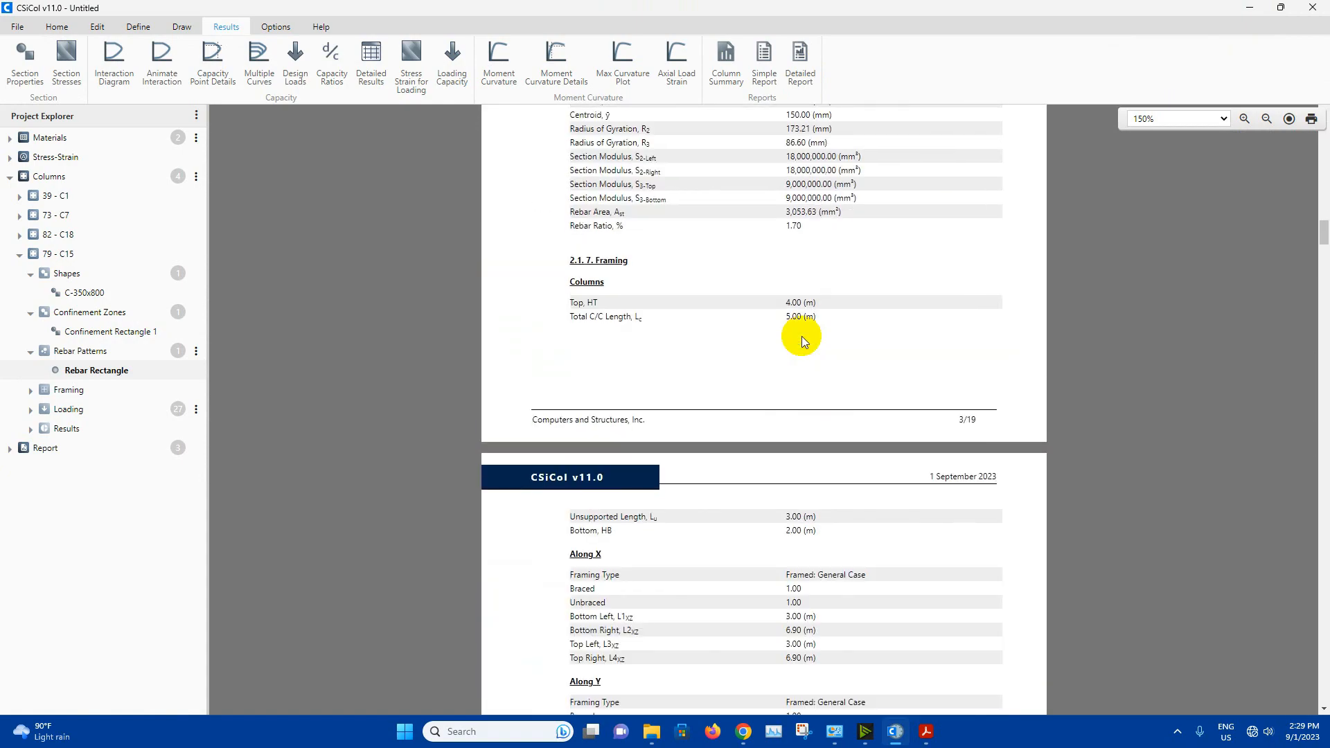
scroll(down, 3)
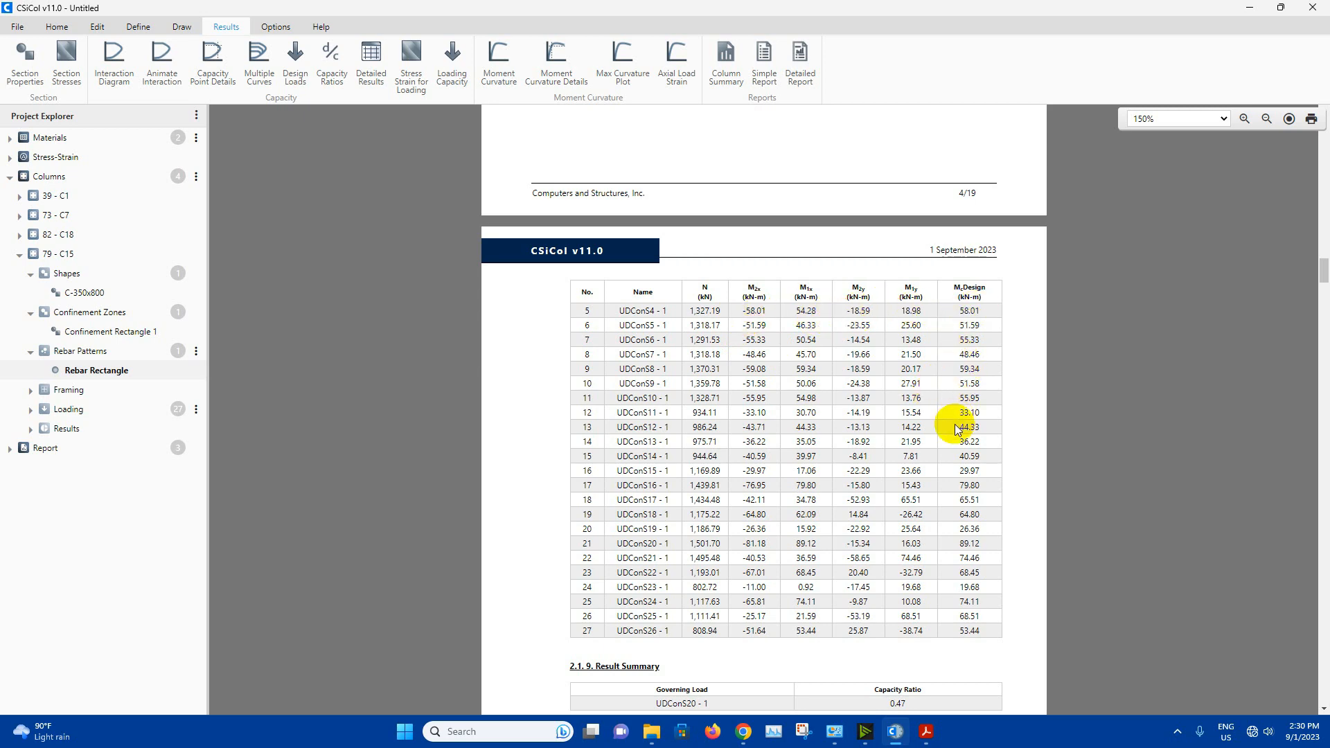
scroll(down, 3)
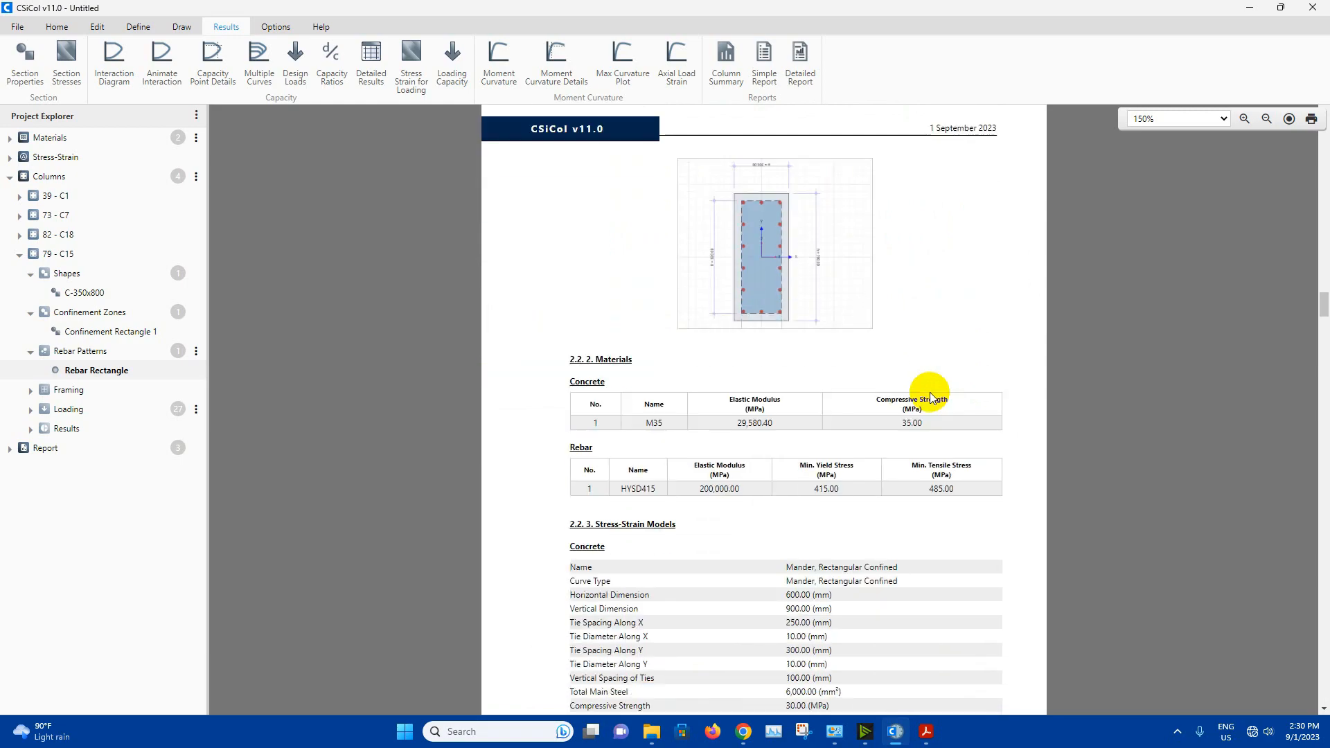
scroll(down, 3)
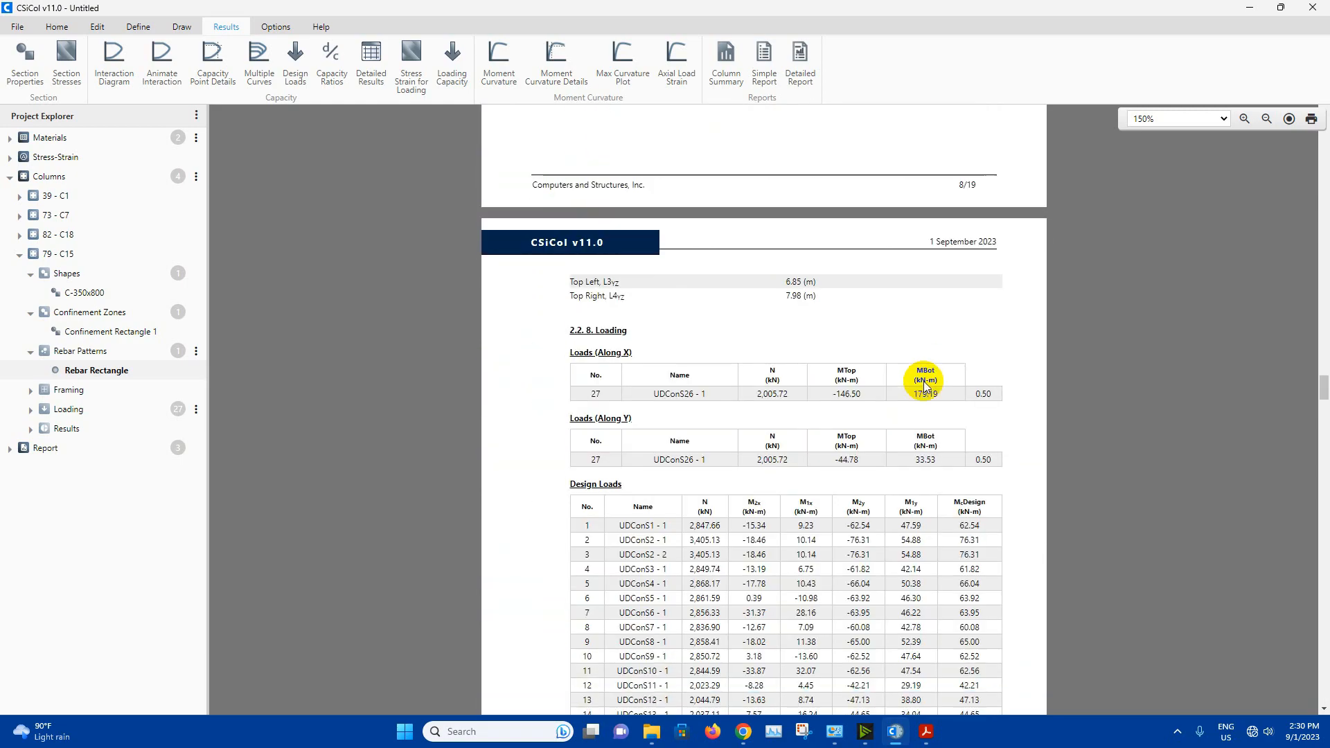
Print the detailed report to Adobe PDF and save it as CsiCol Detail.pdf.
click(1311, 119)
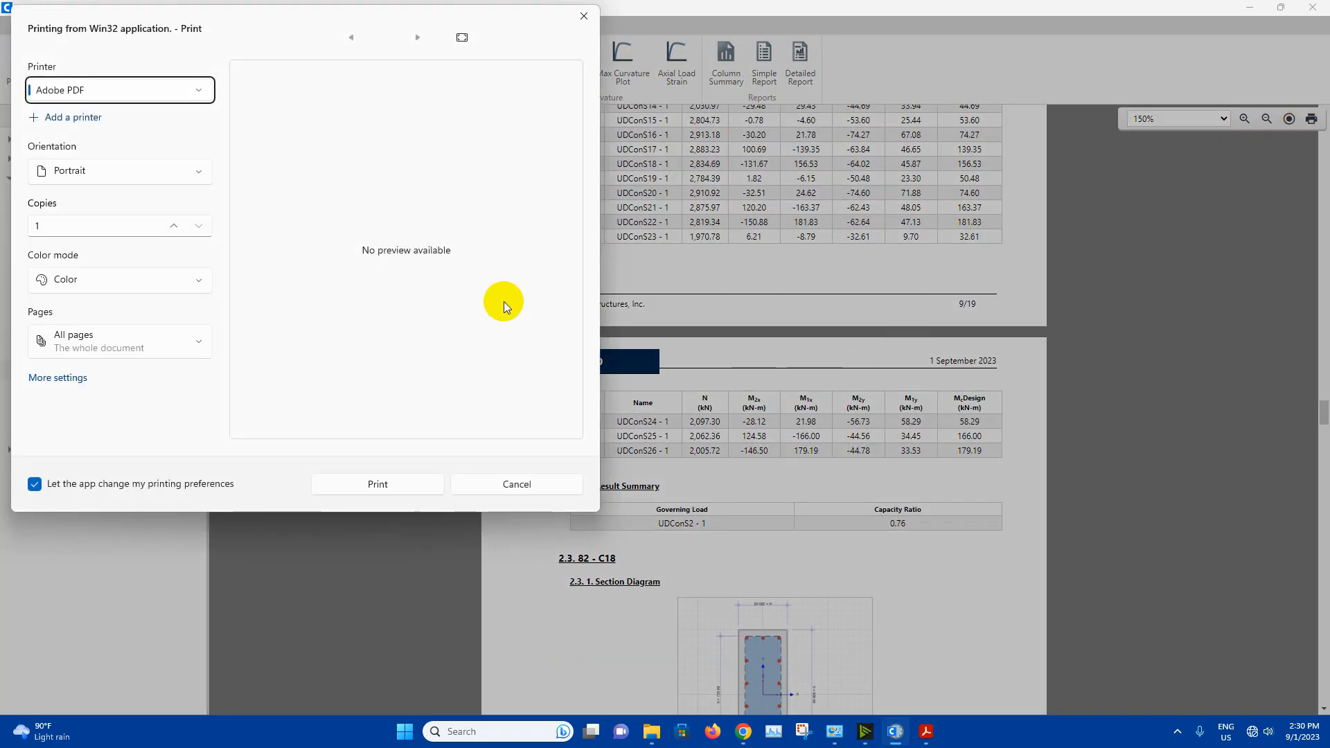
click(377, 484)
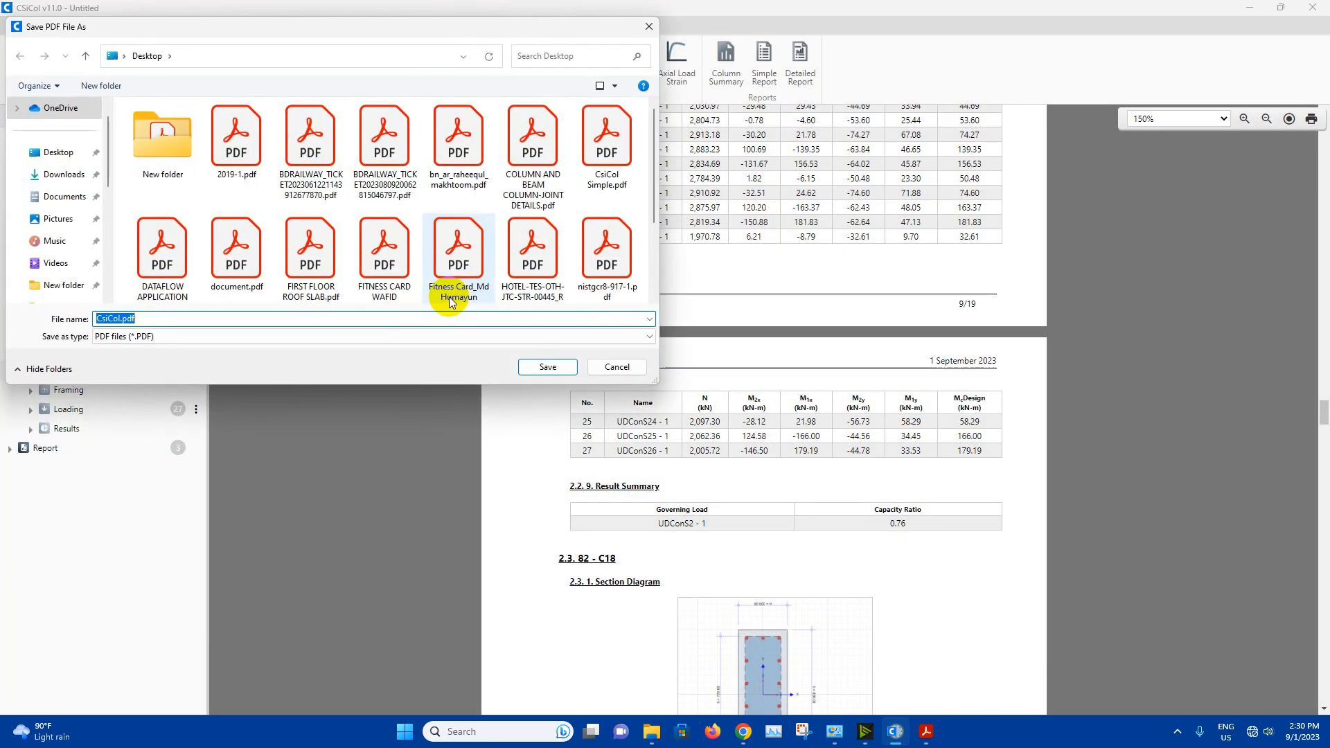
click(606, 135)
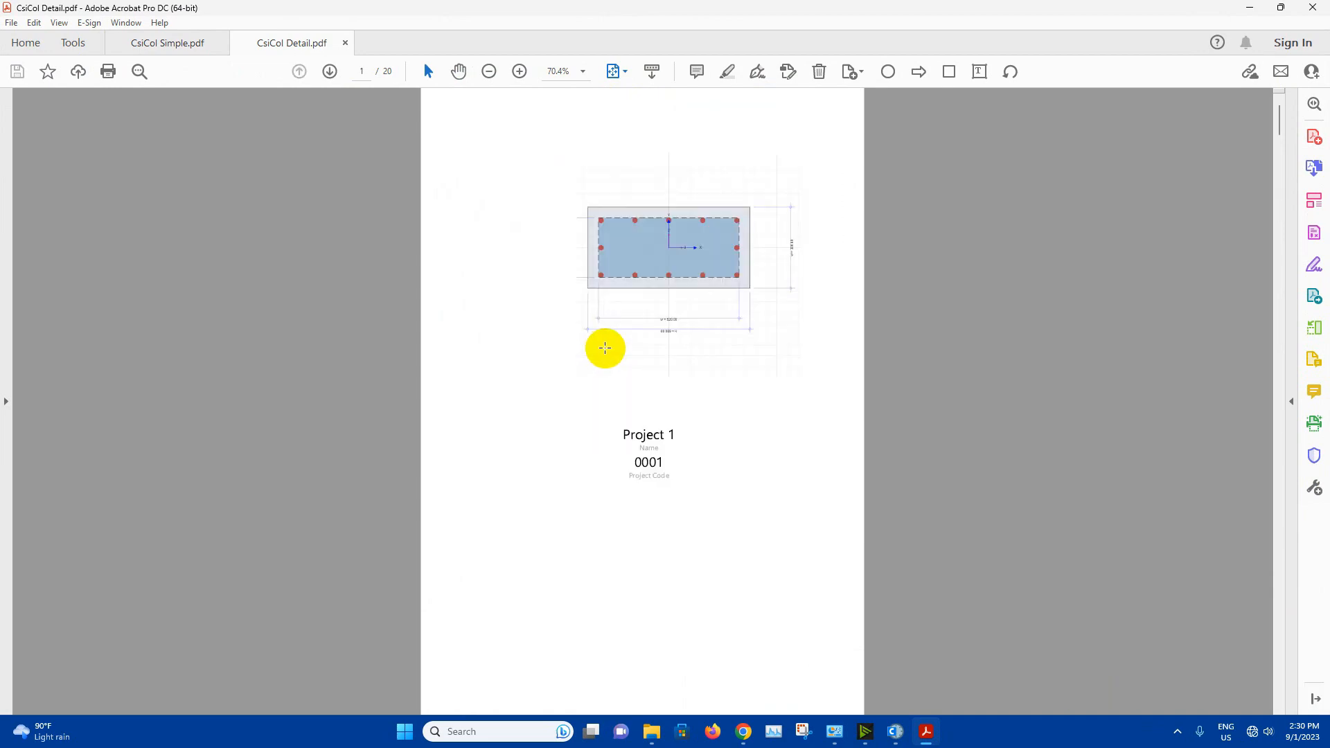
mouse_move(1066, 139)
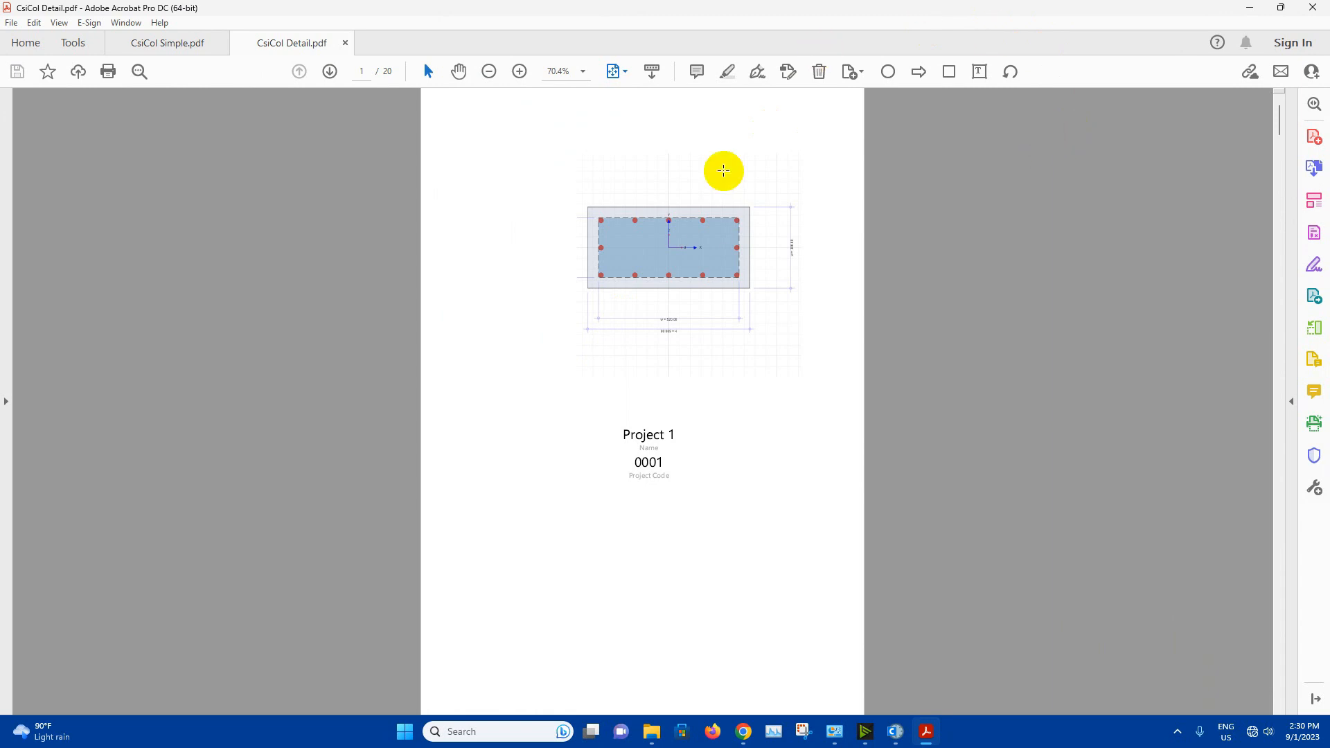
mouse_move(579, 178)
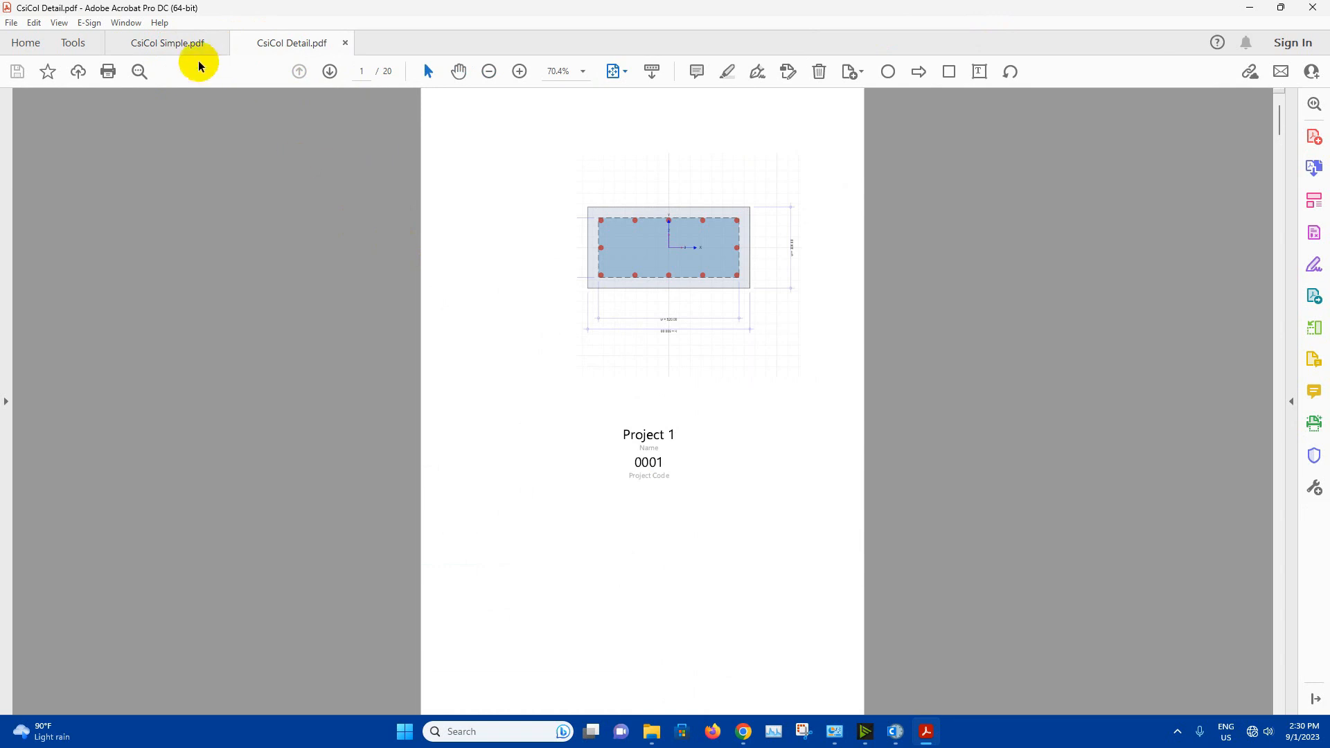
click(164, 42)
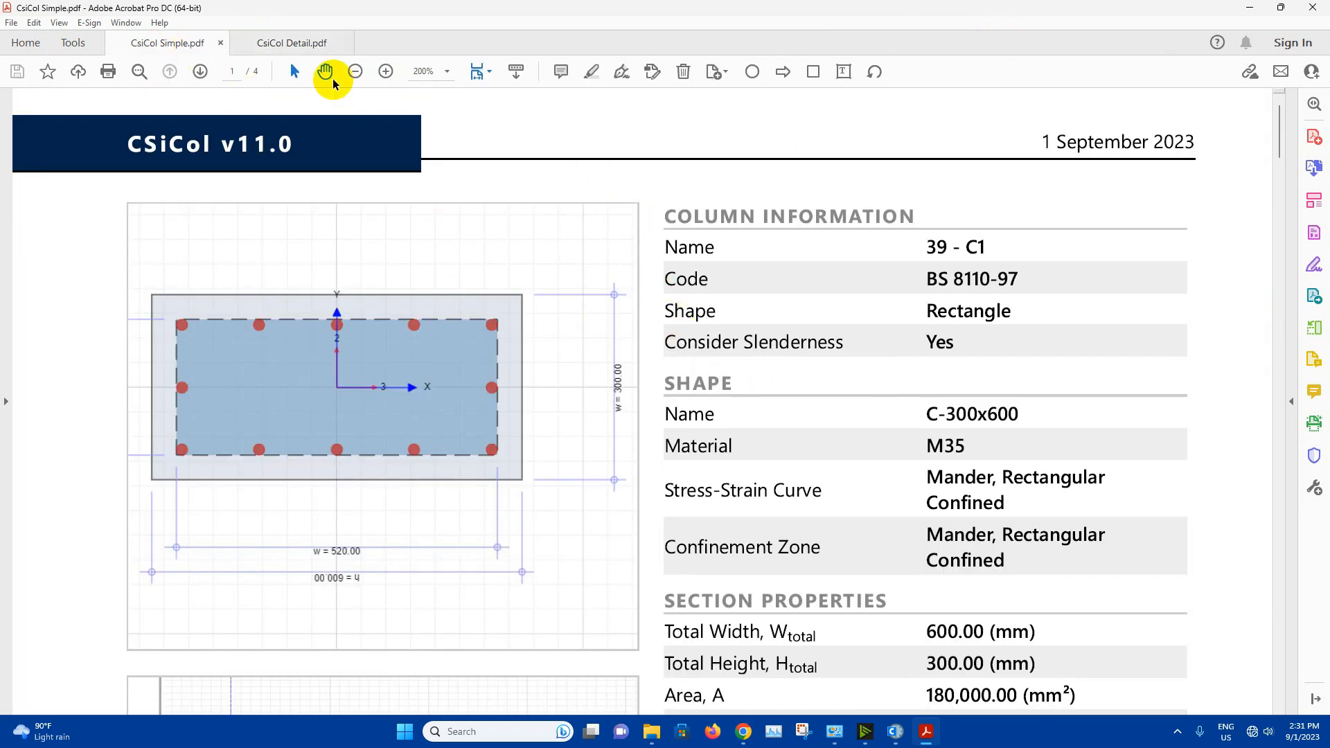
click(291, 42)
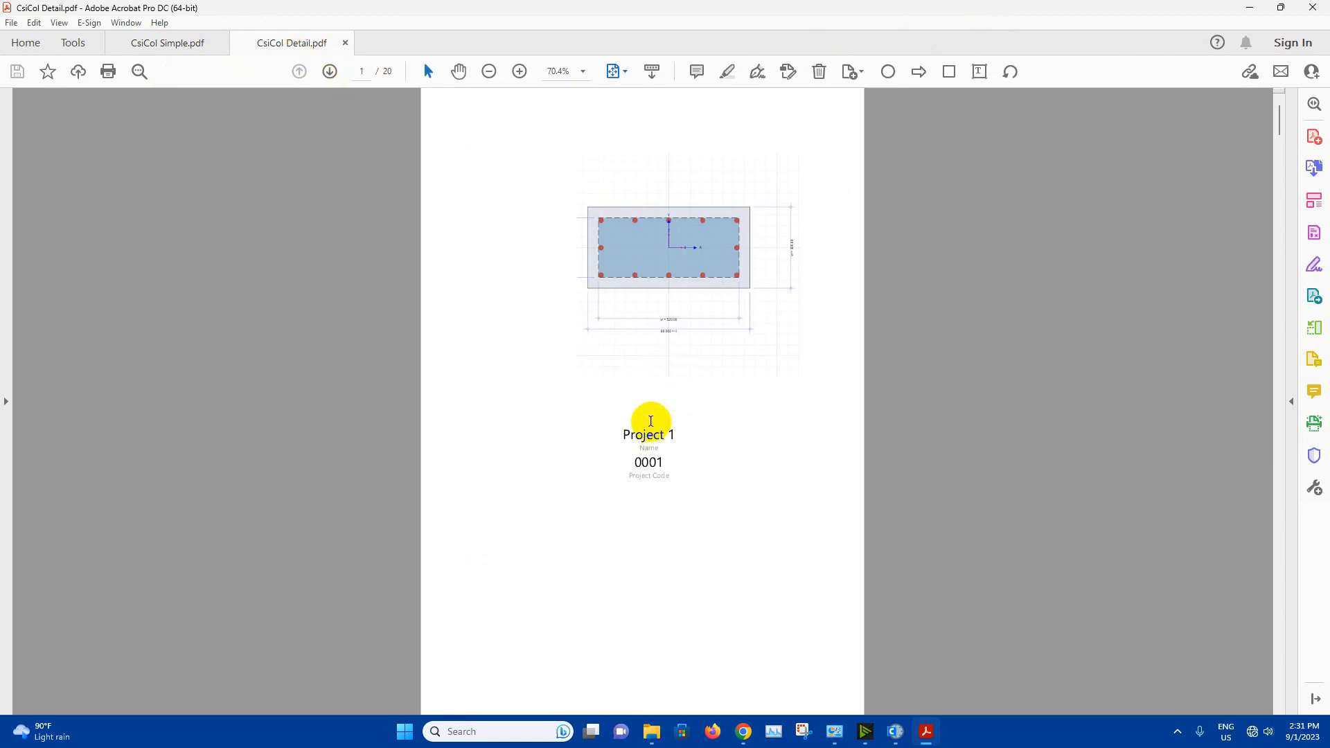
mouse_move(814, 261)
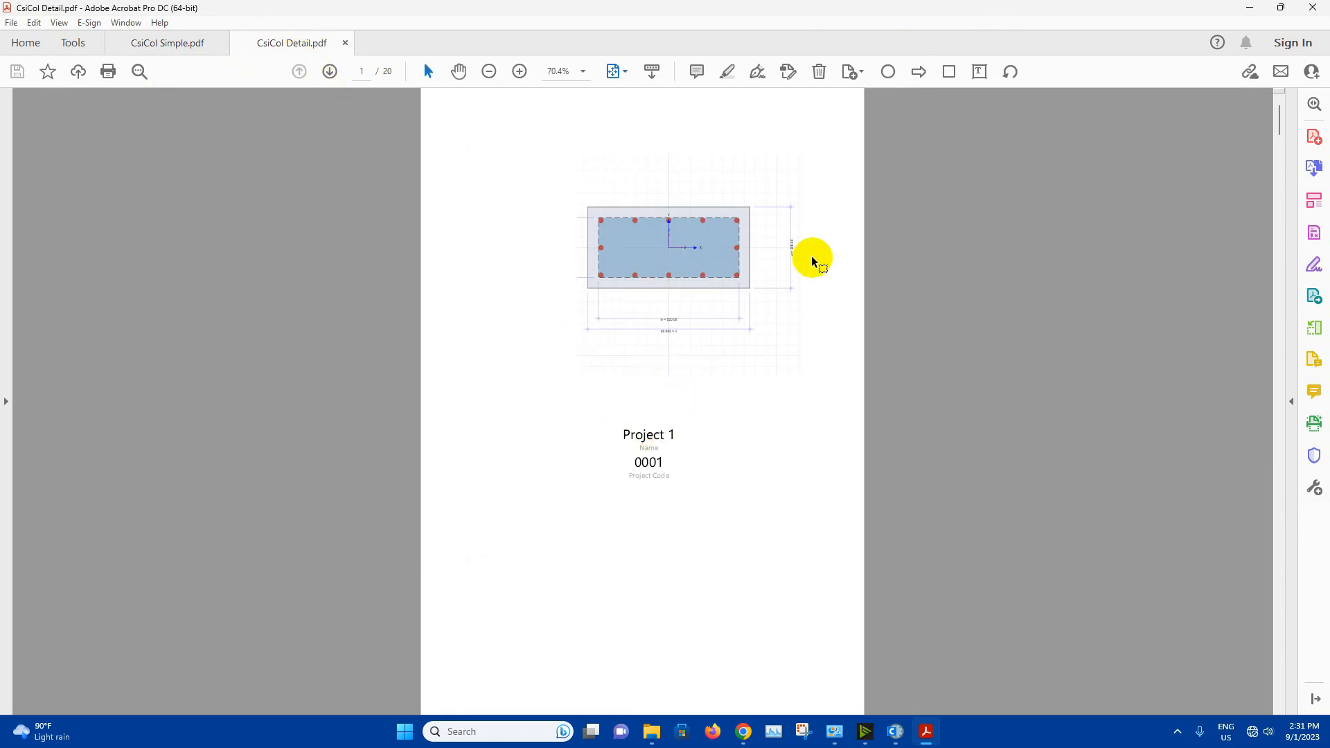
mouse_move(819, 257)
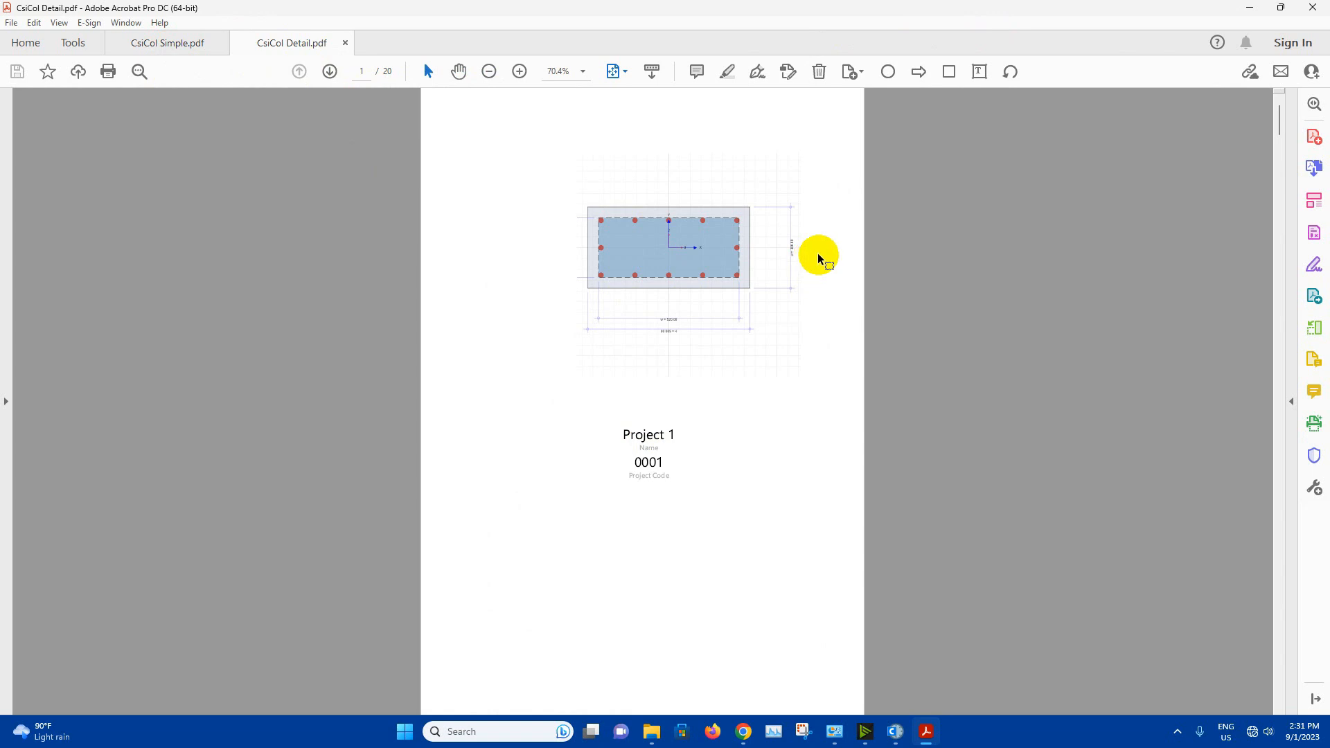